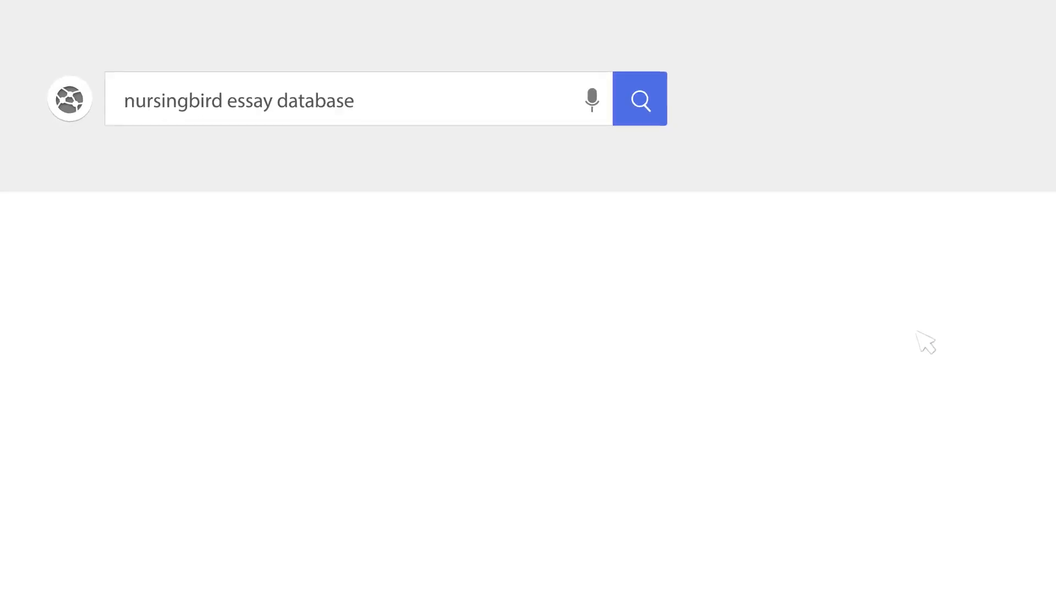
- Add the title 'Analyzing the Role of Technology in Nursing Practice' and the 'Nursing Technology' heading
left_click(638, 99)
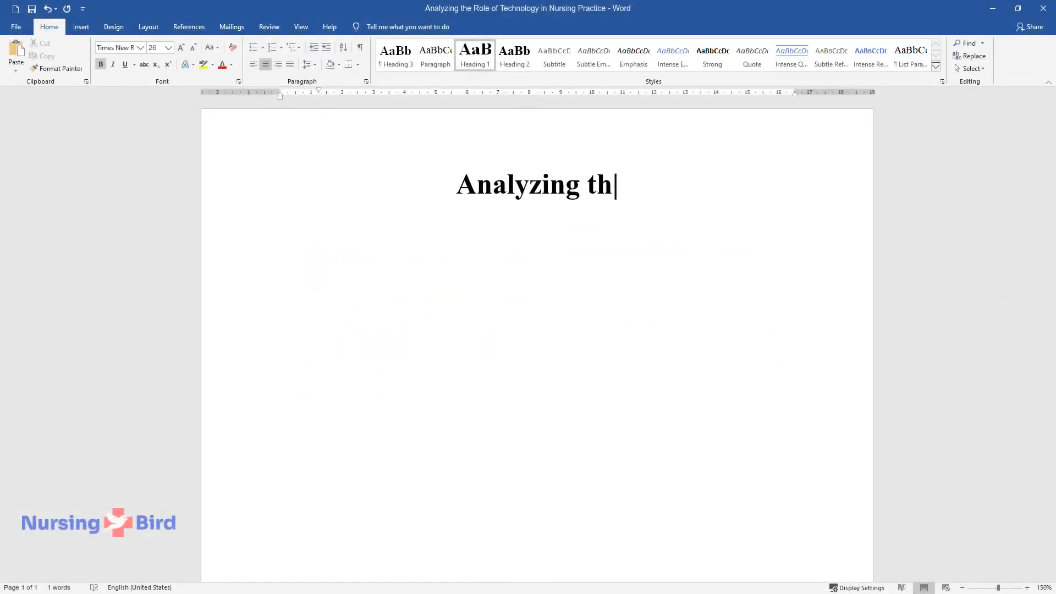
type("e Role of Technology in Nursing Practice")
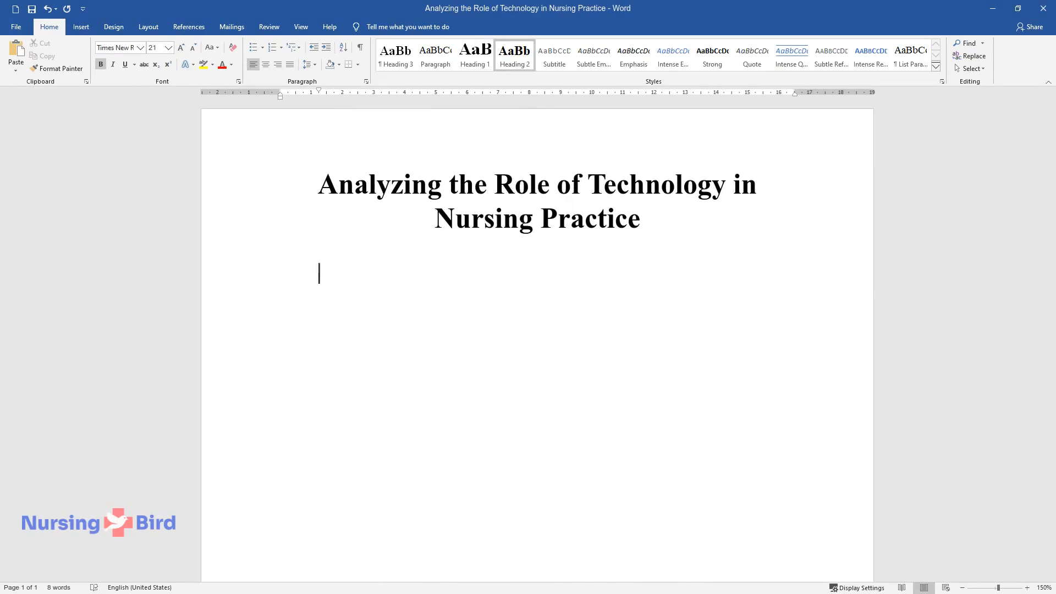
type("Nursing Technology")
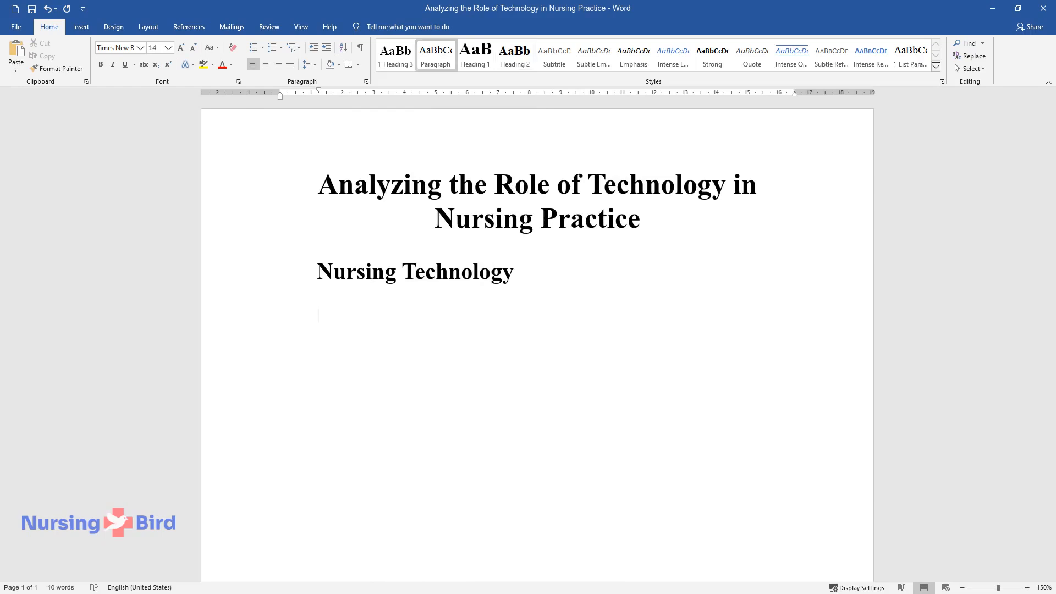
- Write the intro's opening on technology-driven medical practice and the nurse-patient ratio mitigated by technology
type("In the contempor")
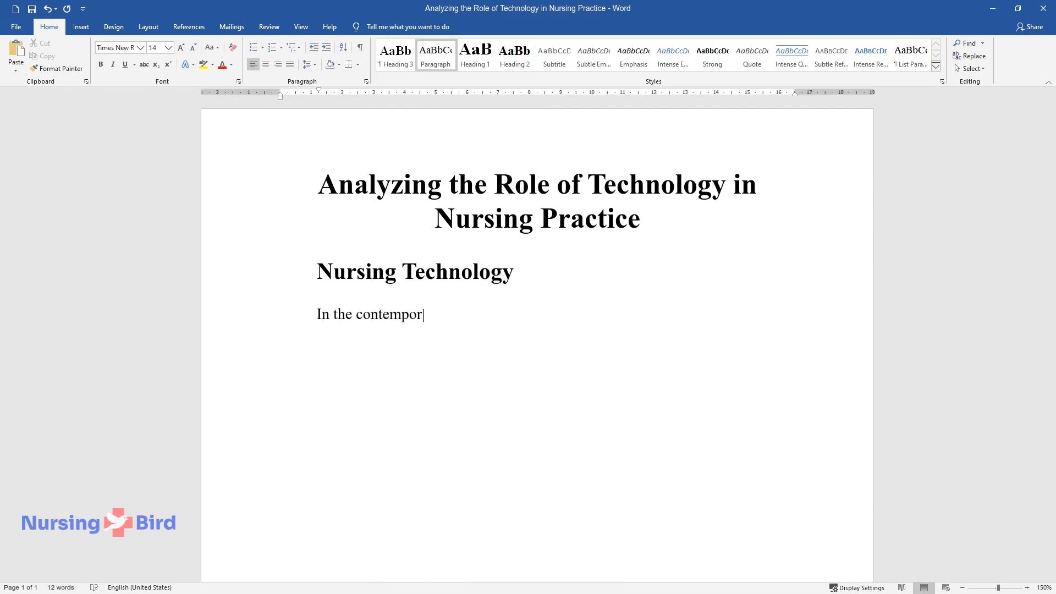
type("ary technology-driven world, the")
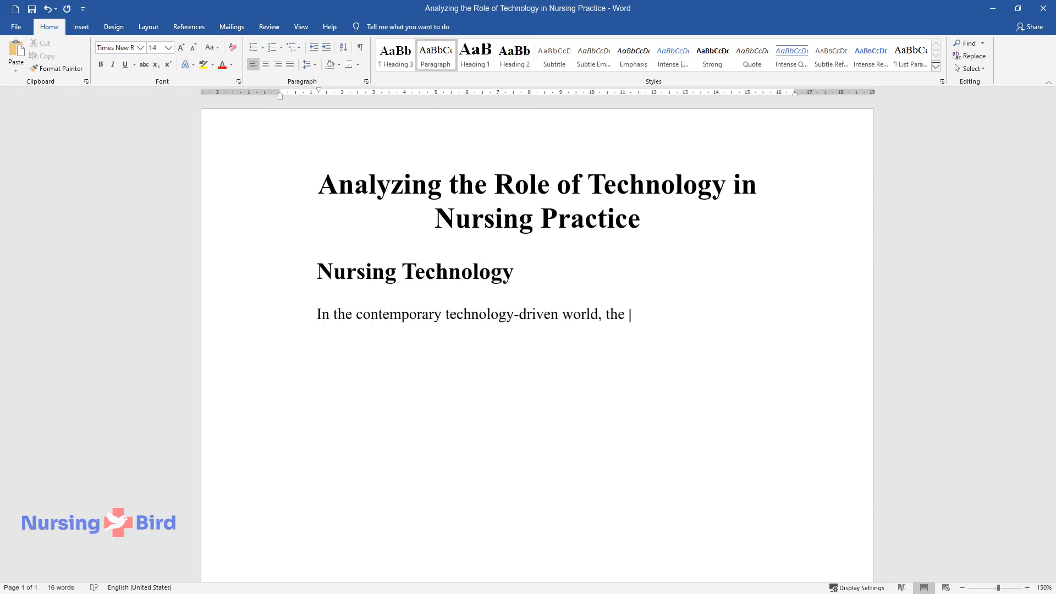
type("field of medical performance is ex")
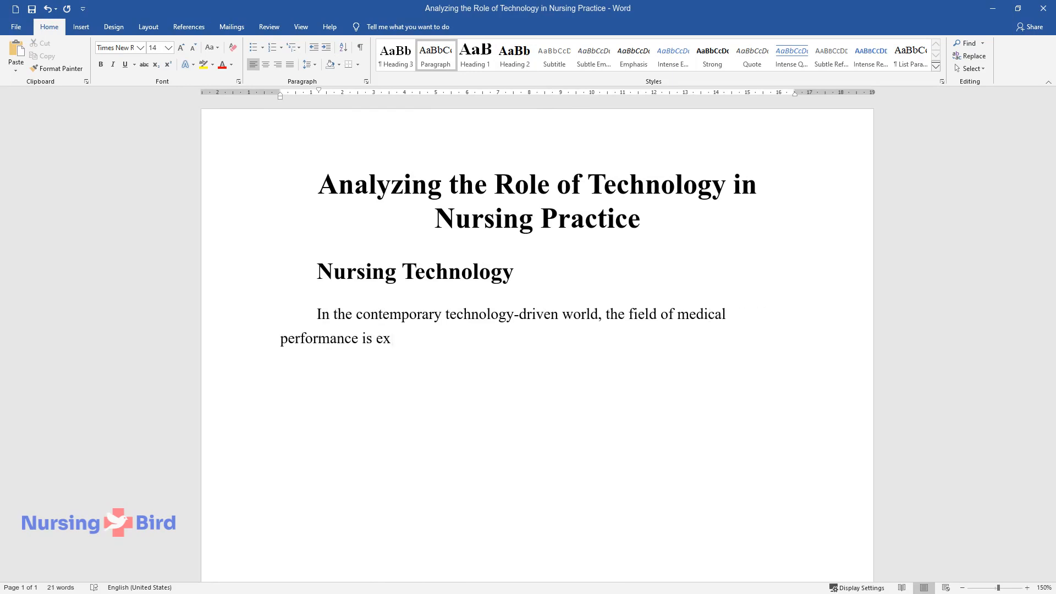
type("tensively using the benefits of au")
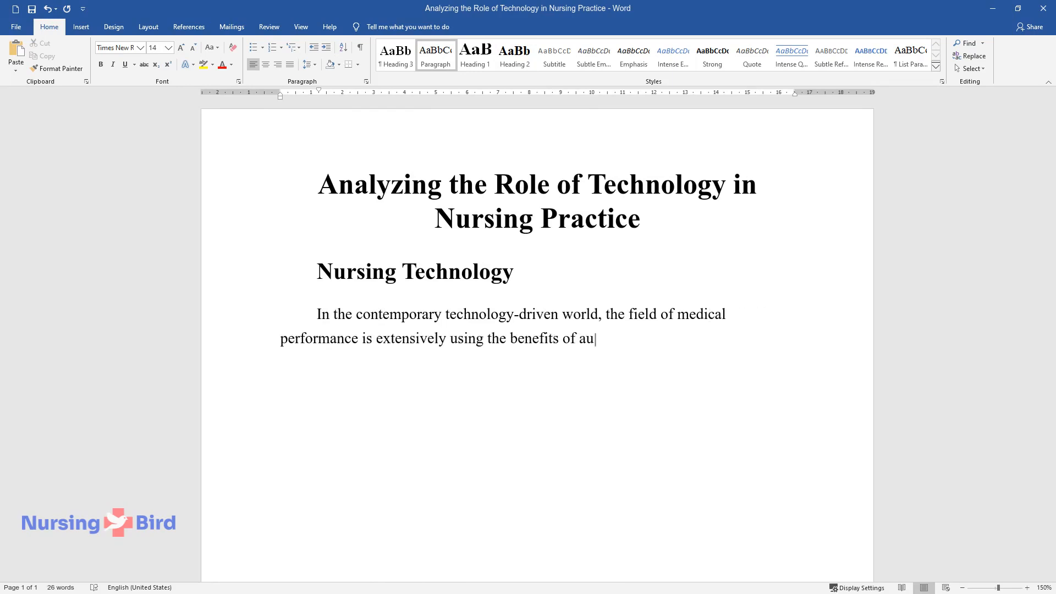
type("tomation and improvement of practi")
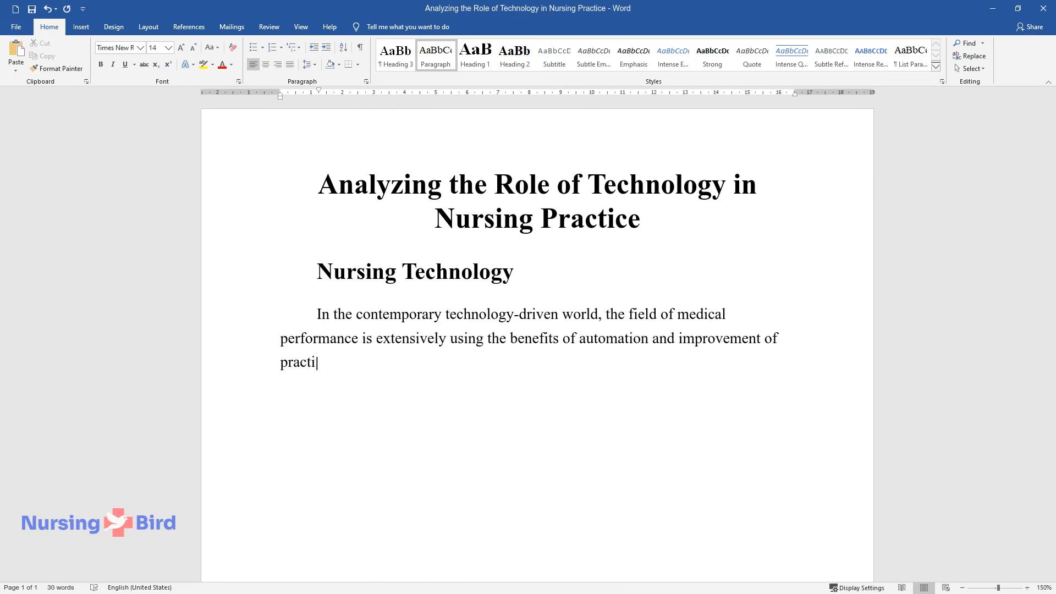
type("ce provided by technological advan")
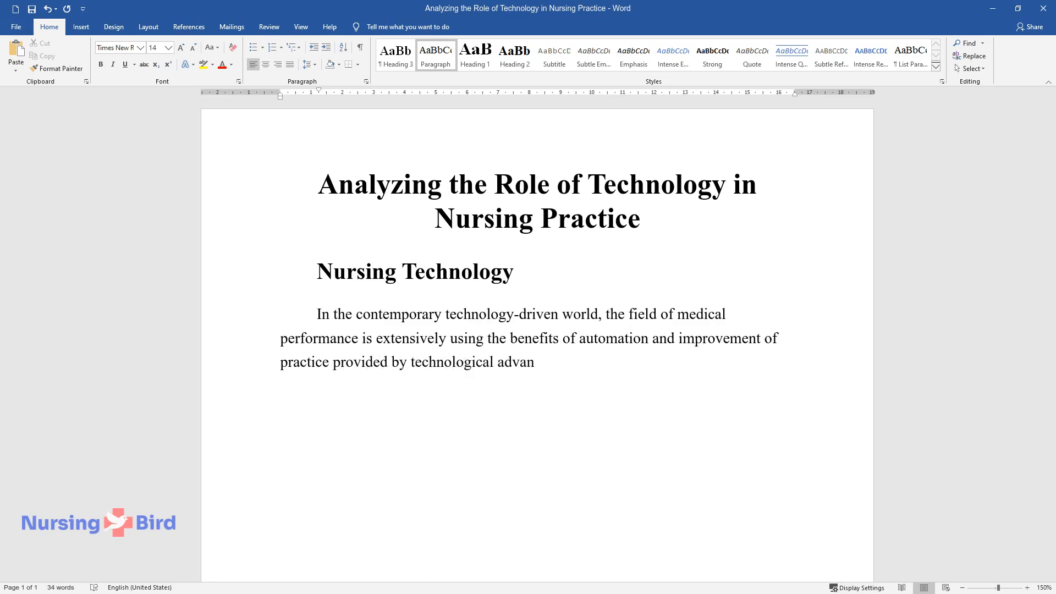
type("cement. The role of technology in")
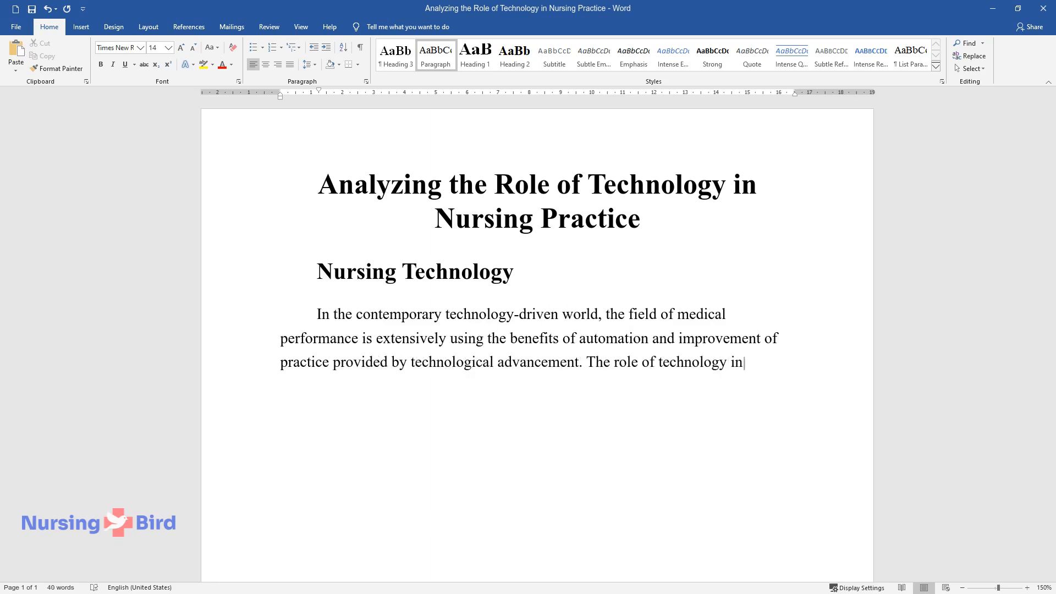
type("the work of nurses is difficult to")
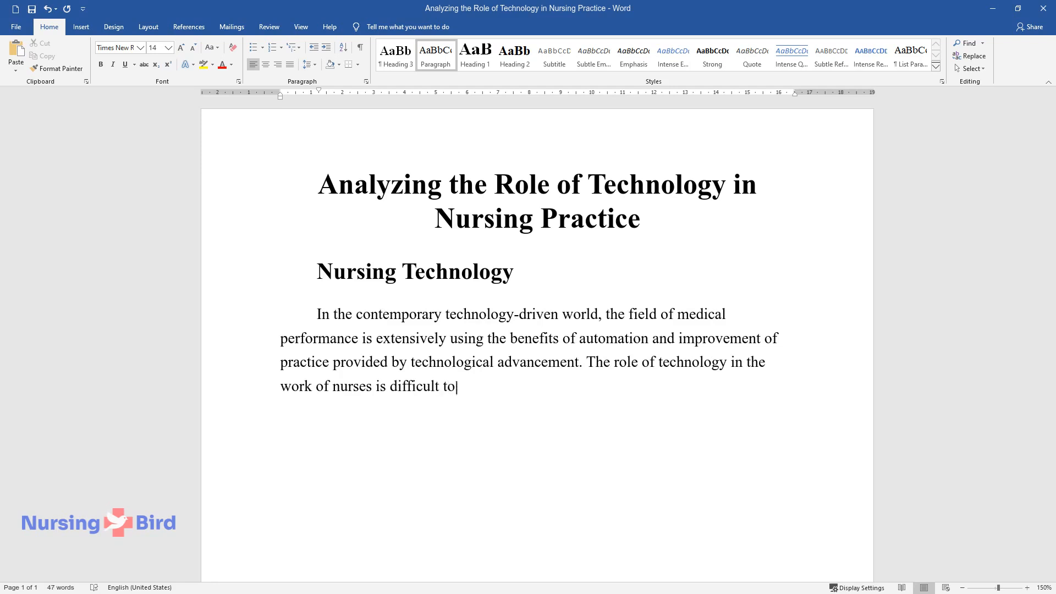
type("overestimate. The generally observed shortage of")
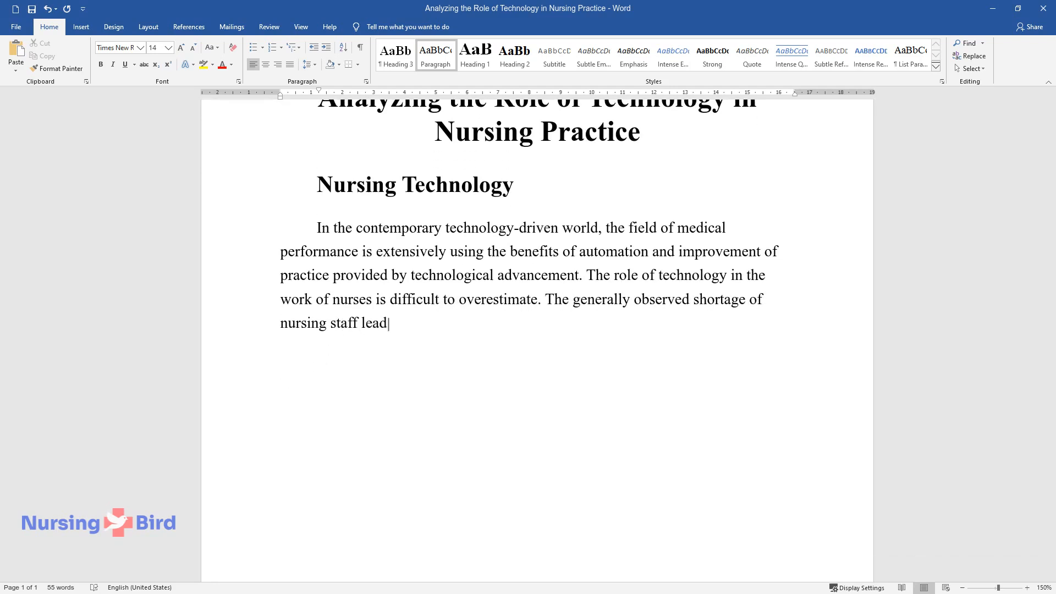
type("s to a higher nurse-patient ratio and increased workload, which is")
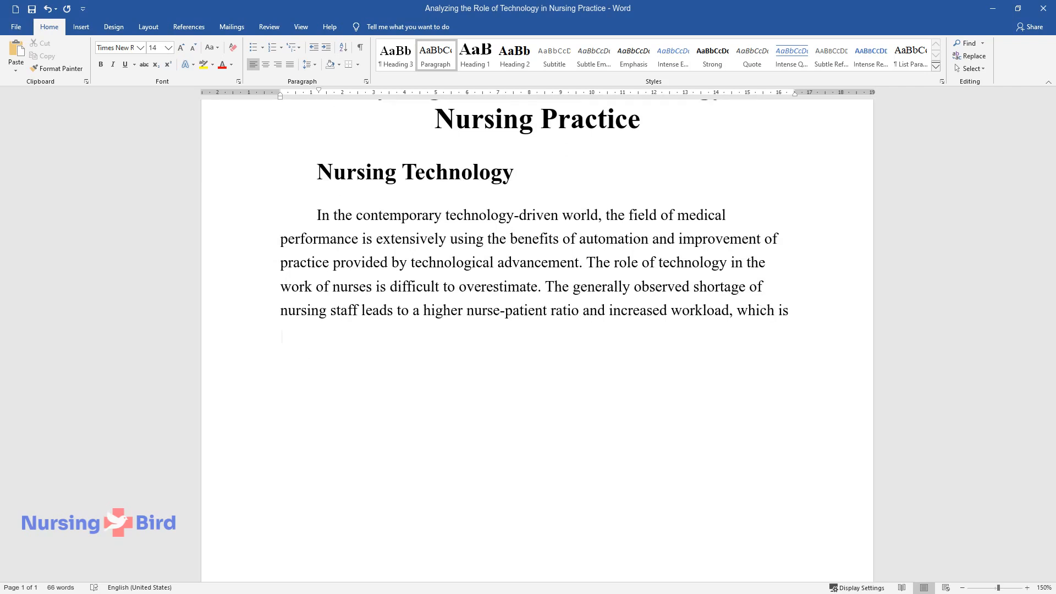
type("mitigated using technology use. In")
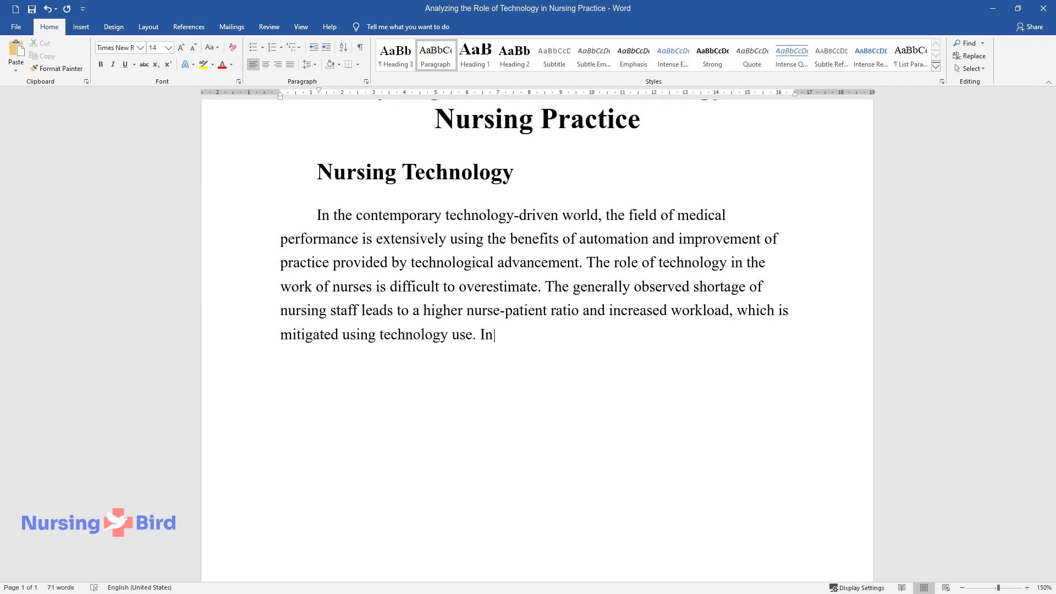
- Finish the intro on devices making care efficient, then add the heading 'The Effects of Smart Hospital Beds on Patient Care'
type("their daily practice, nurses empl")
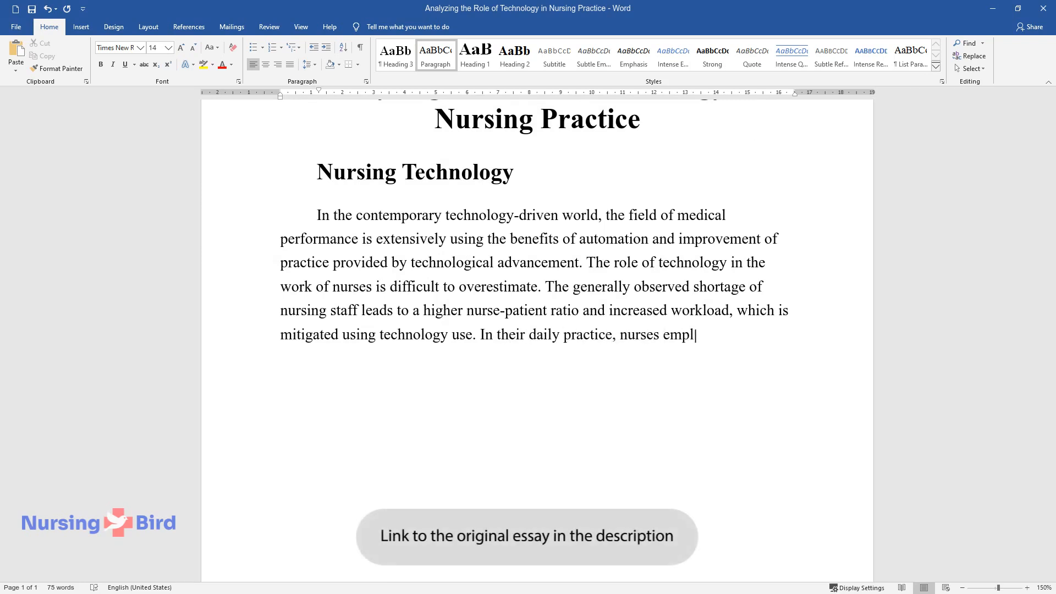
type("oy multiple devices that have become a common part of standard patient care. At the same time, multipl")
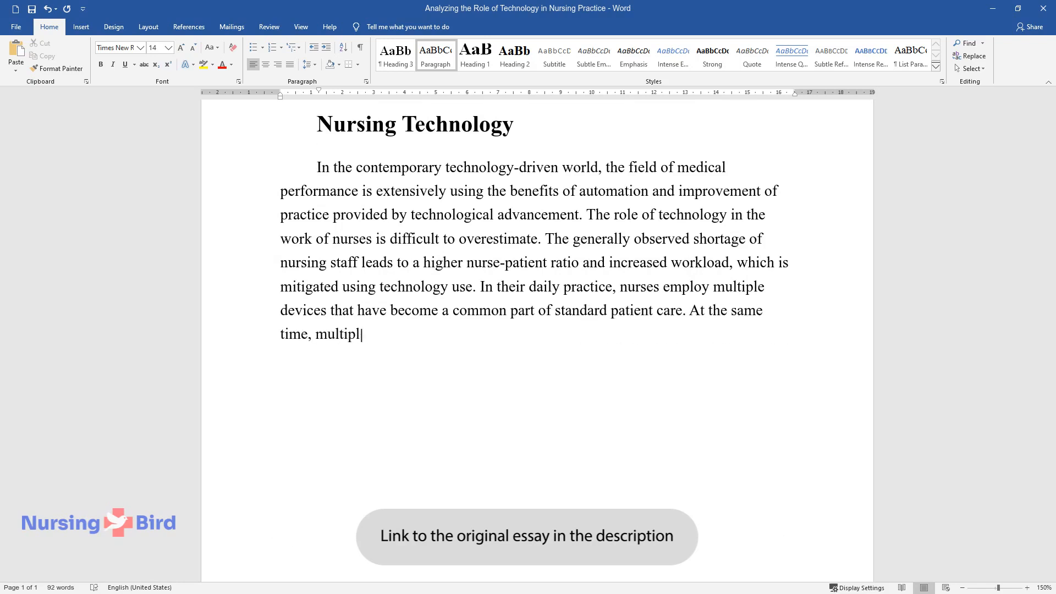
type("e newly introduced technologies en")
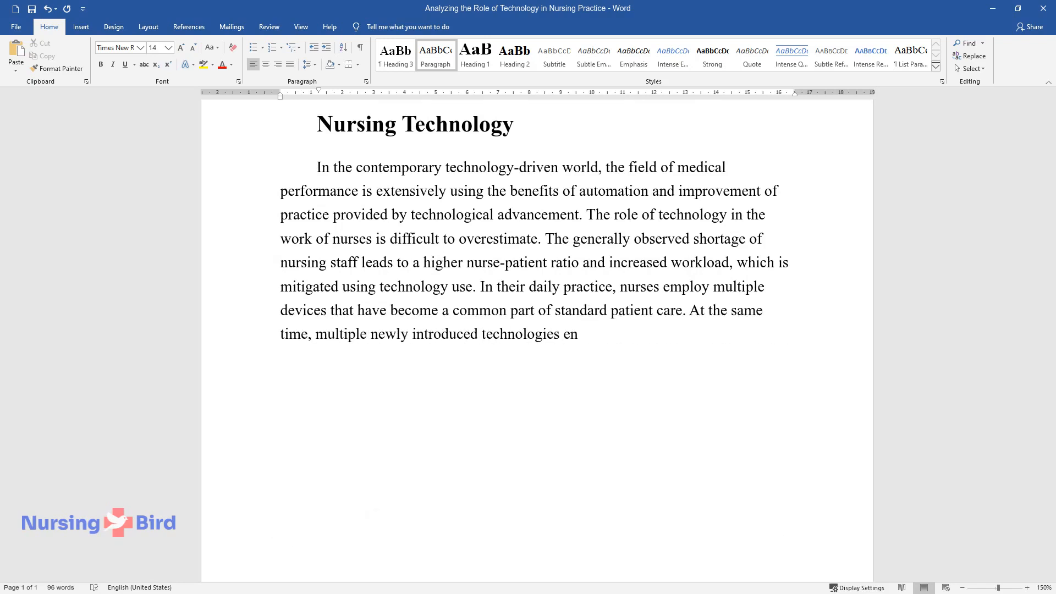
type("ter the nursing practice to help m")
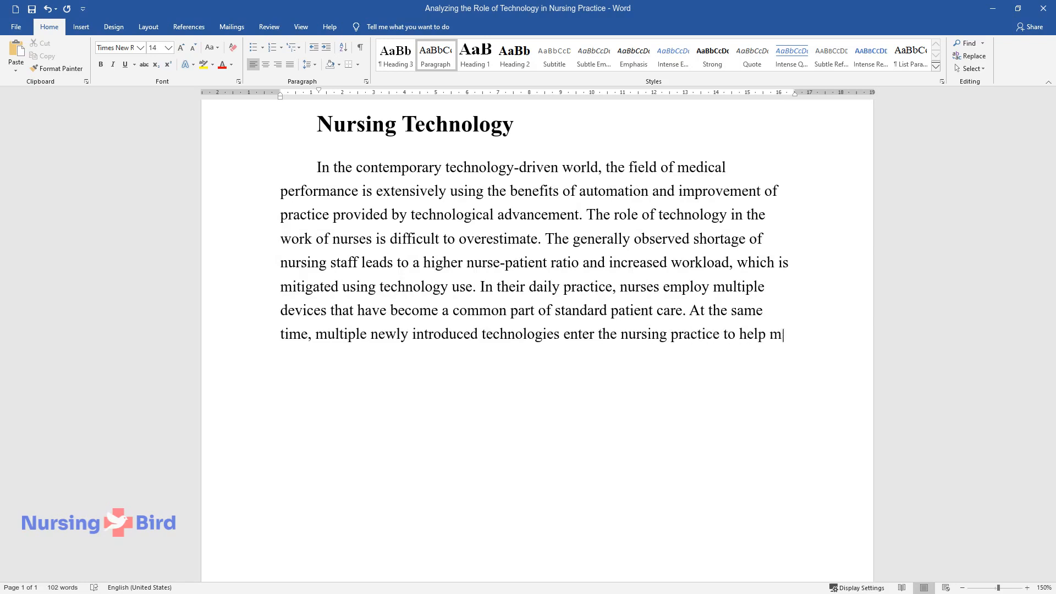
type("ake health care supply more efficient, timely, and competent with the minimum")
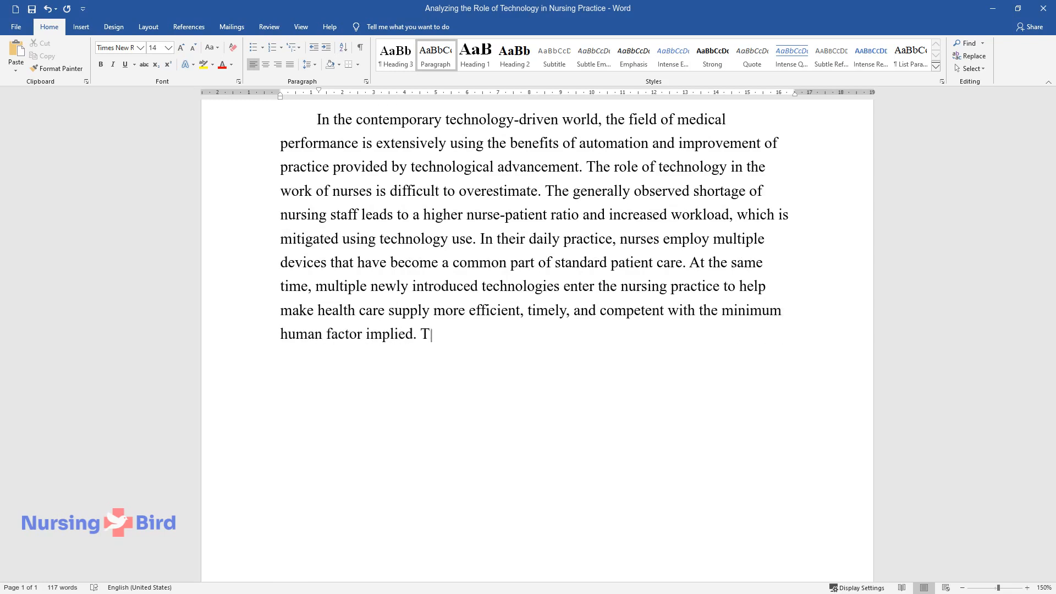
type("herefore, the use of nursing techn")
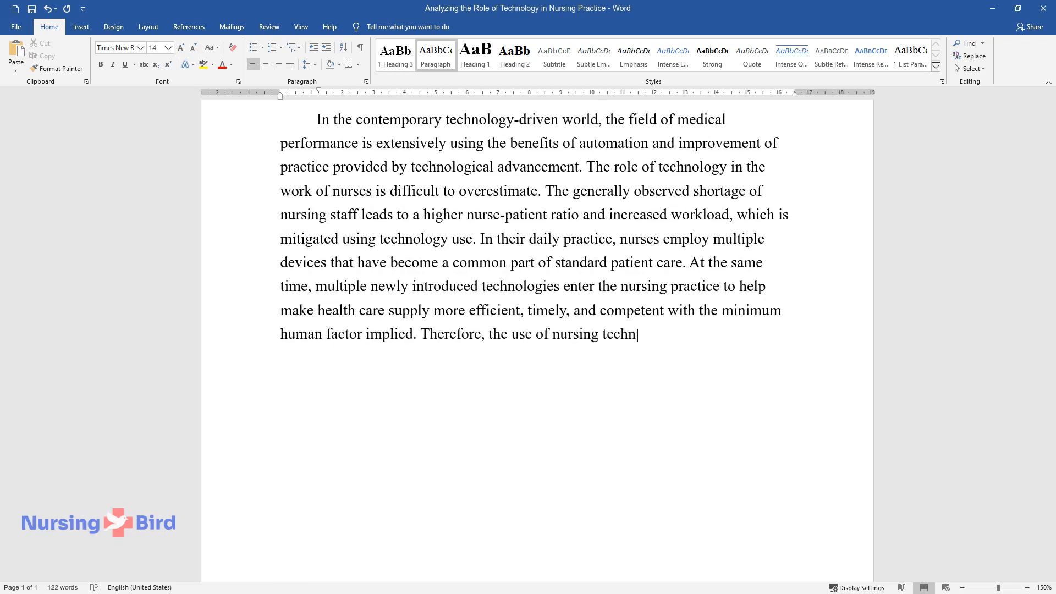
type("ology is particularly beneficial f")
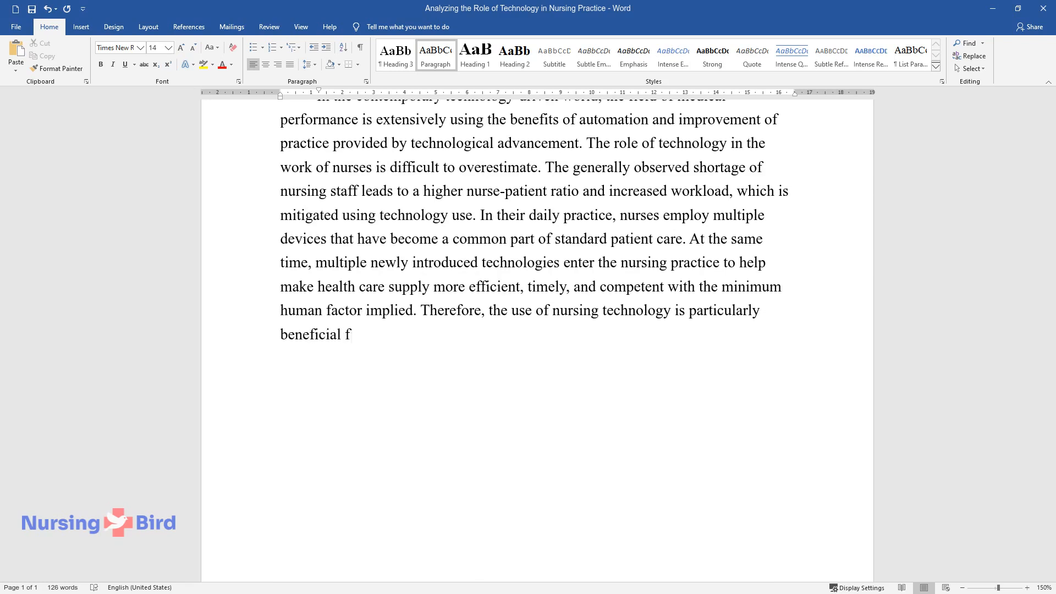
type("or both patient health outcomes and nurses’ performance quality.")
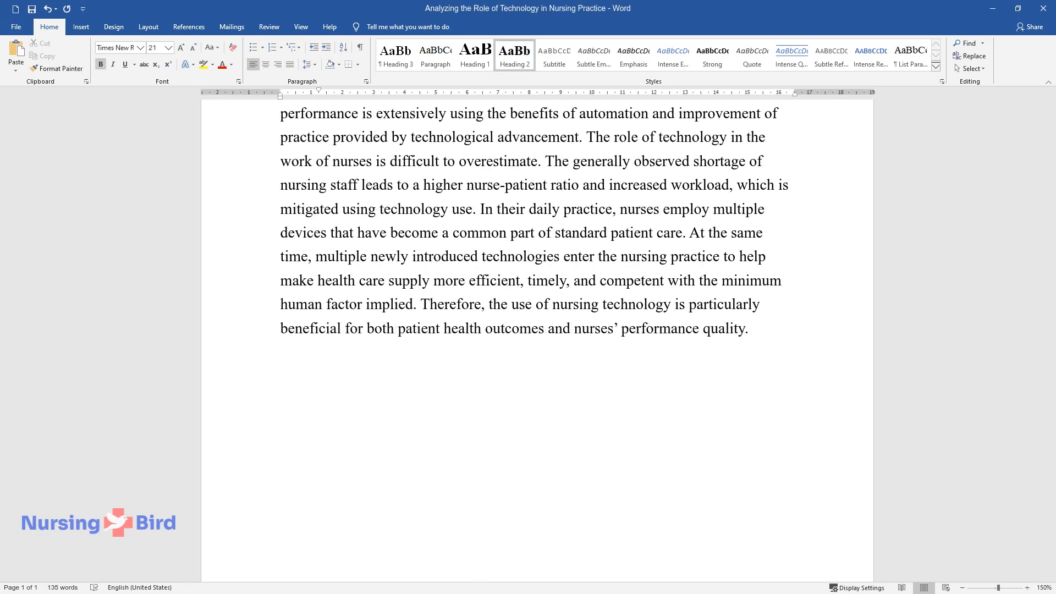
type("The Effects of Sma")
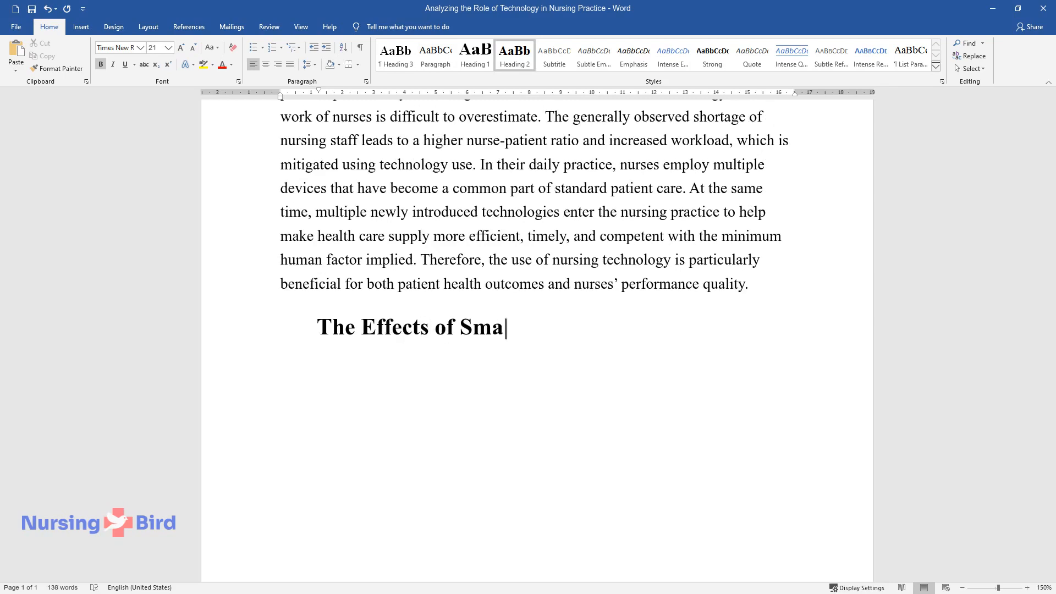
type("rt Hospital Beds on Patient Care and Nursing Practice")
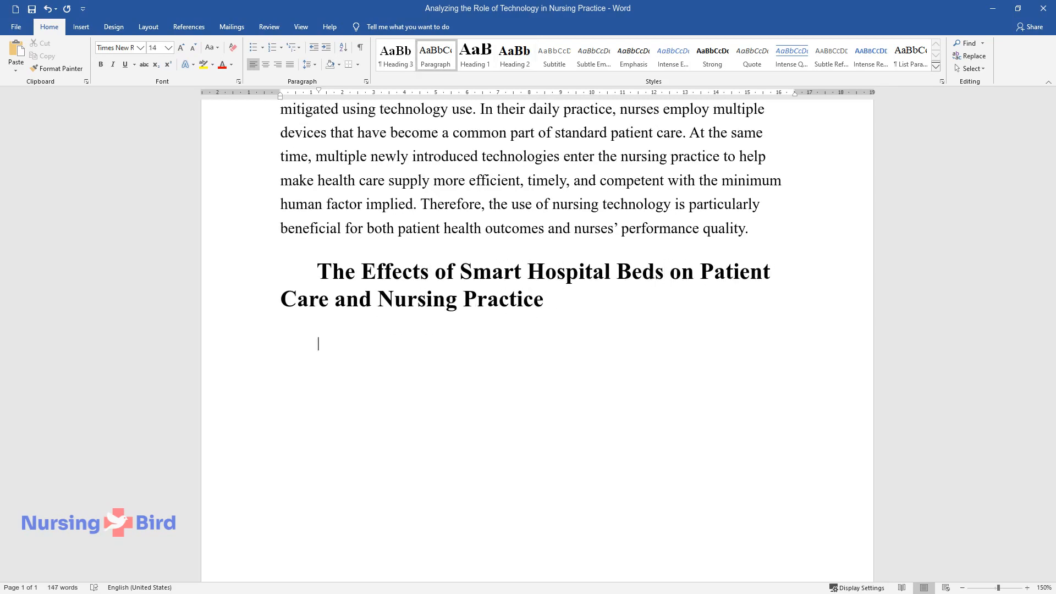
- Write how smart beds monitor movements, positioning and vital indicators to prevent ulcers and falls
type("Smart hospital beds constitute one of the recent nursing technologies that")
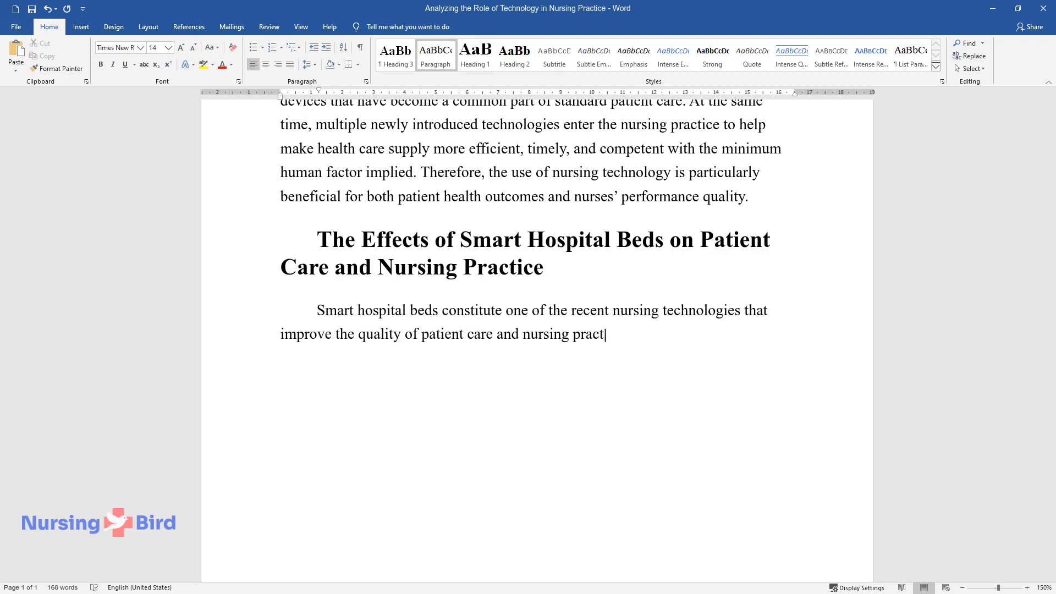
type("ice. This piece of healthcare techno")
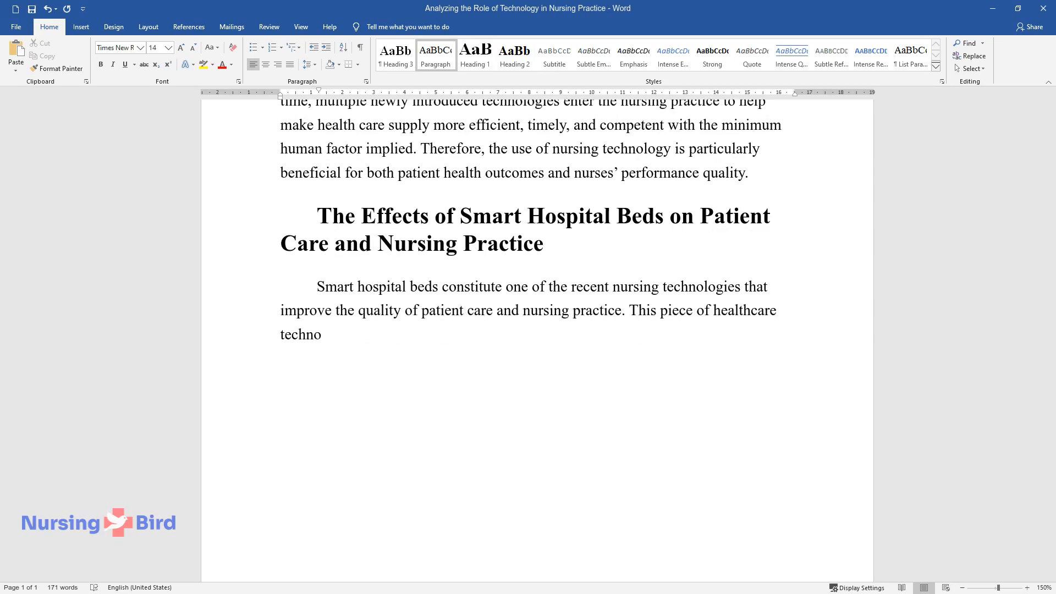
type("logy simplifies the work of nurses")
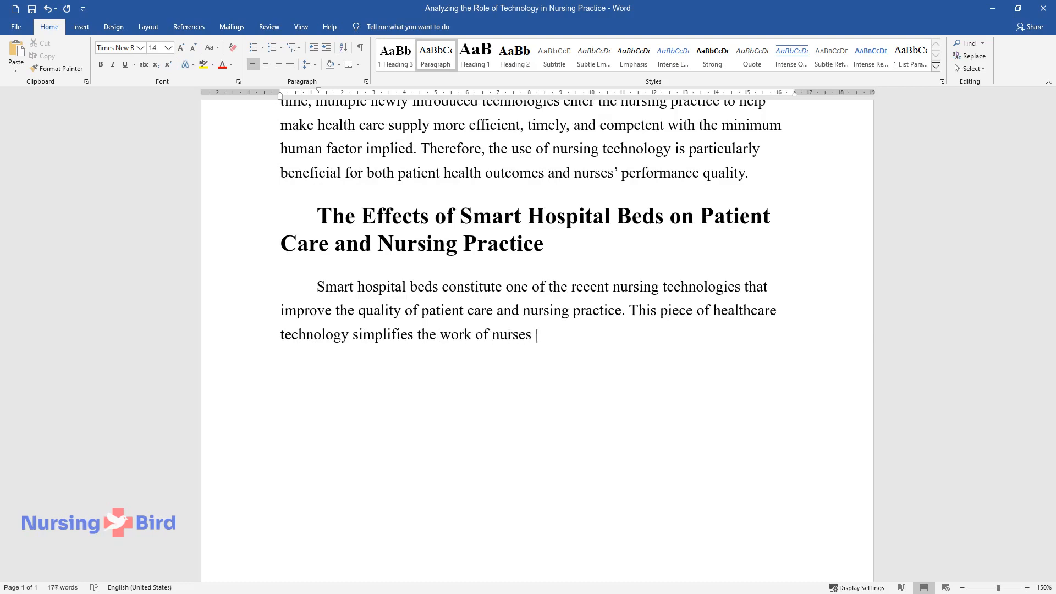
type("by monitoring patients' health indi")
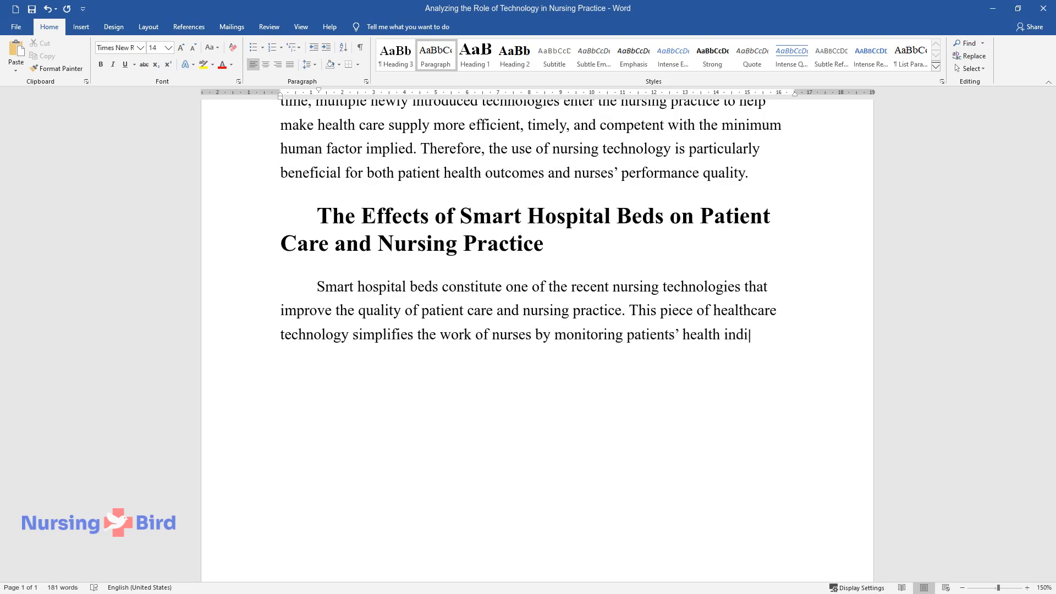
type("cators and providing nurses with di")
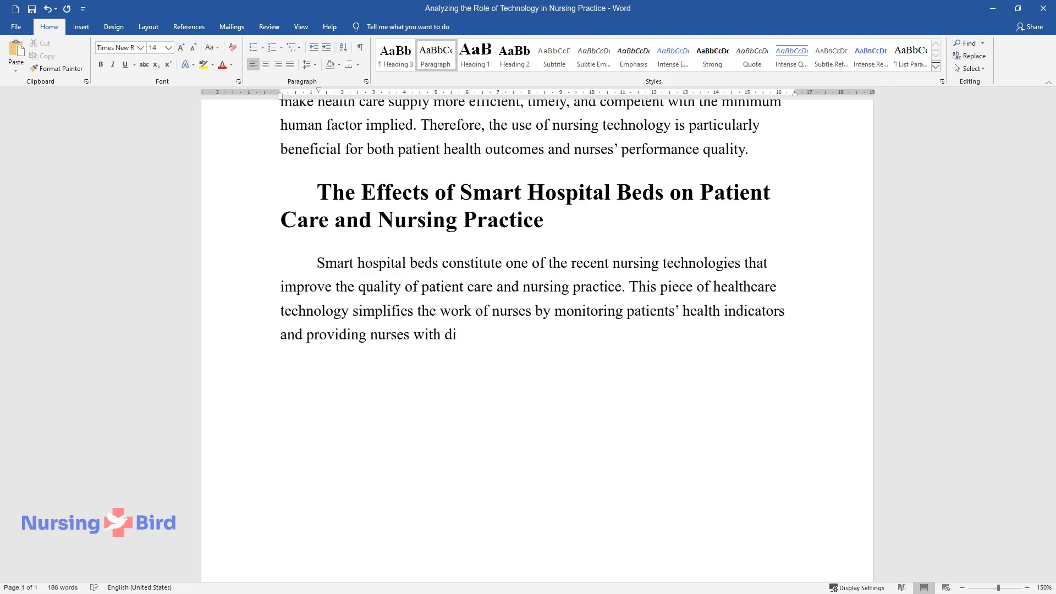
type("verse information pertinent to comp")
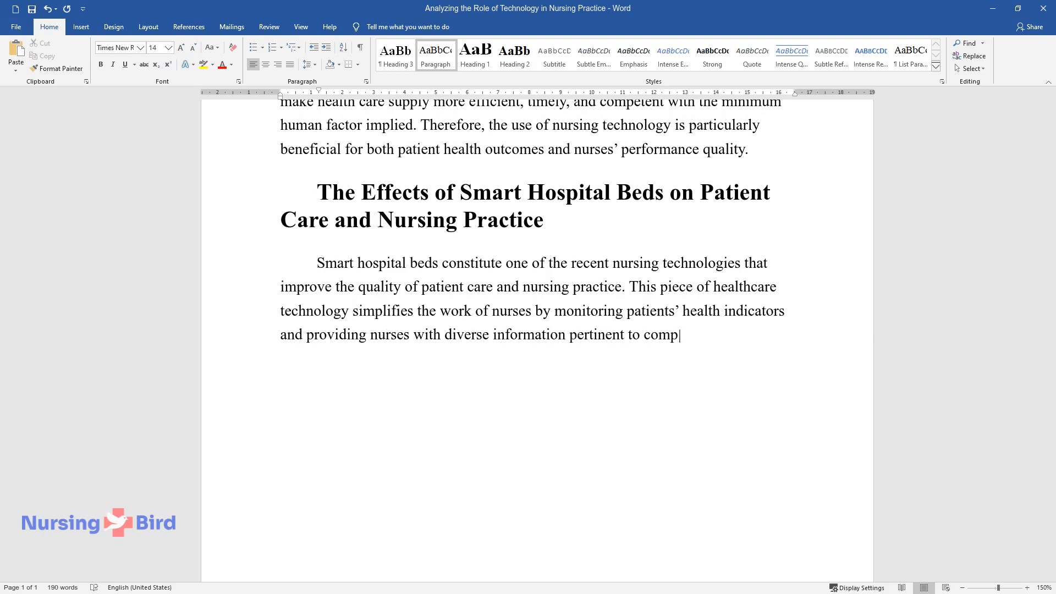
type("etent care. Smart beds have a wide")
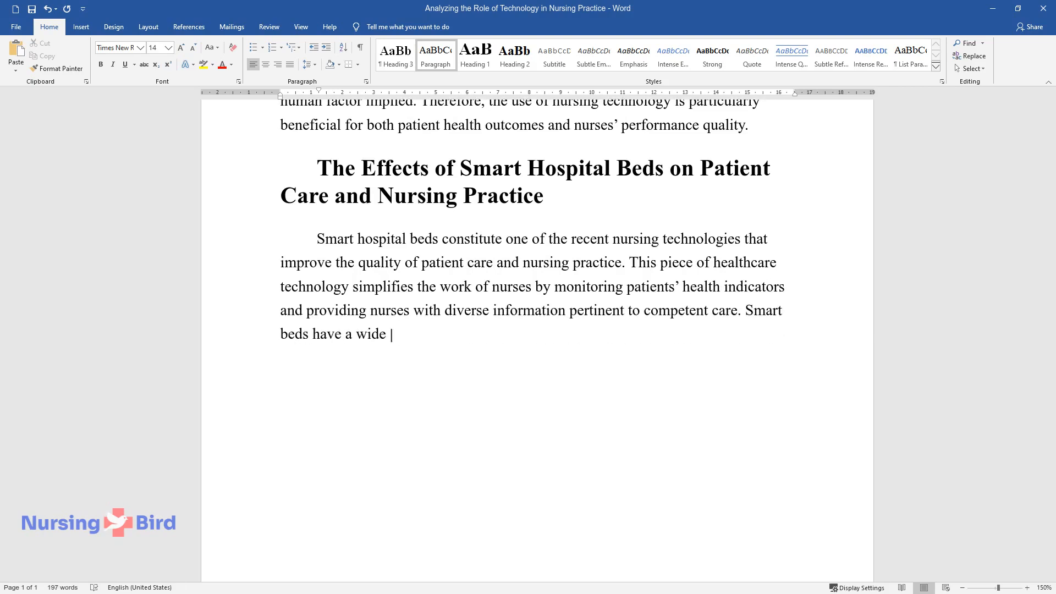
type("spectrum of features that are capable of preventing bedsores,")
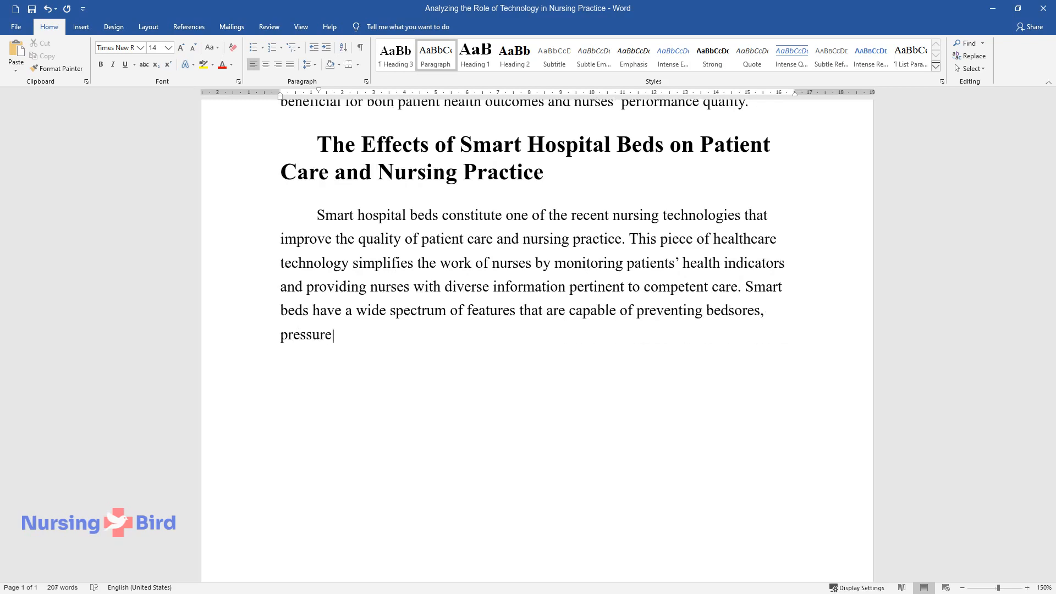
type("ulcers, and falls from bed. A pati")
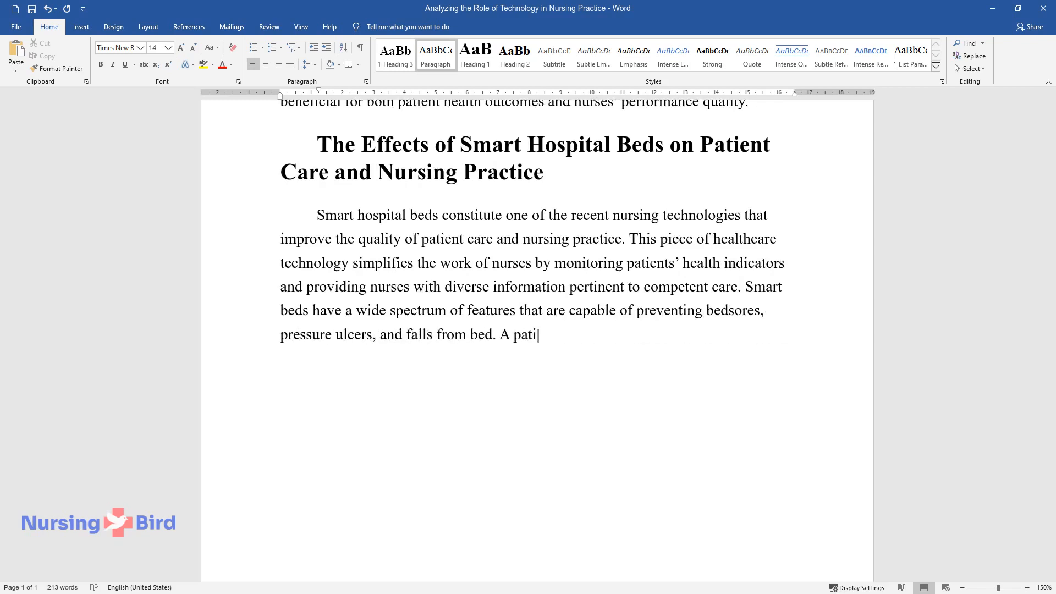
type("ent placed on a smart bed is contin")
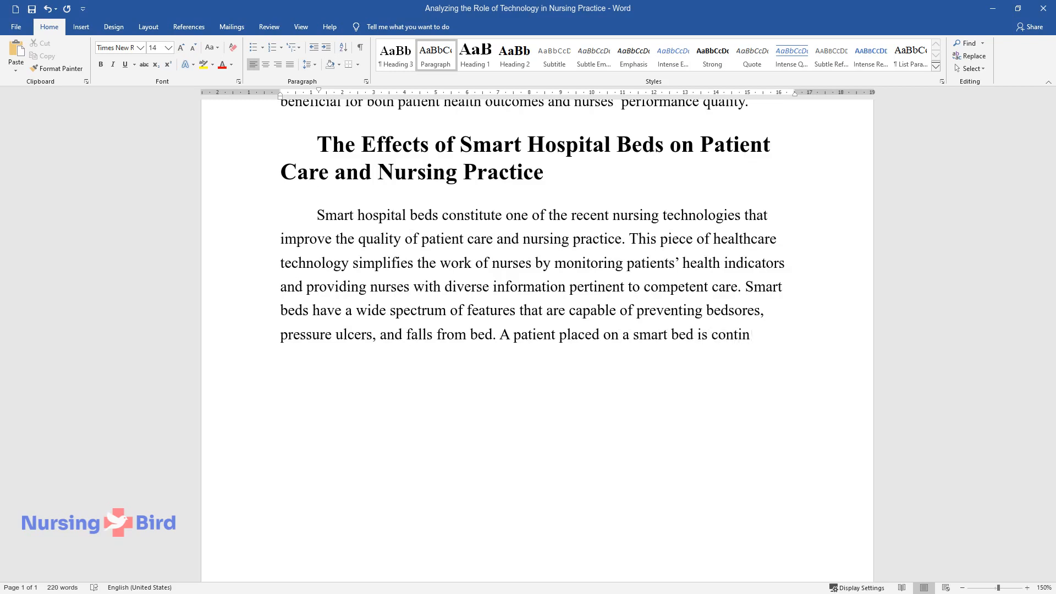
type("uously monitored for body movements")
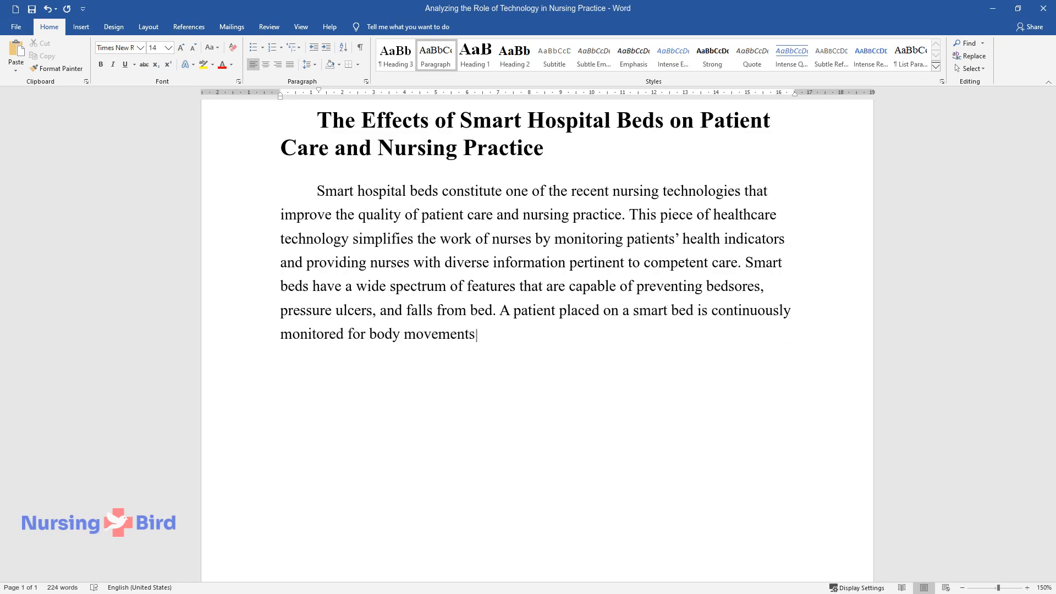
type(", positioning, and vital indicators")
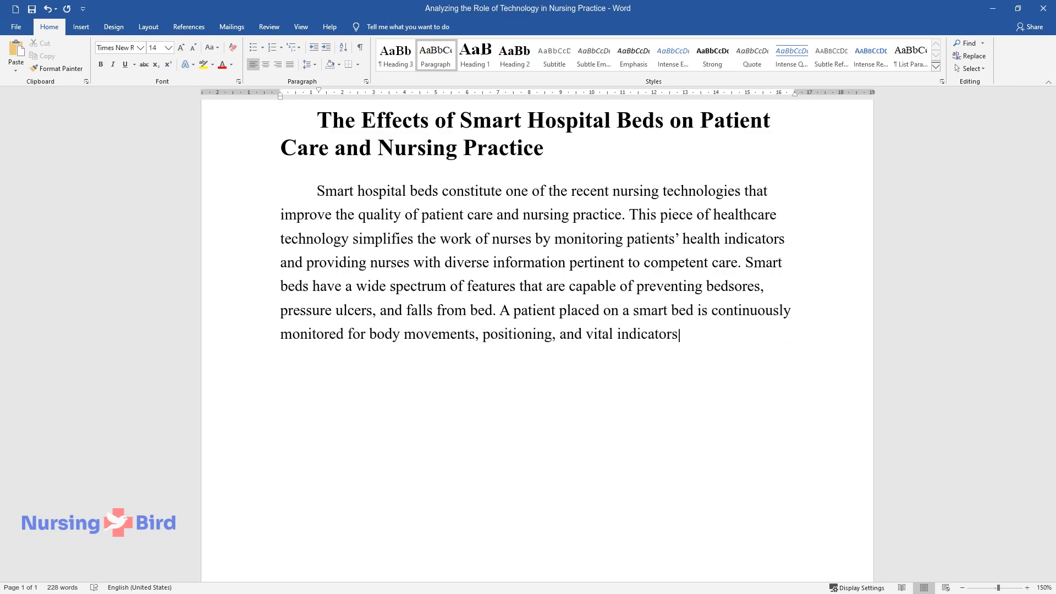
type(", which are either adjusted automati")
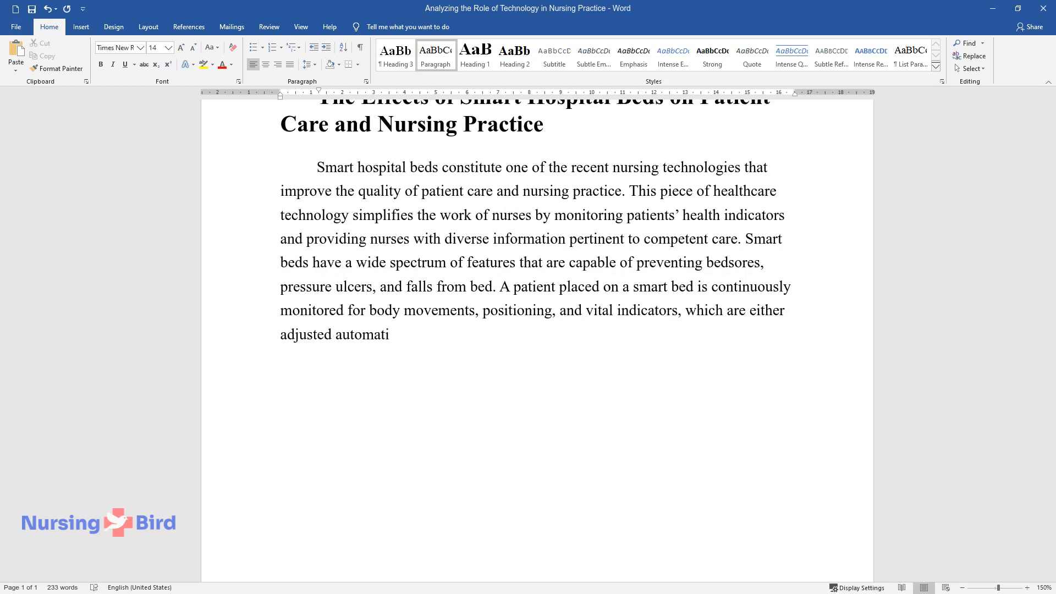
type("cally to relieve body pressure against matrasses and correct")
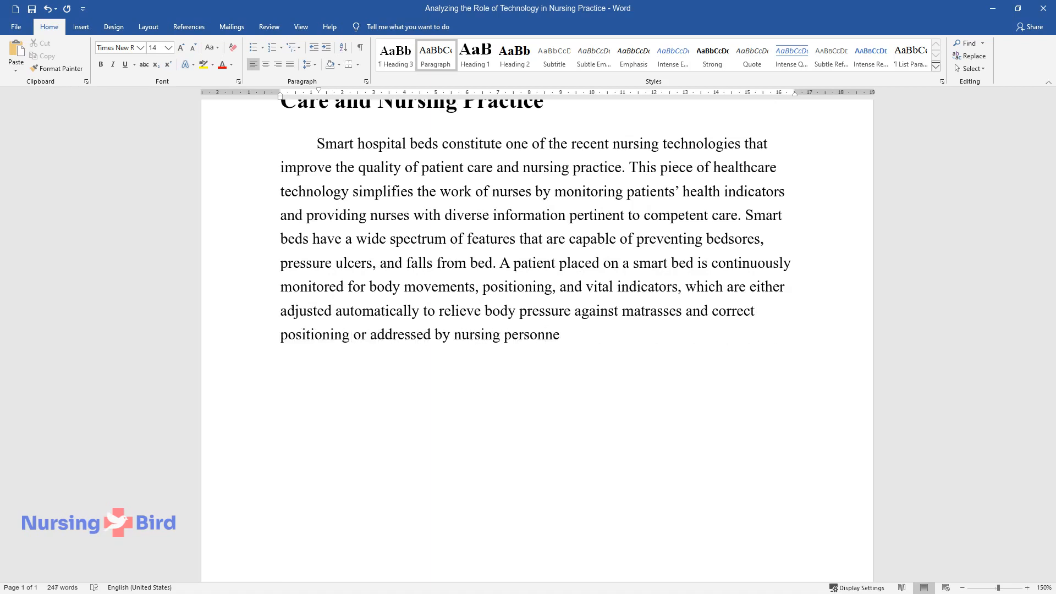
- Describe benefits: automatic air support against pressure ulcers and collecting temperature and blood pressure data
type("l. Smart beds are equipped with mot")
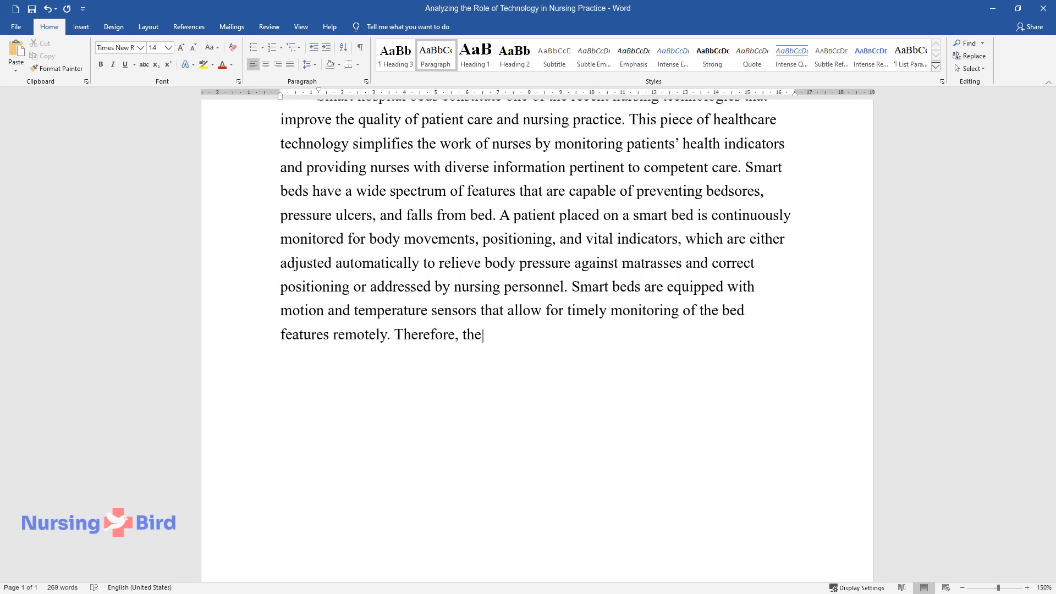
type("utilization of this nursing technology allows for")
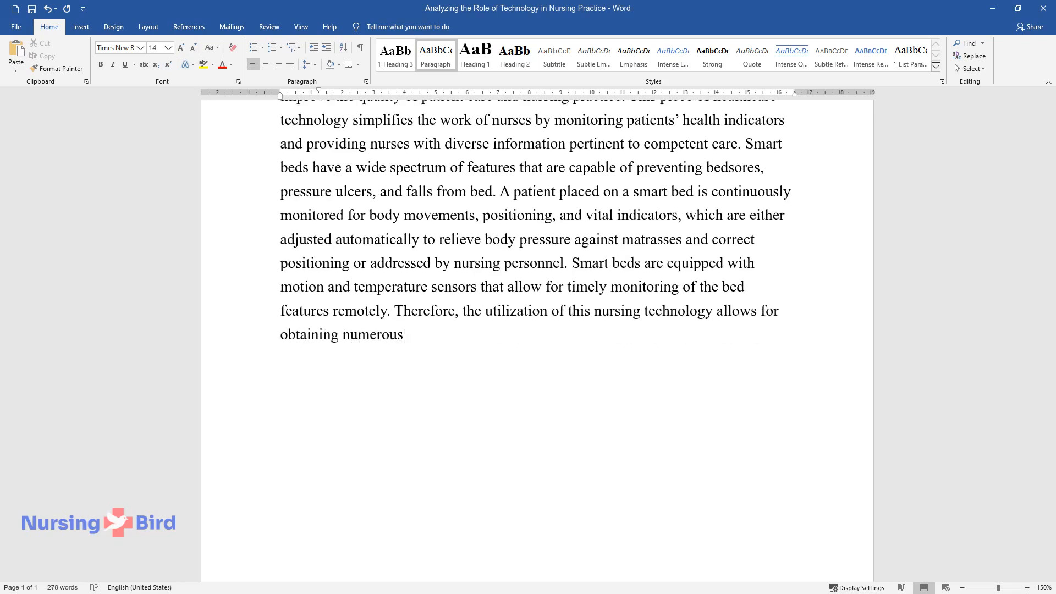
type("benefits for patient care. Firstly,")
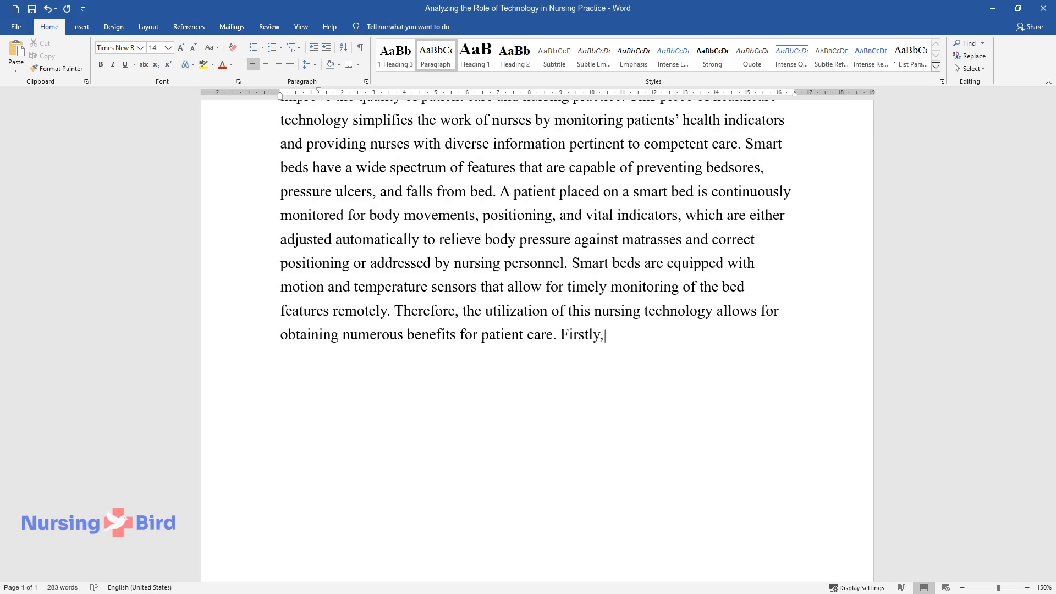
type("an immobile patient's position and")
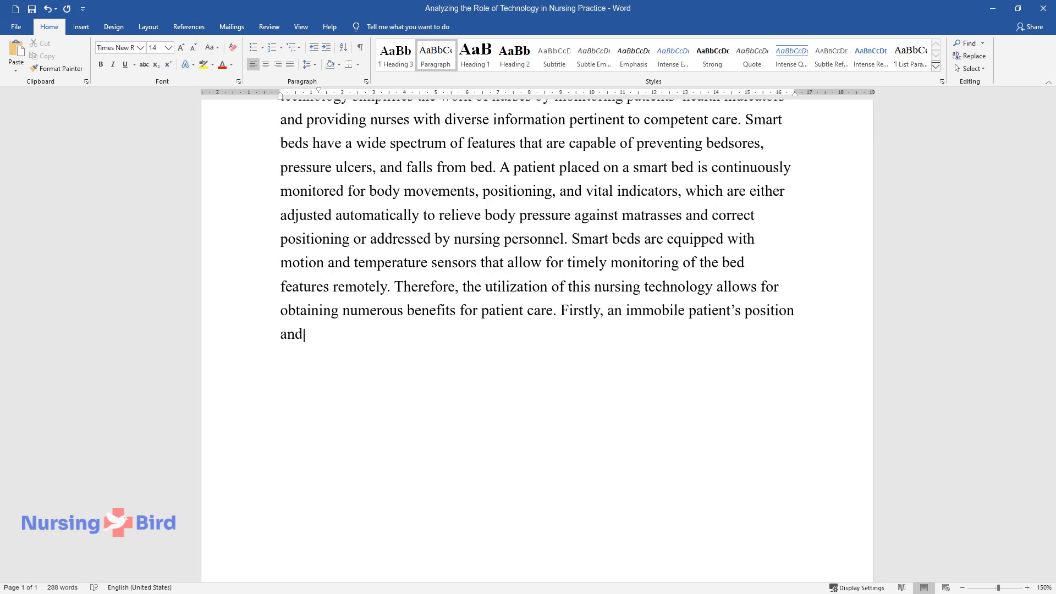
type("pressure are analyzed and monitored")
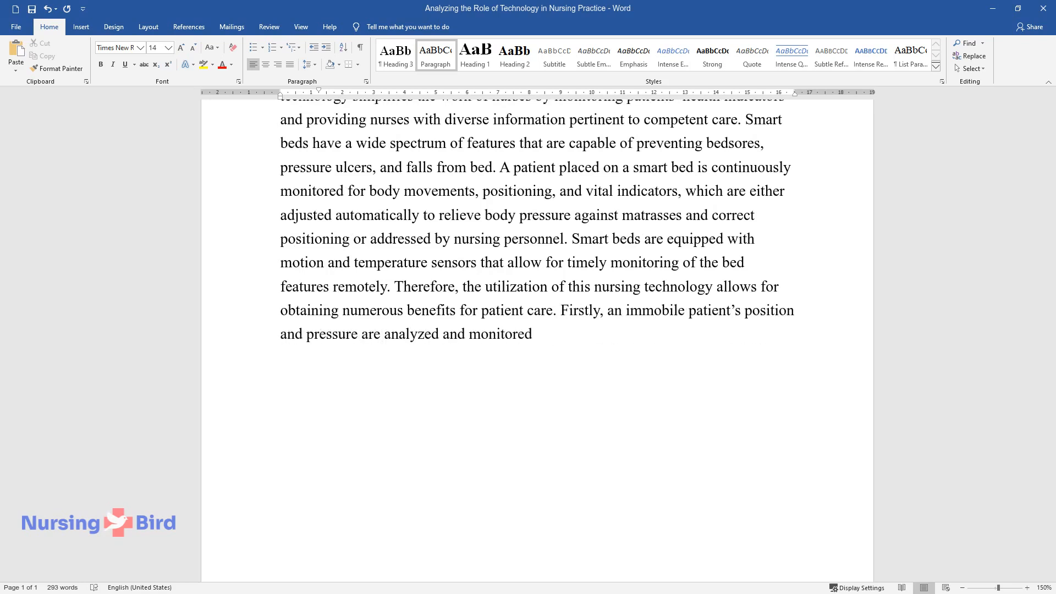
type("by the system to prevent pressure")
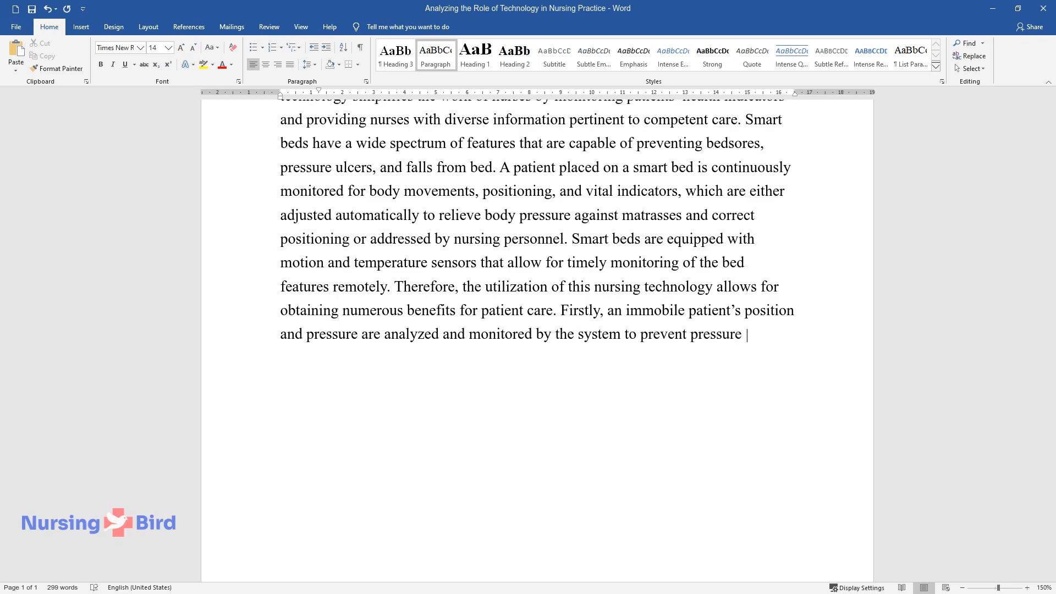
type("ulcers through automatic air suppor")
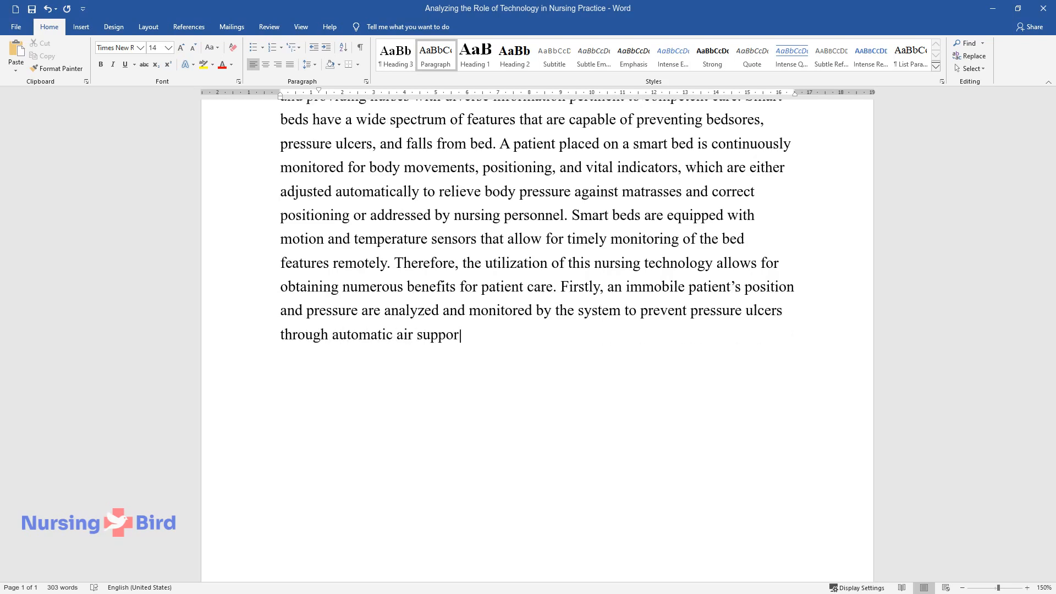
type("adjustment. Another example of the advantages of")
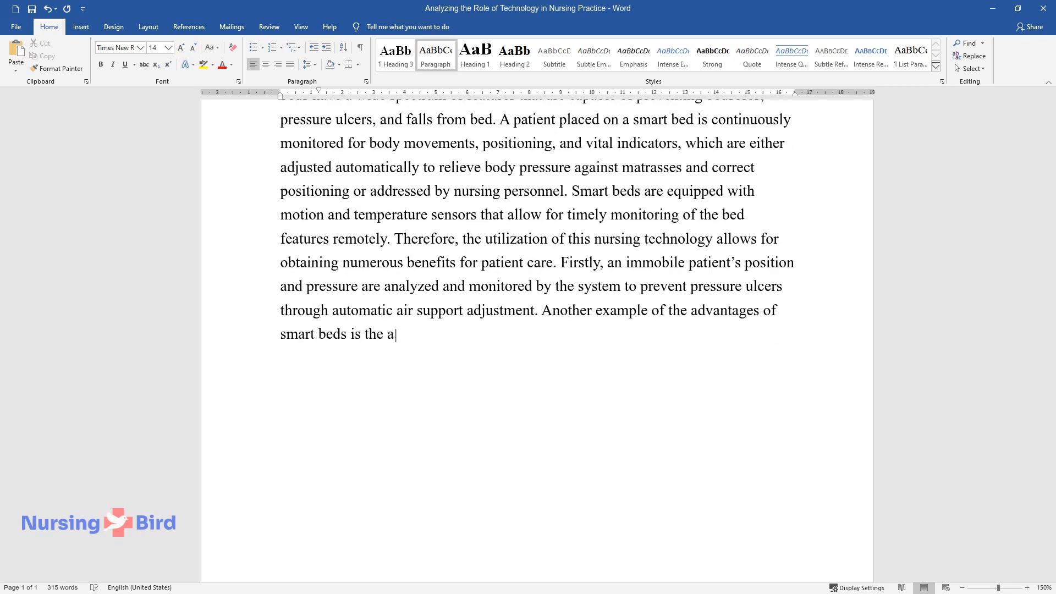
type("bility of the nursing staff to coll")
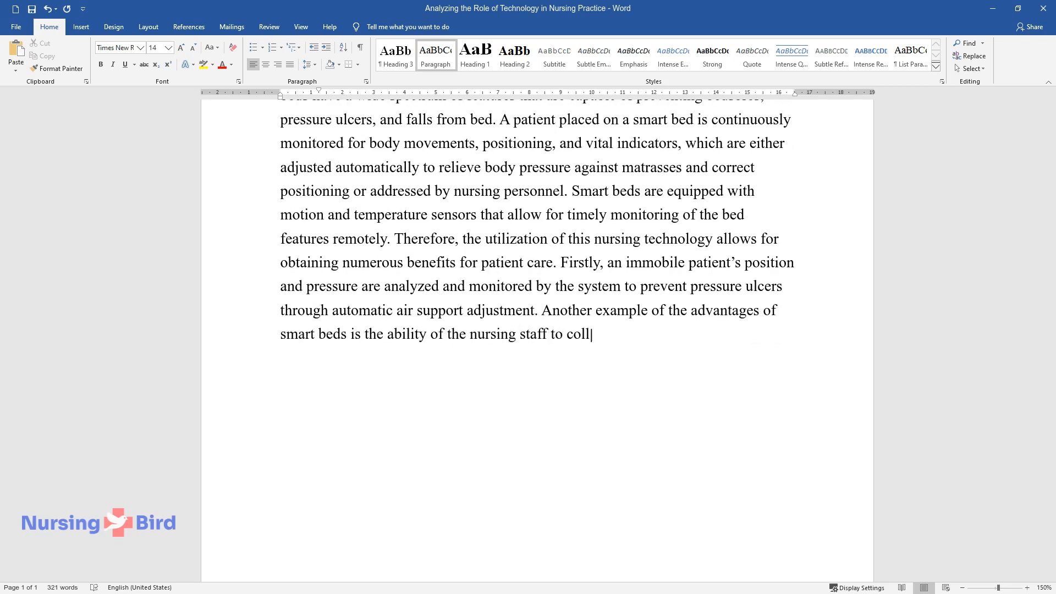
type("ect information about temperature,")
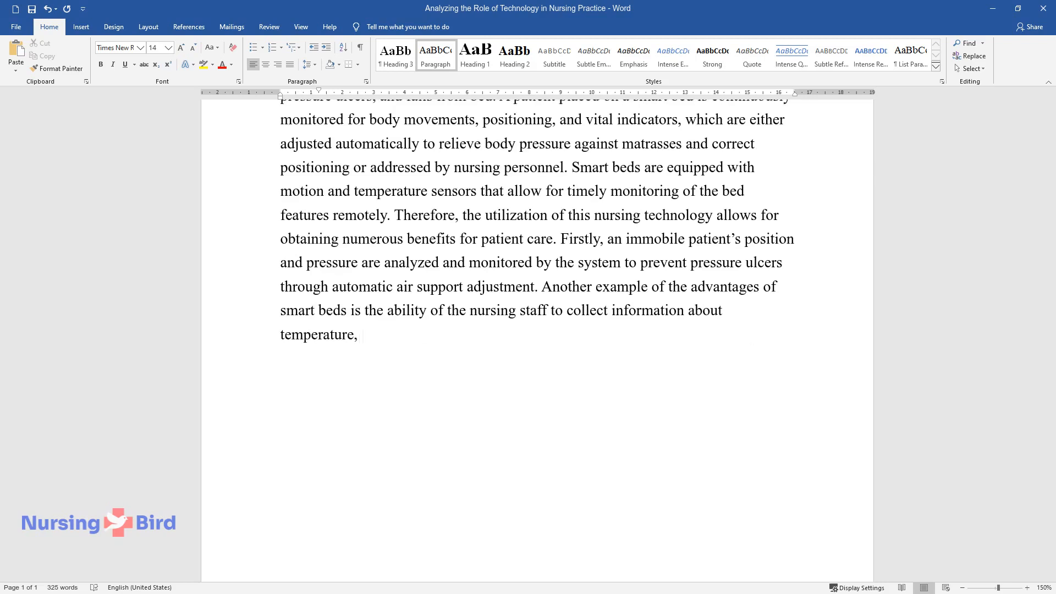
type("blood pressure, and other vital measurements instantly to monito")
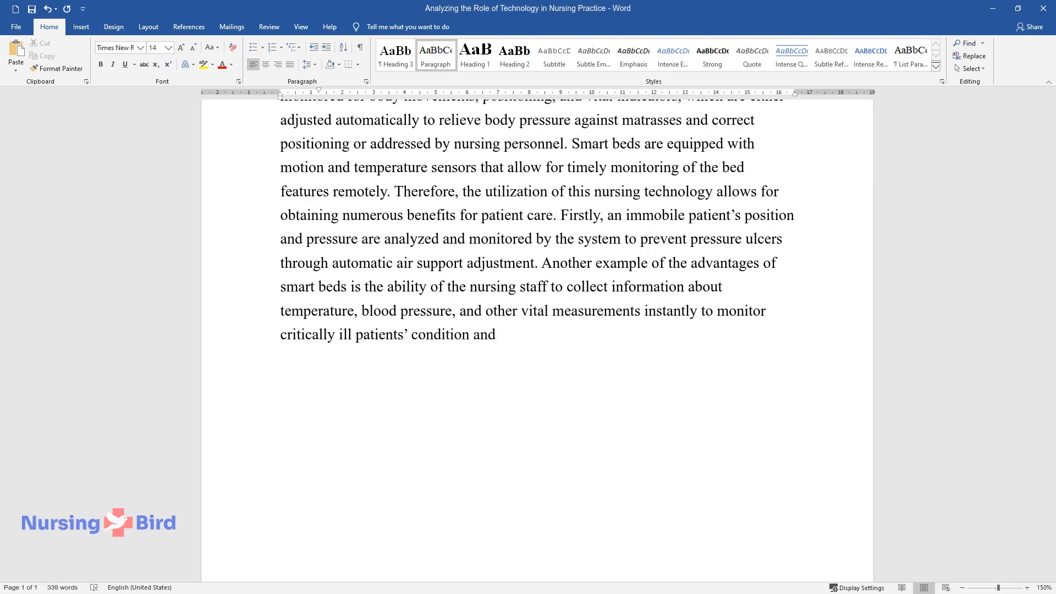
- End with the disadvantage that reliance on technology may impair nurses' communication and psychological comfort for patients
type("respond to changes immediately. As for a")
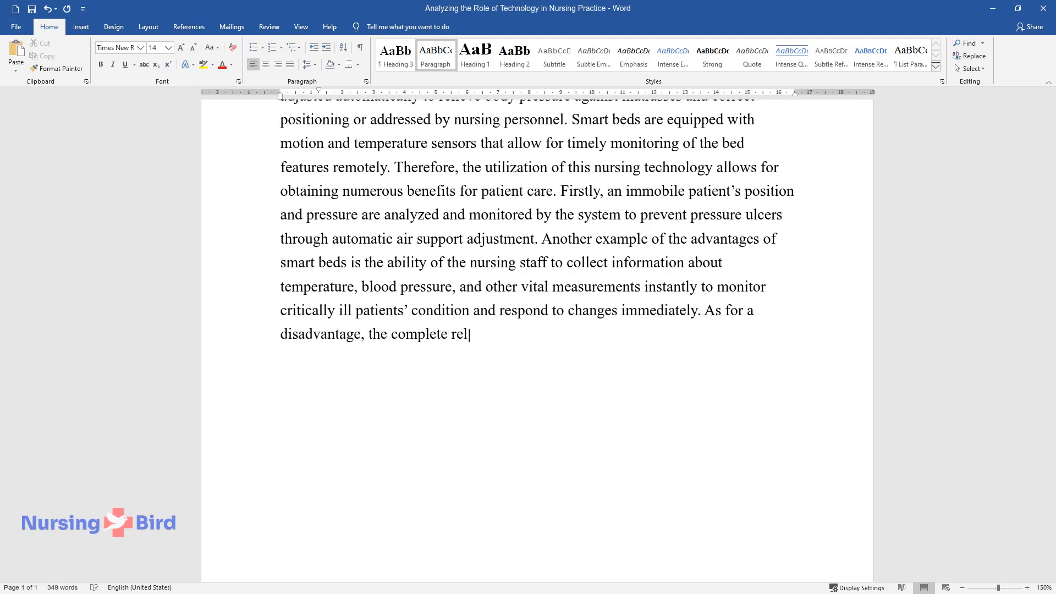
type("iance on technology might impair nu")
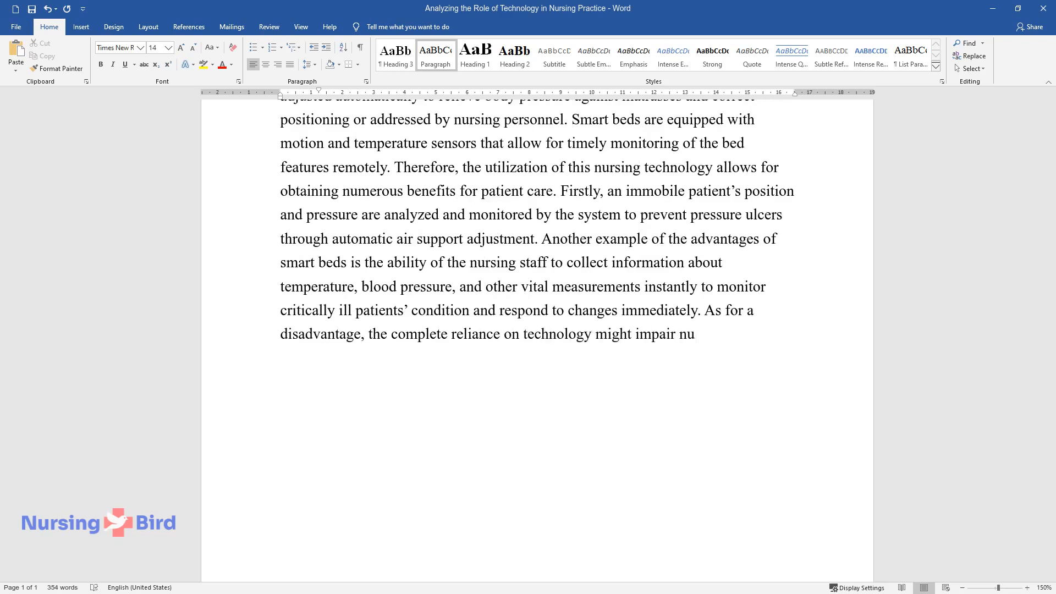
type("rses' communication with patients t")
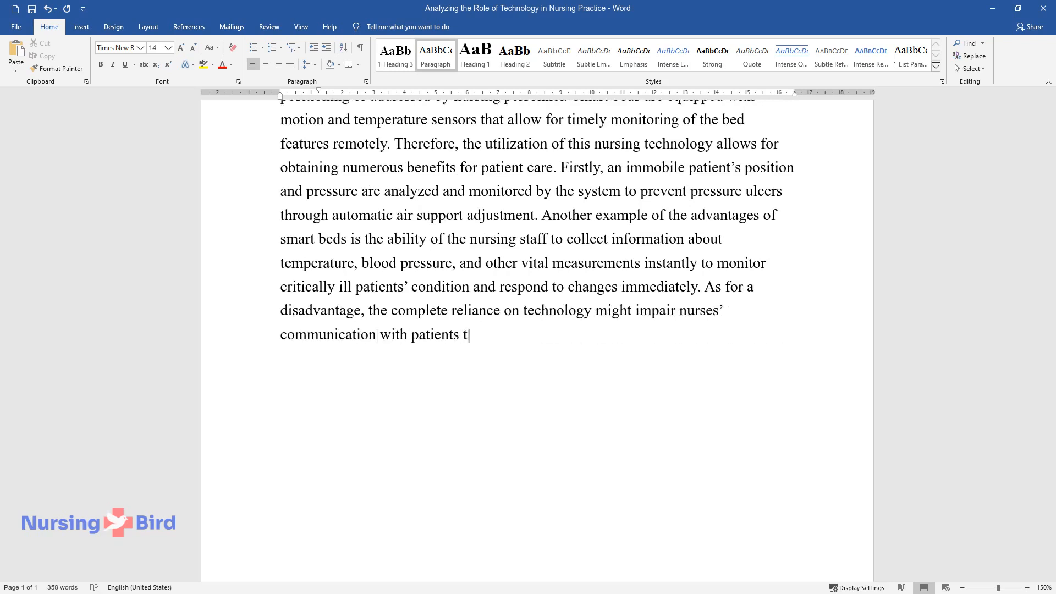
type("hrough standard vital signs measure")
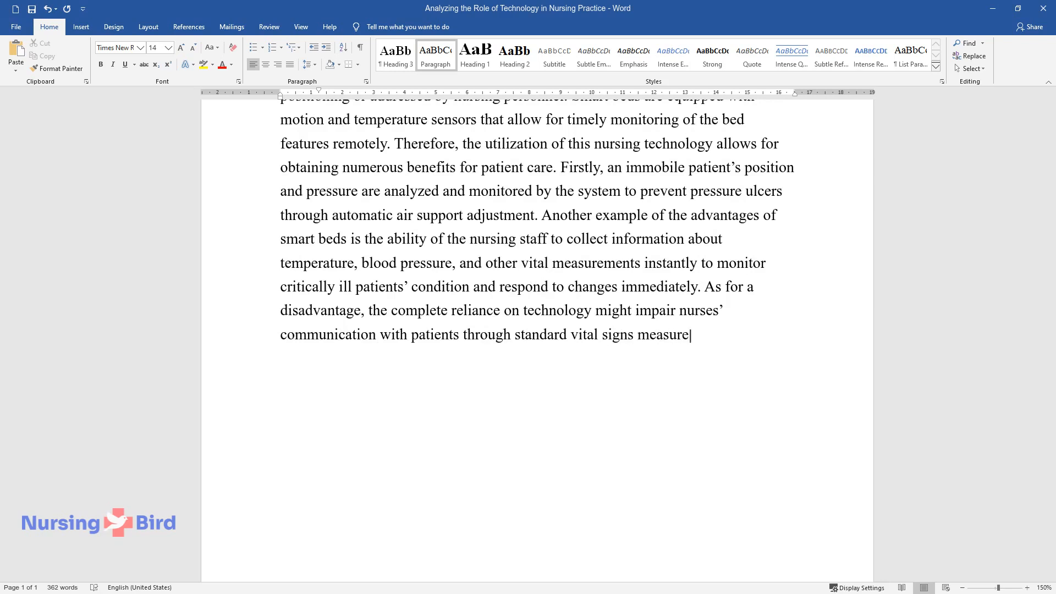
type("ment procedures, which establishes")
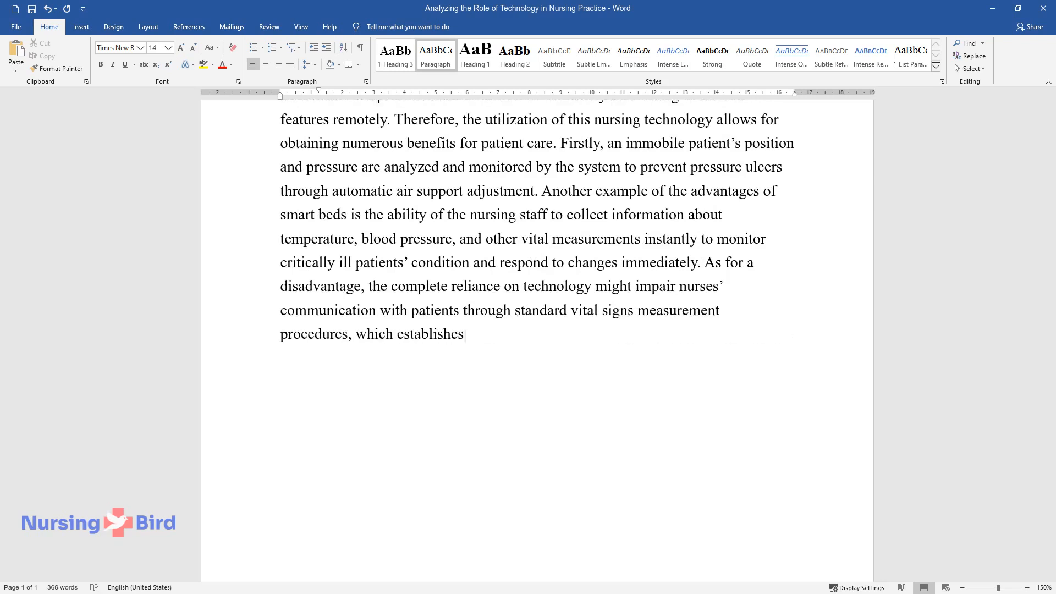
type("an interpersonal connection and ps")
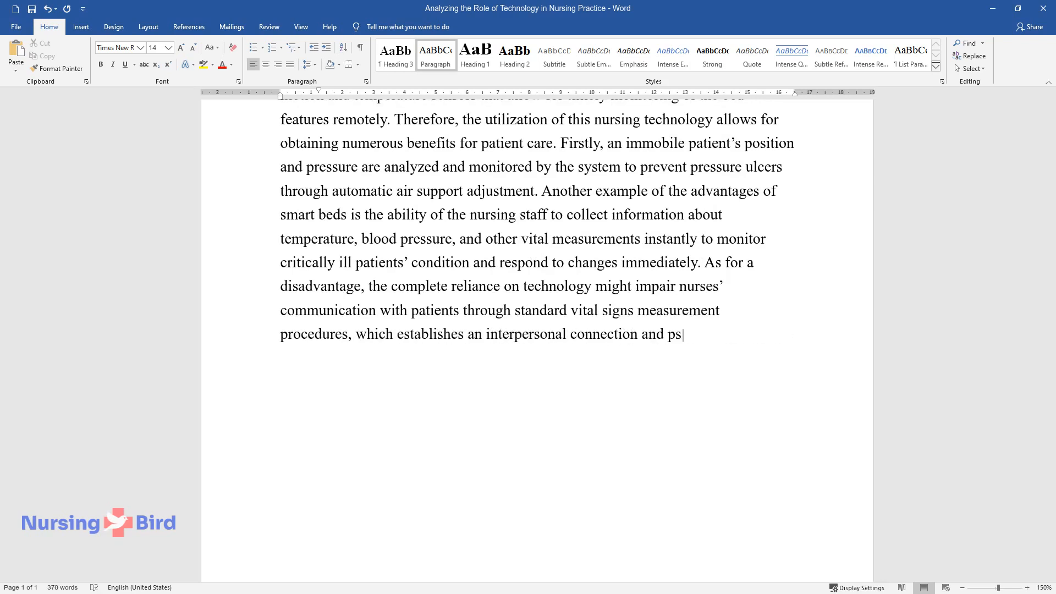
type("ychological comfort for patients.")
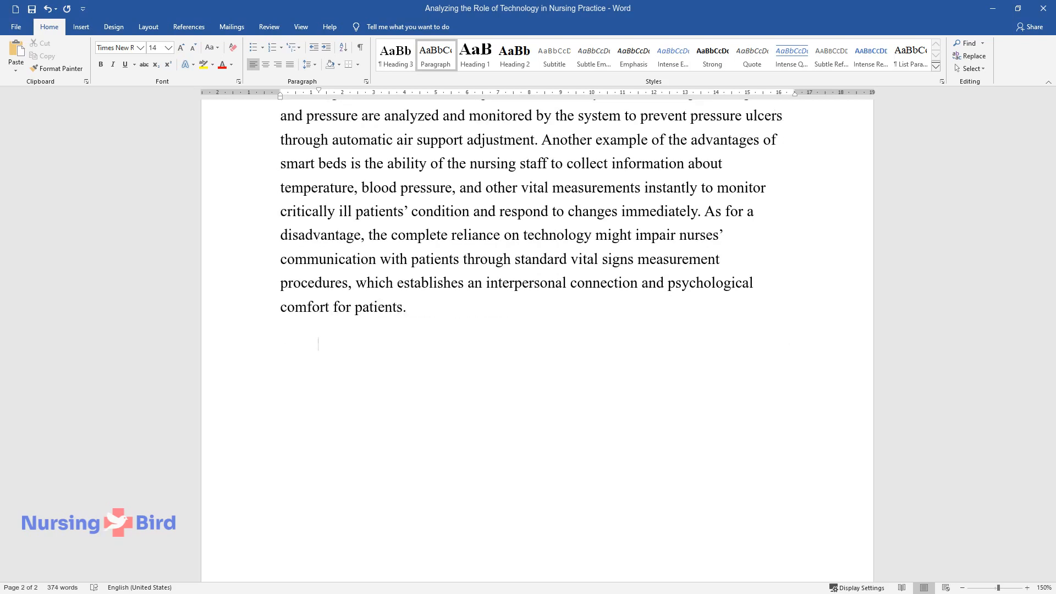
- Write about the positioning, pressure, temperature, heart rate and oxygen data the beds collect
type("The data g")
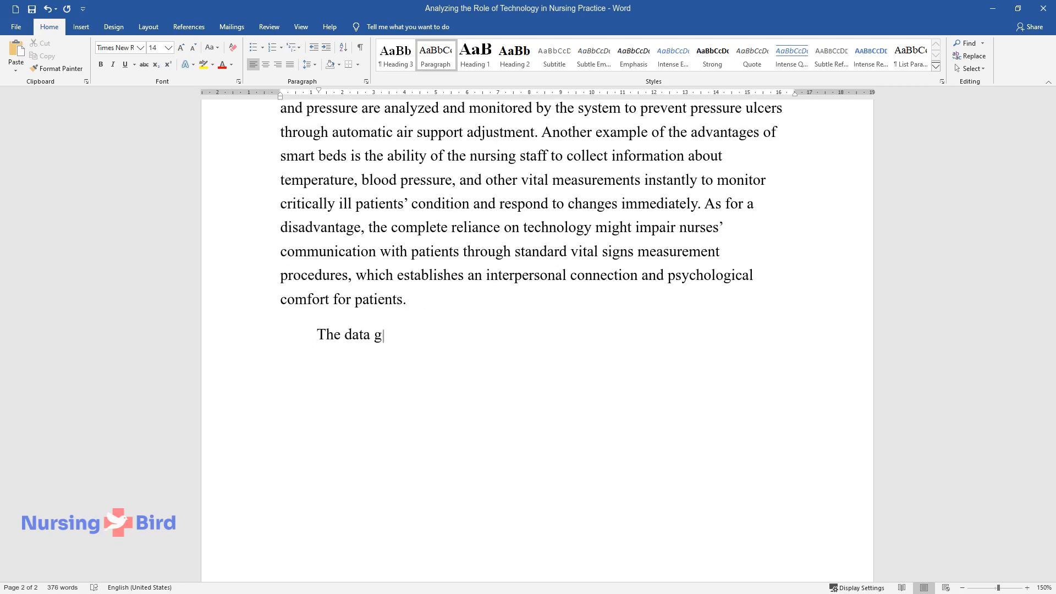
type("enerated by this technology inclu")
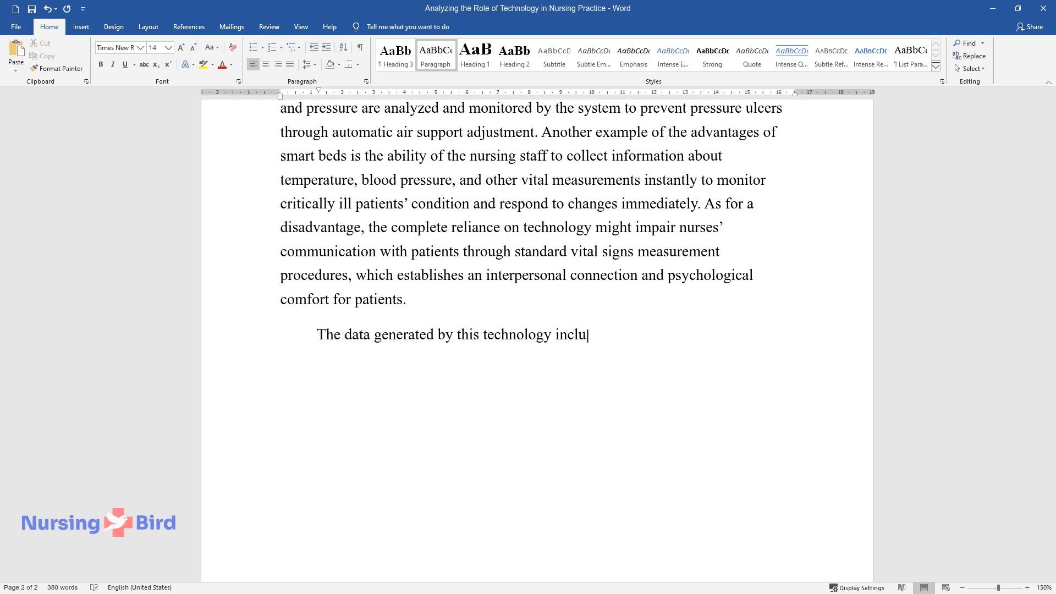
type("des bodily positioning as detected by motion sensors and body press")
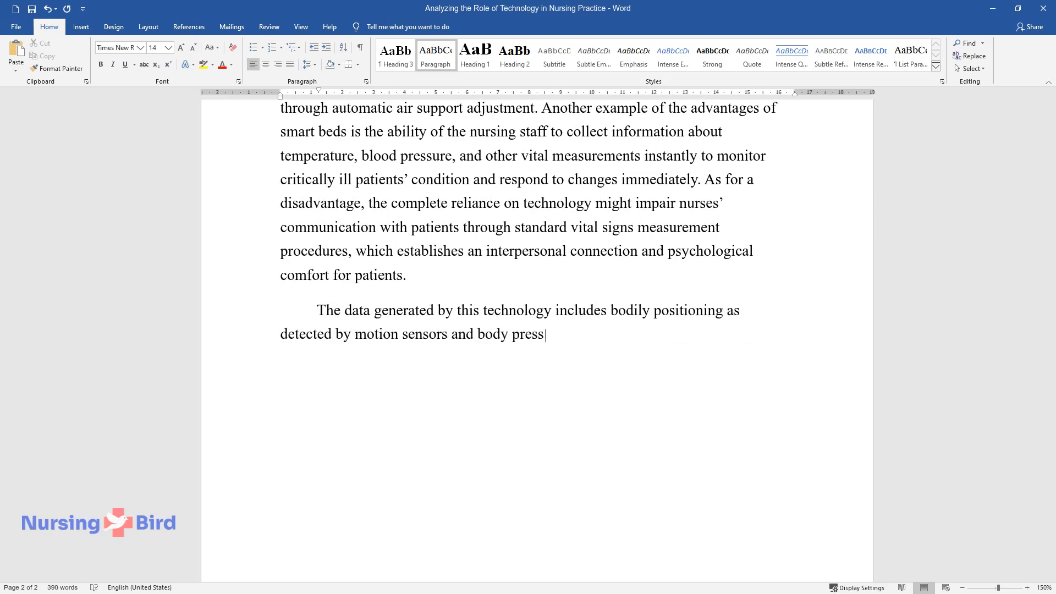
type("ure as detected by pressure senso")
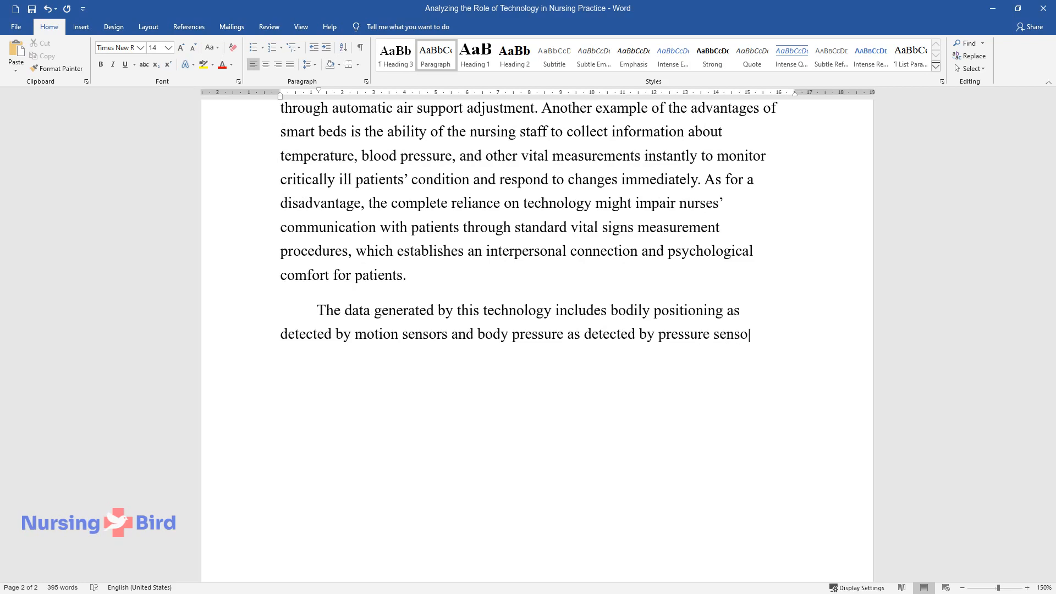
type("rs, which are aimed at monitoring")
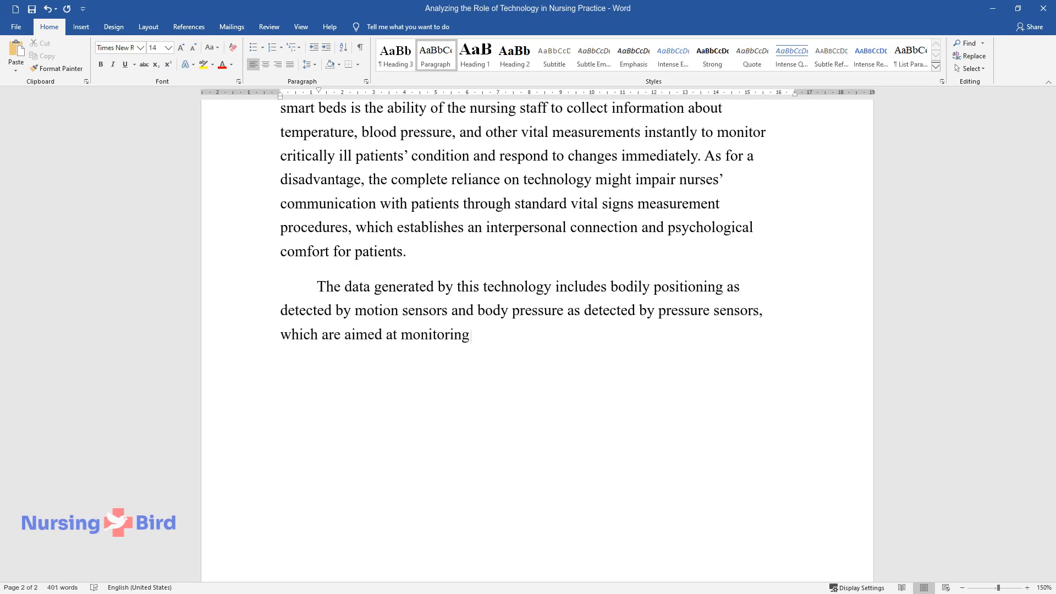
type("falls and pressure ulcers. Also,")
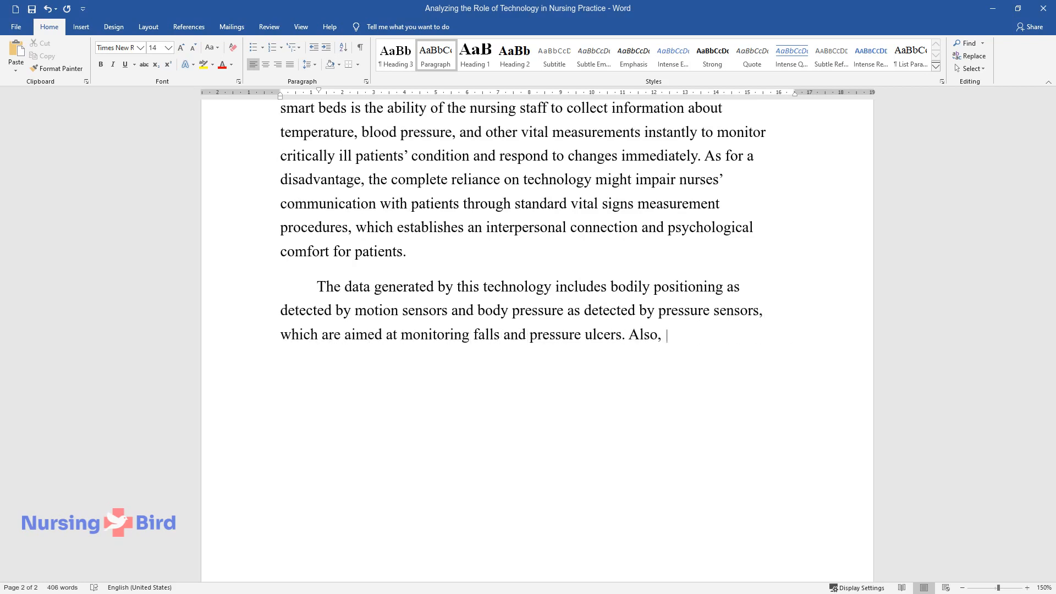
type("the smart hospital bed technology")
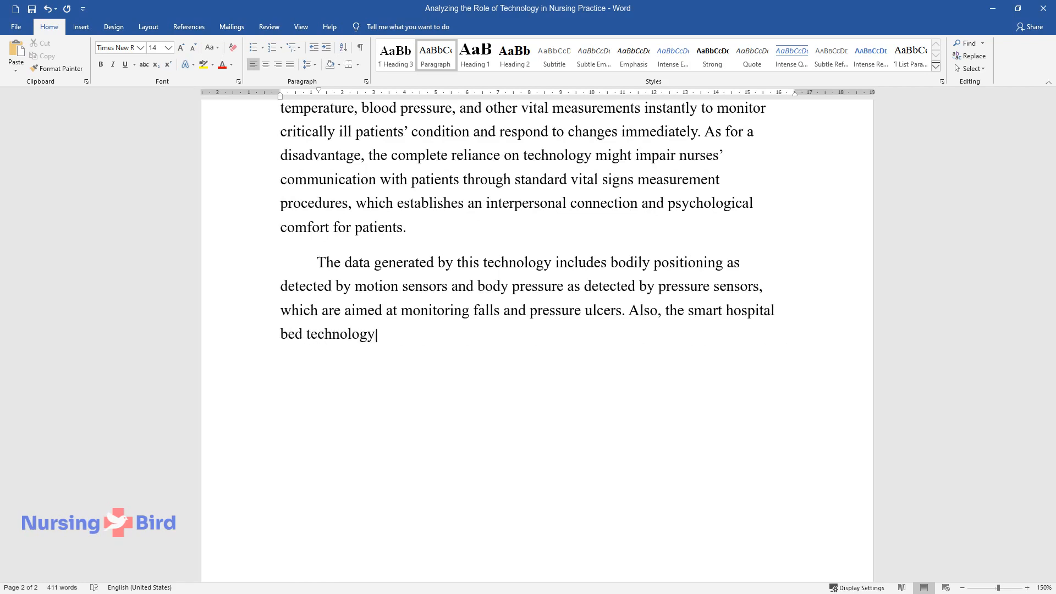
type("collects data indicating patient")
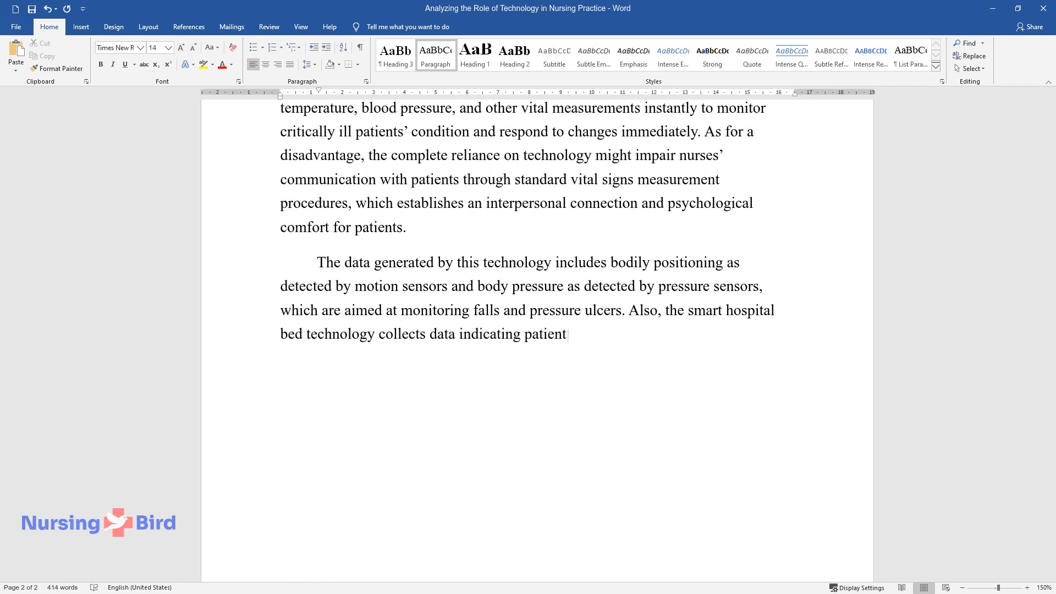
type("s’ temperature, heart rate, blood")
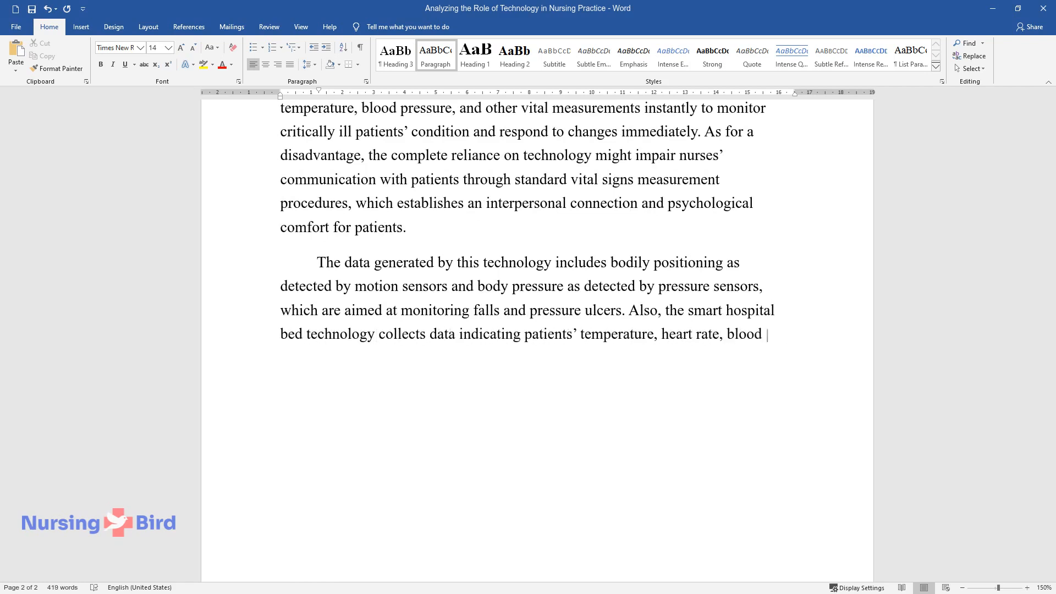
type("pressure, and oxygen level. Both")
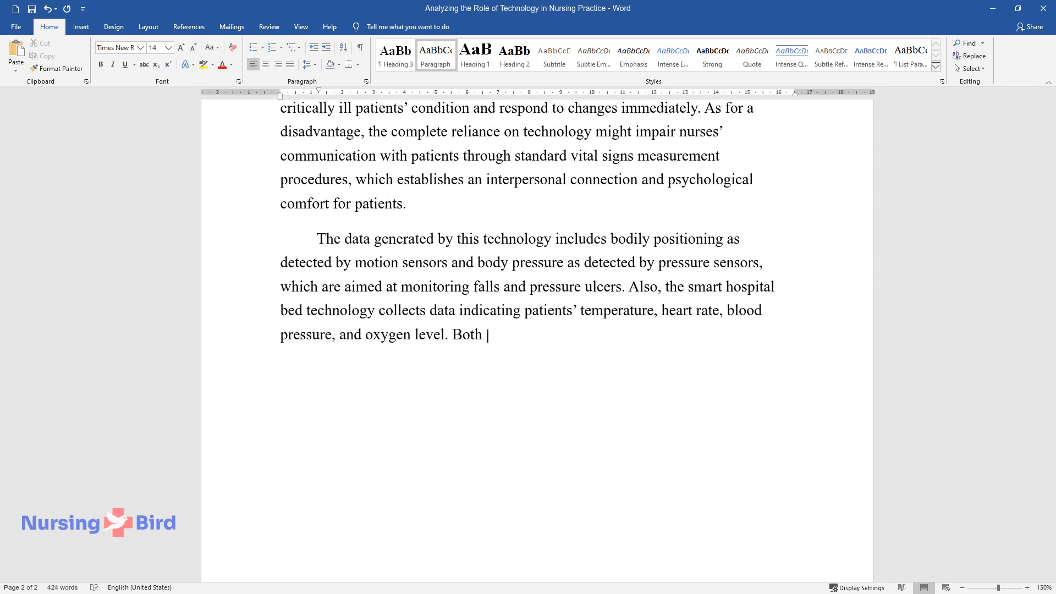
type("quantitative and qualitative data are generated by")
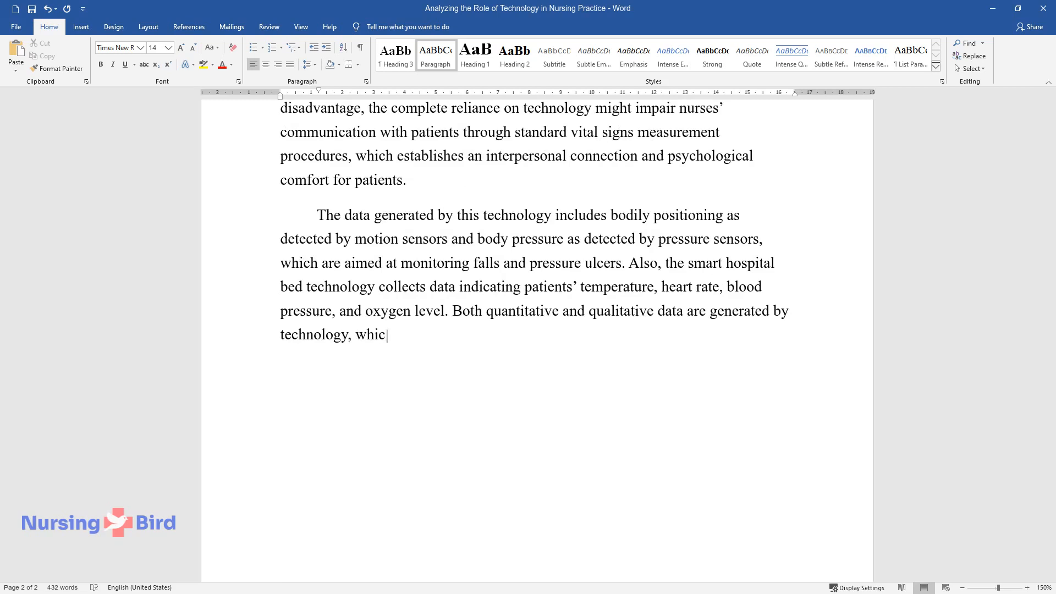
type("h is represented by nominal and dependent variables. The data")
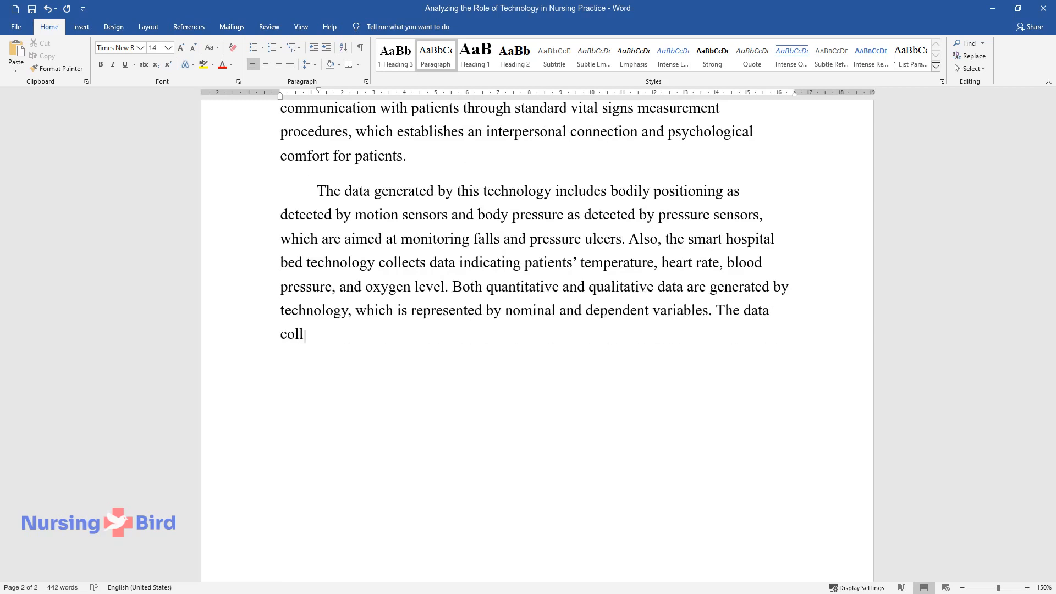
- Explain how sensor data drives immediate decisions and long-term ulcer and fall prevention measures
type("ected with the help of smart bed s")
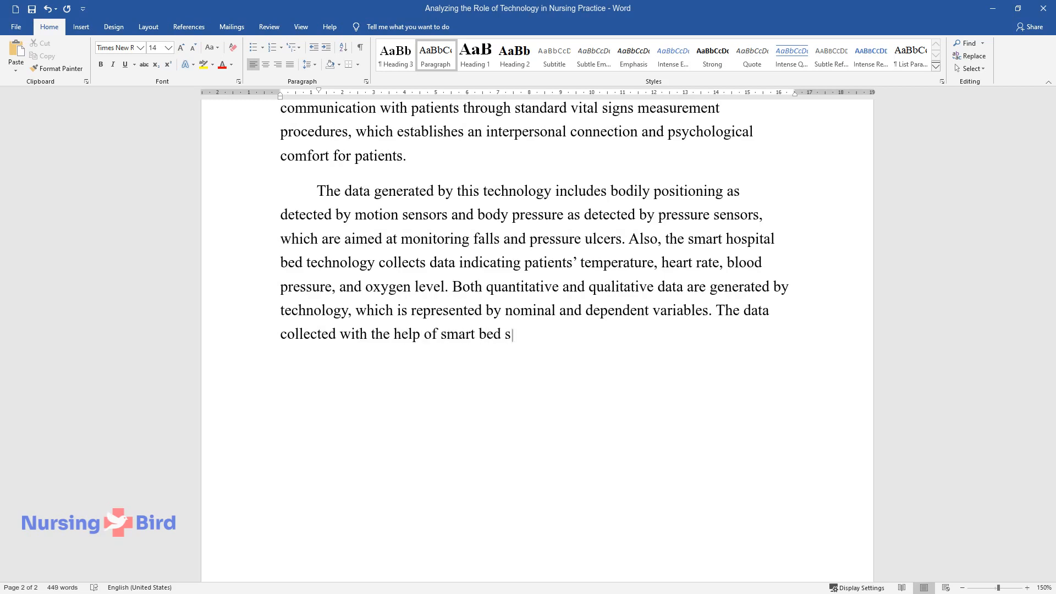
type("ensors influences short- and long-term")
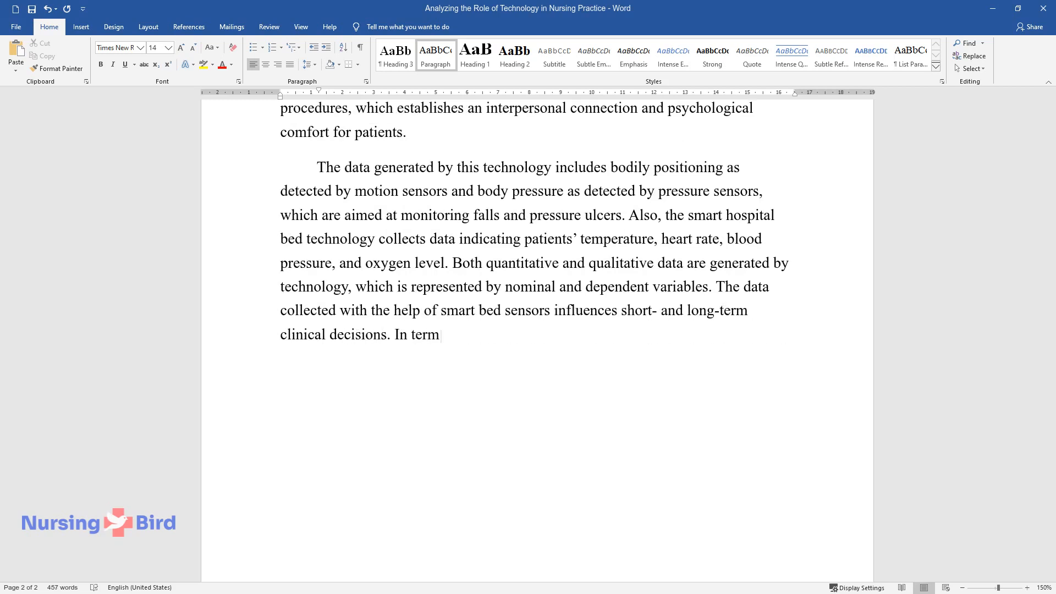
type("s of patient care for individuals")
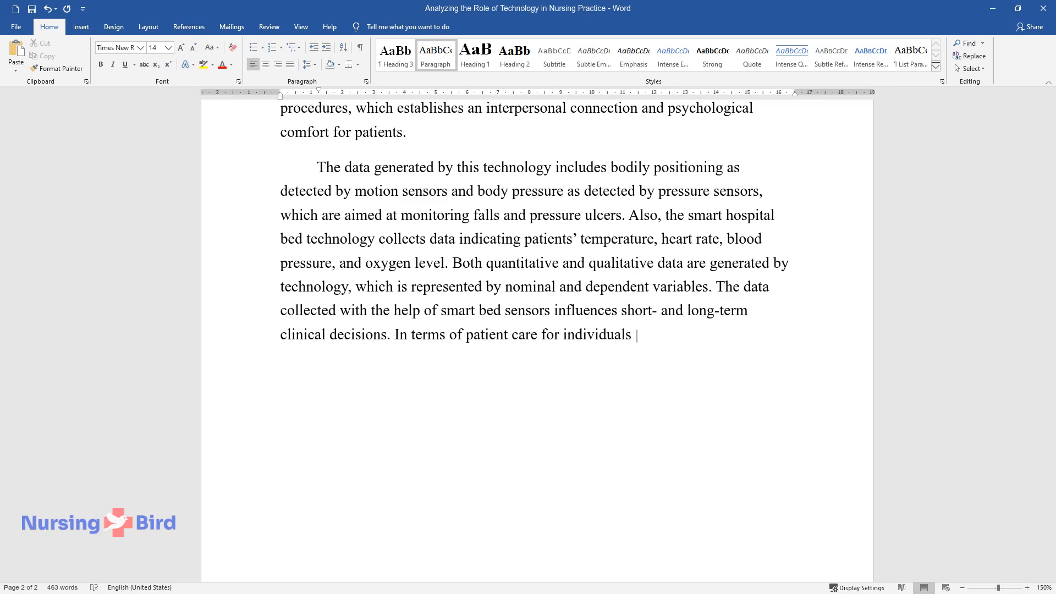
type("in critical conditions, immediate")
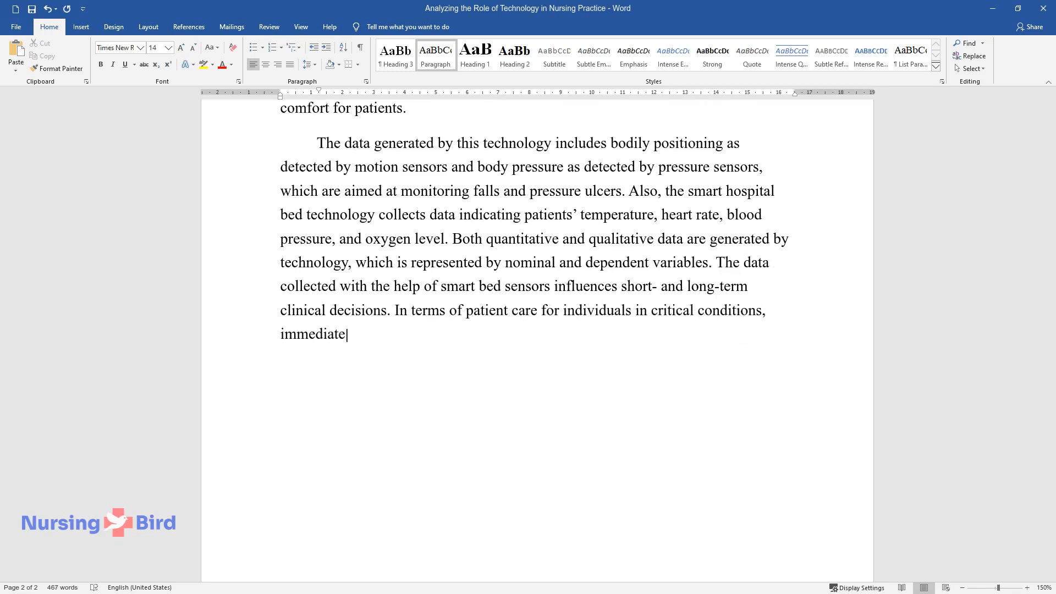
type("decisions are made based on the")
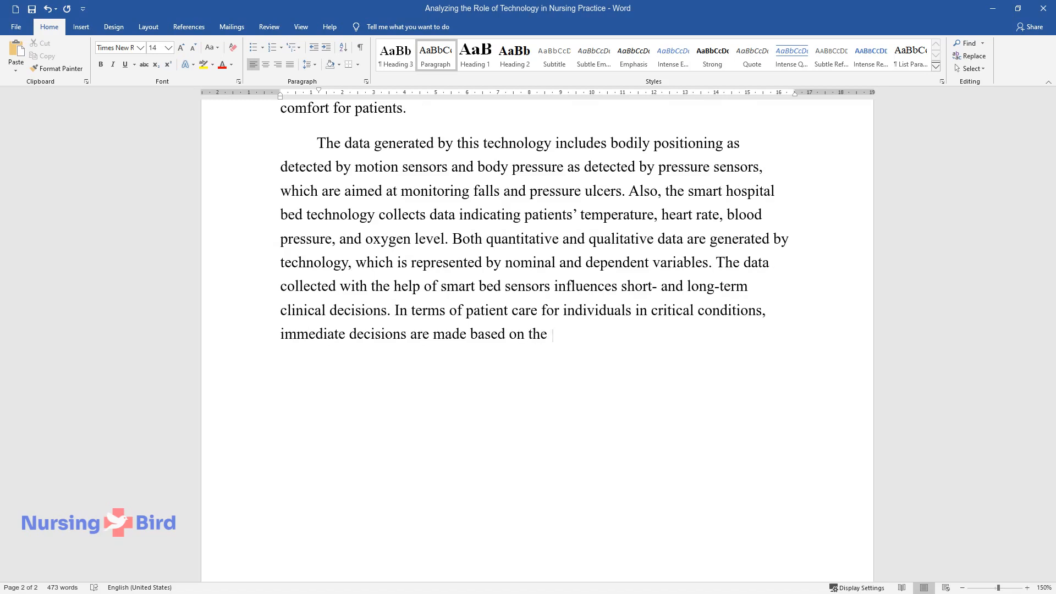
type("changes in continuously monitored")
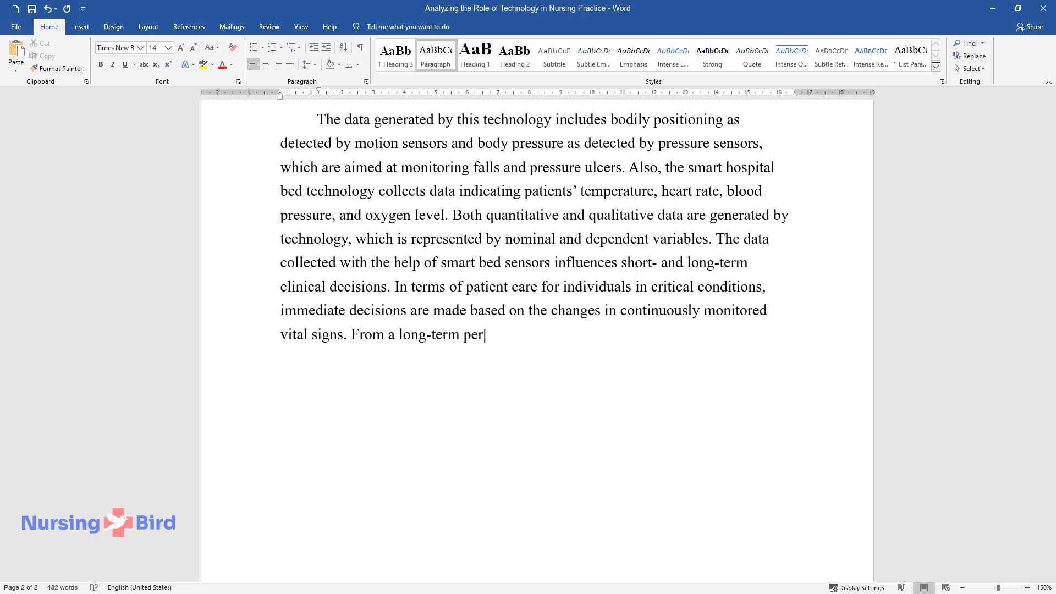
type("spective, patients with impaired")
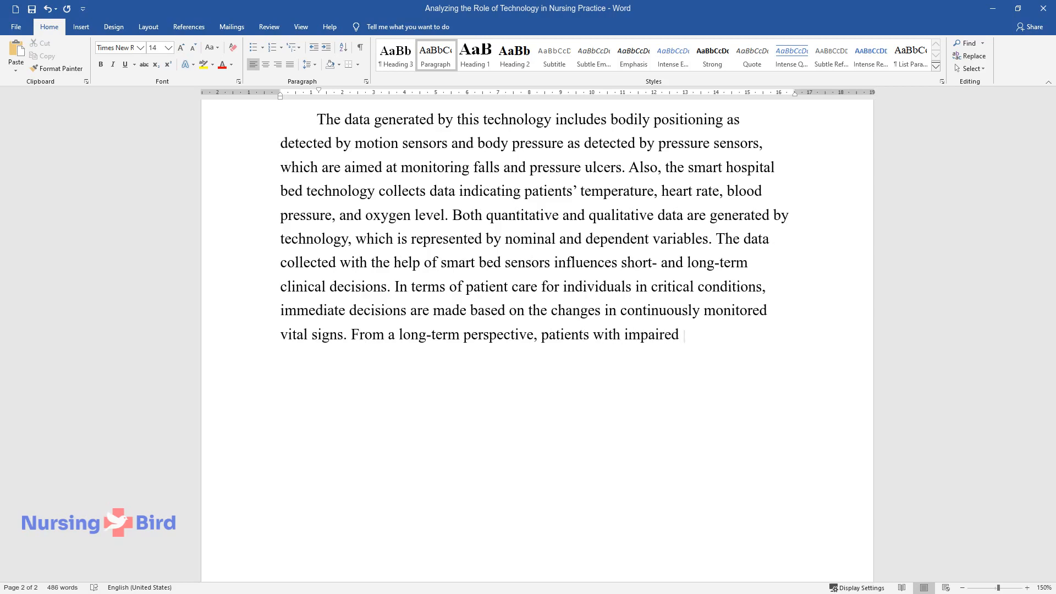
type("mobility might be administered int")
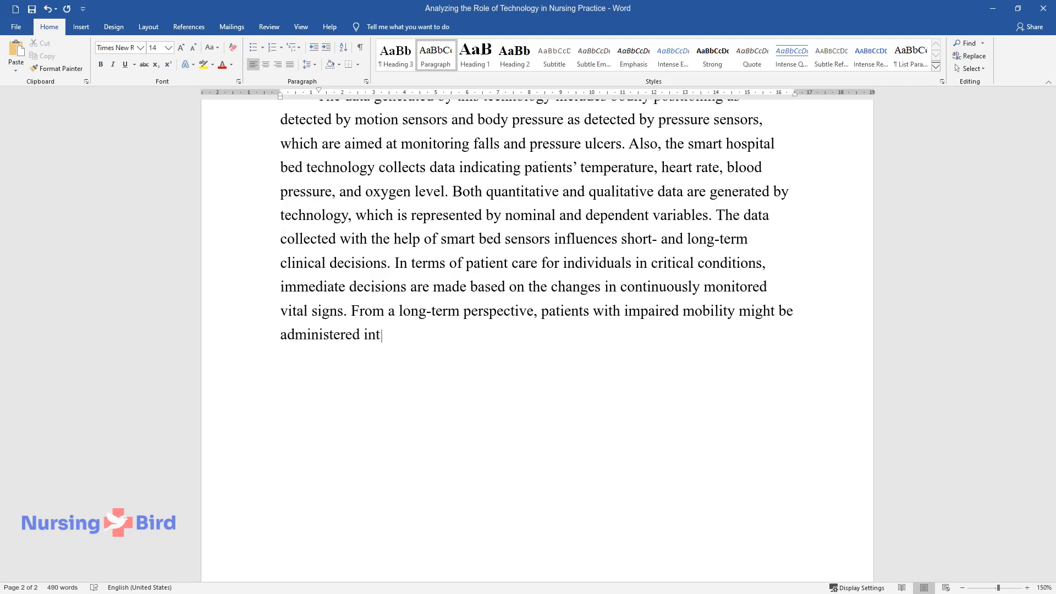
type("ensified pressure ulcer preventat")
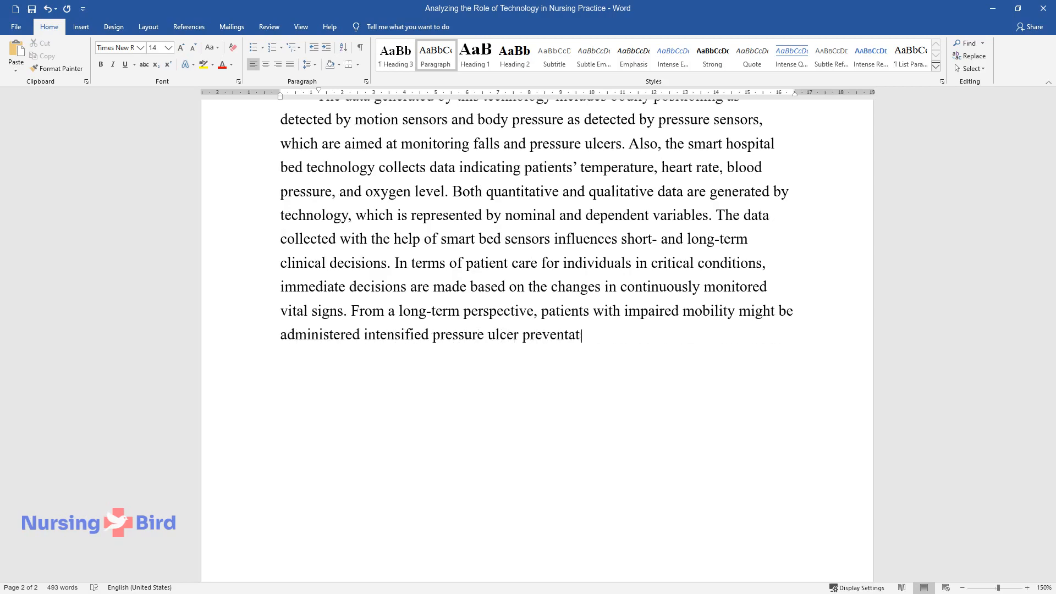
type("ive measures when sensors detect")
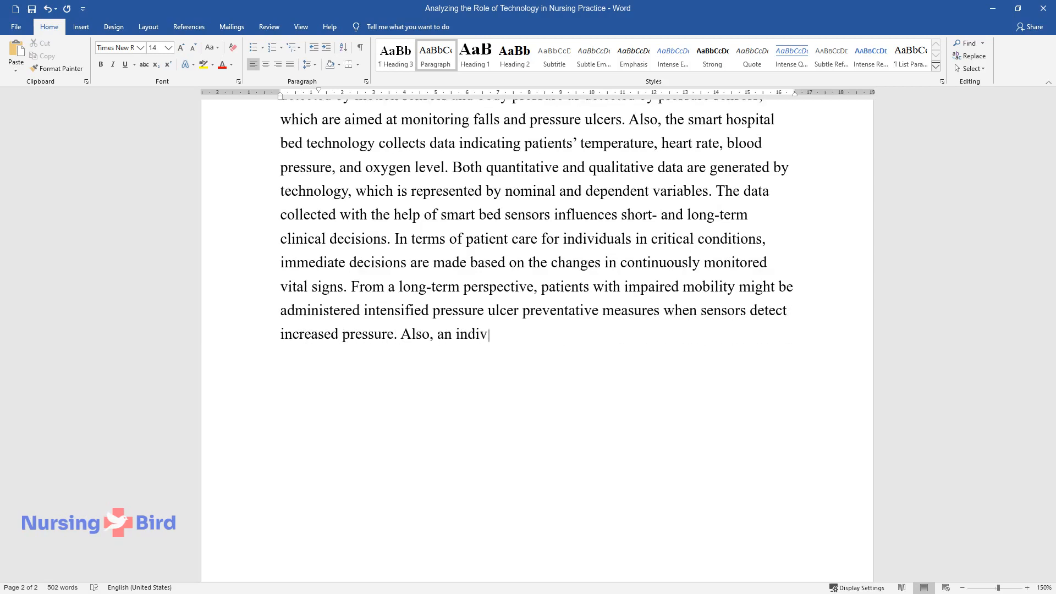
type("idual approach to fall prevention")
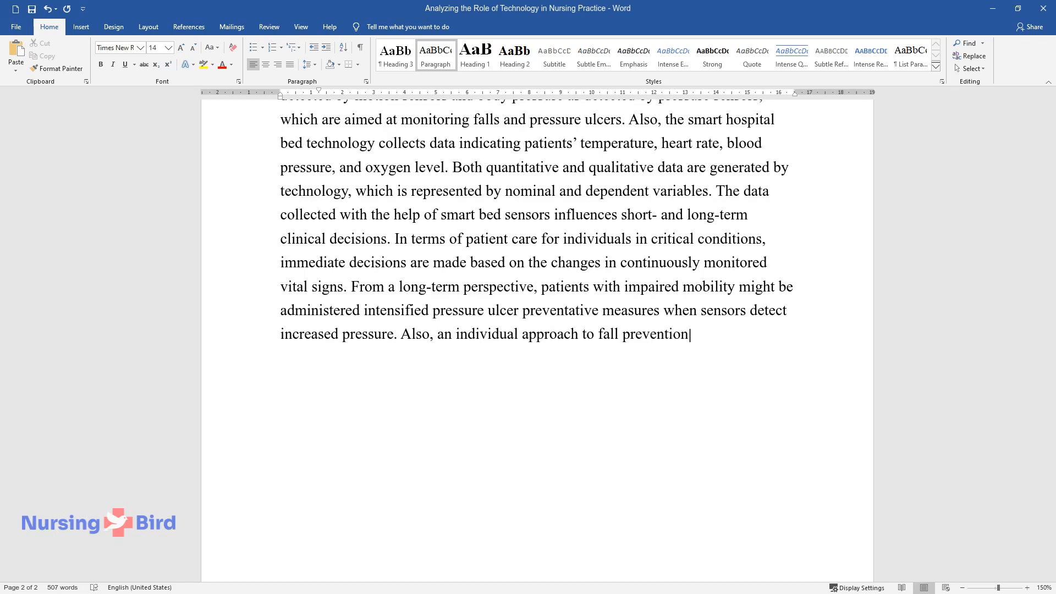
type("might be generated when position")
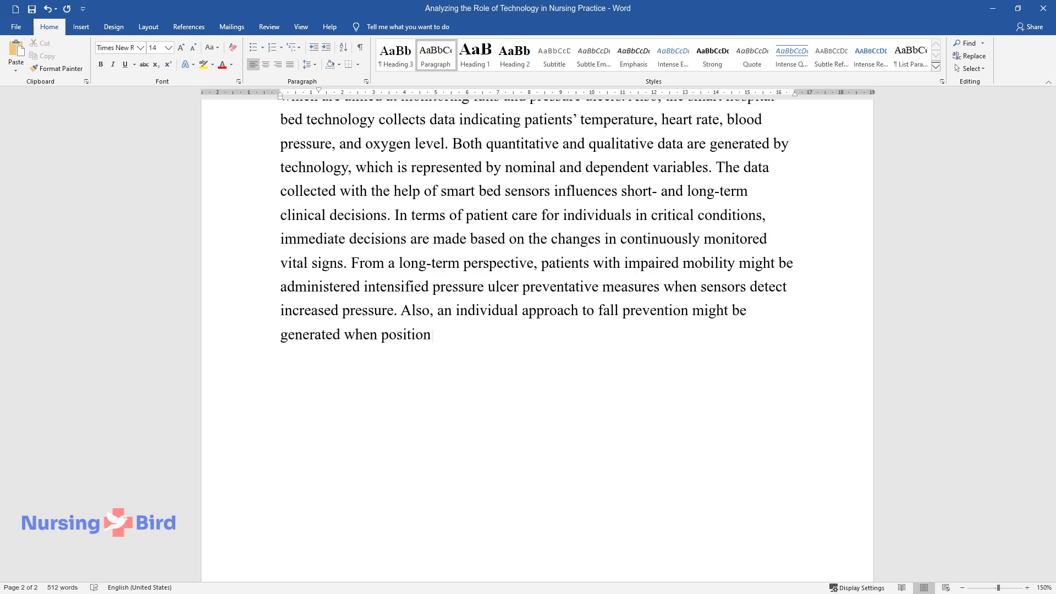
type("patterns are detected.")
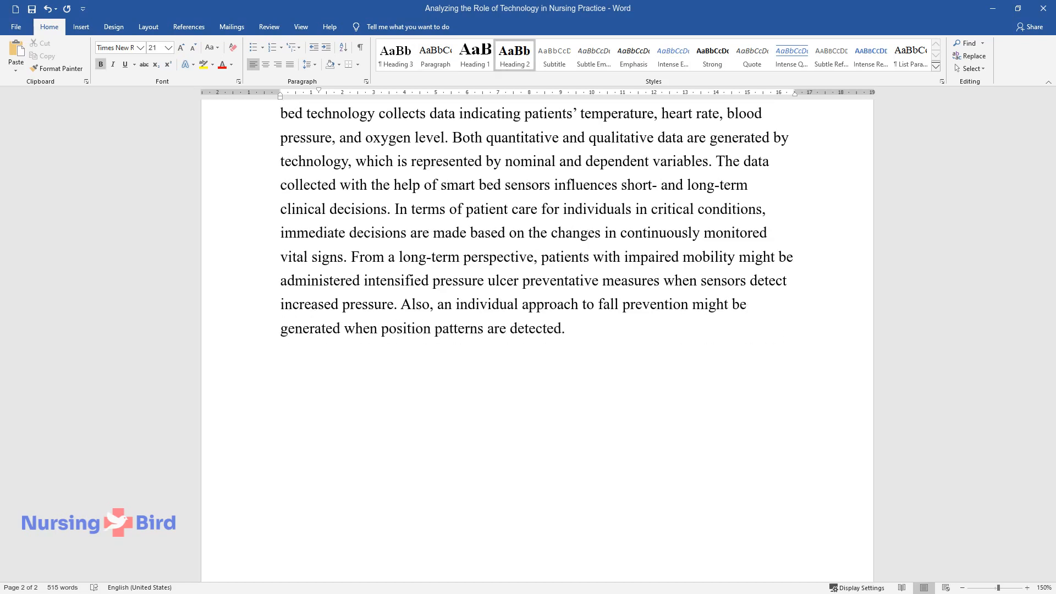
- Add the 'Technology-Generated Data Communication' heading and begin on staff responding to abnormal bed data
type("Technology-Generated")
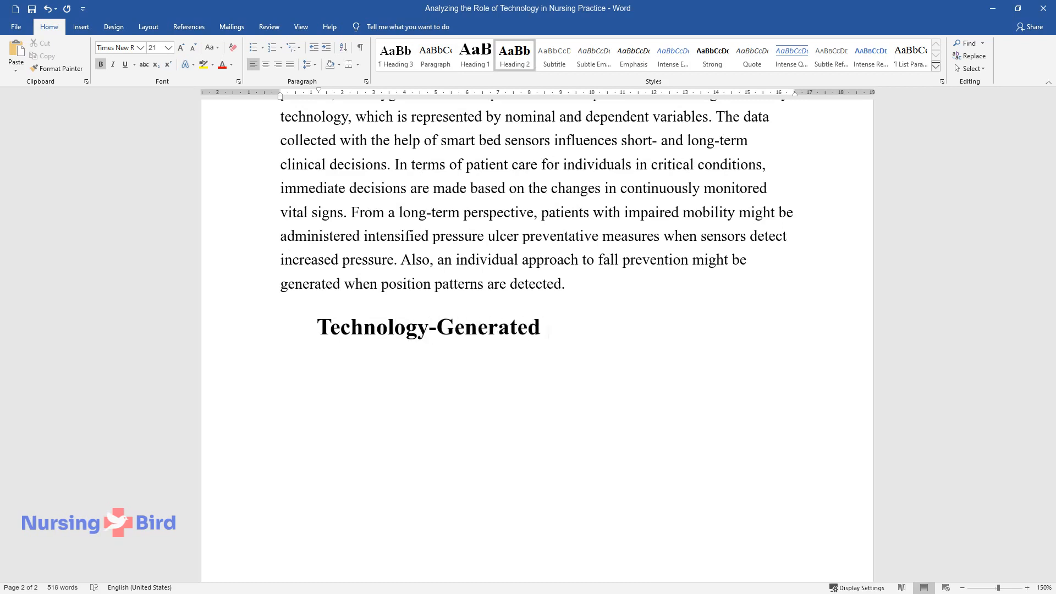
type("Data Communication")
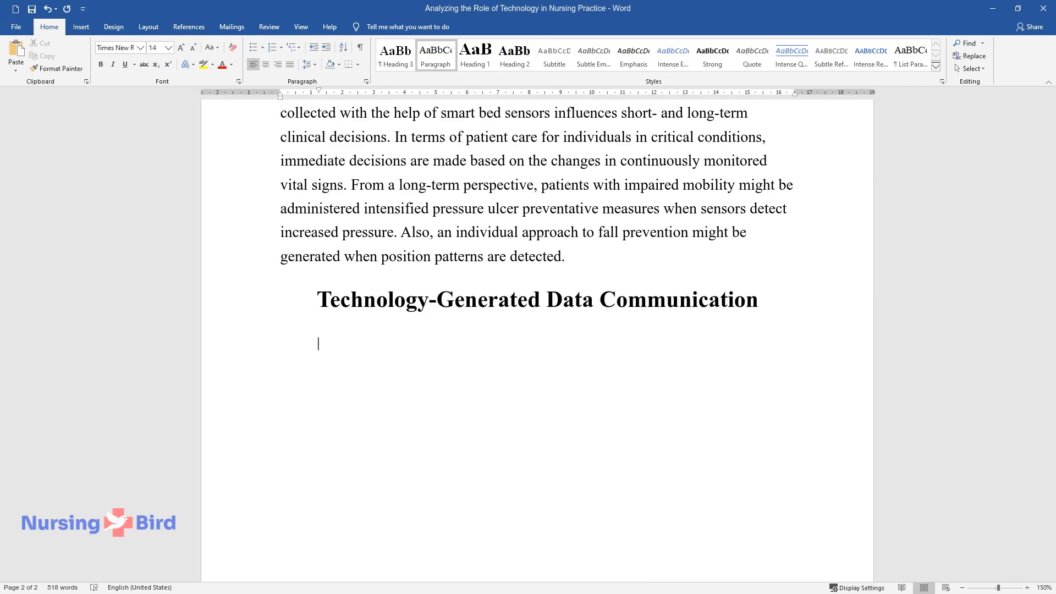
type("Clinical decisions are infor")
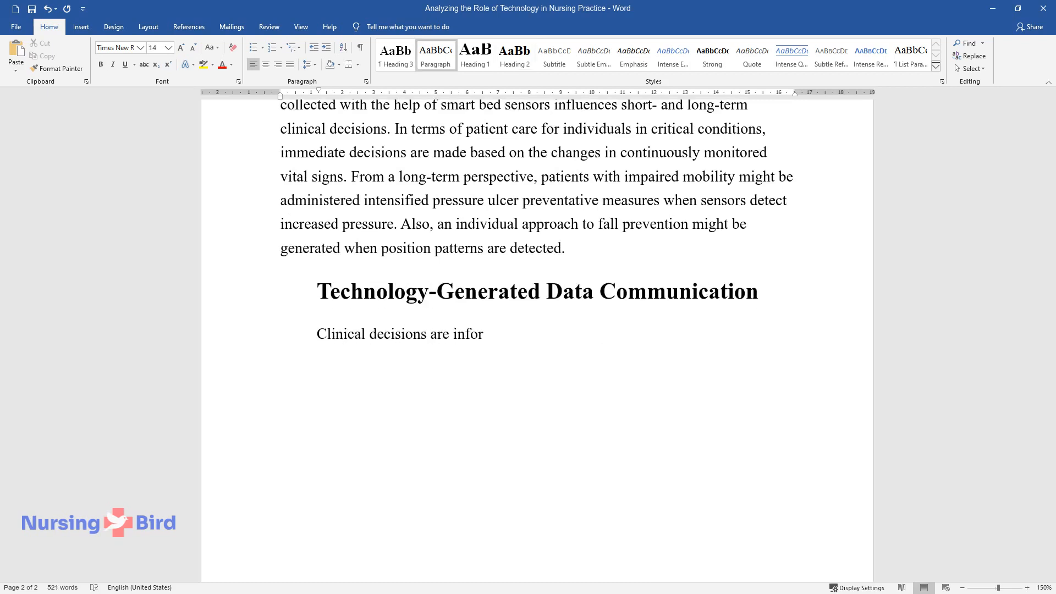
type("med by various data retrieved from the smart")
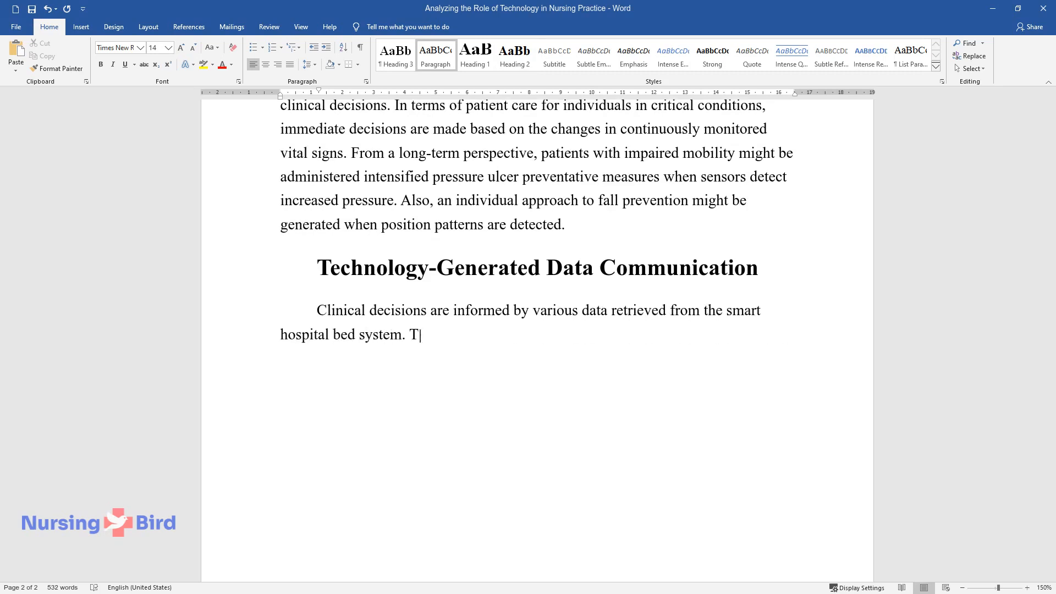
type("he responsible staff members have continuous access to dat")
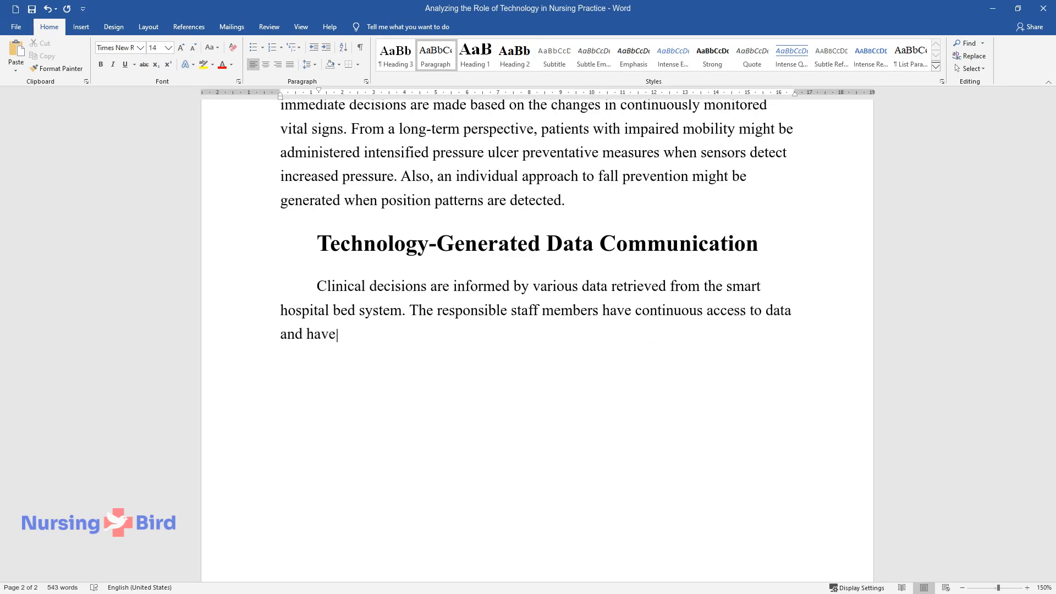
type("an opportunity to respond to abnormal indicator changes, such as")
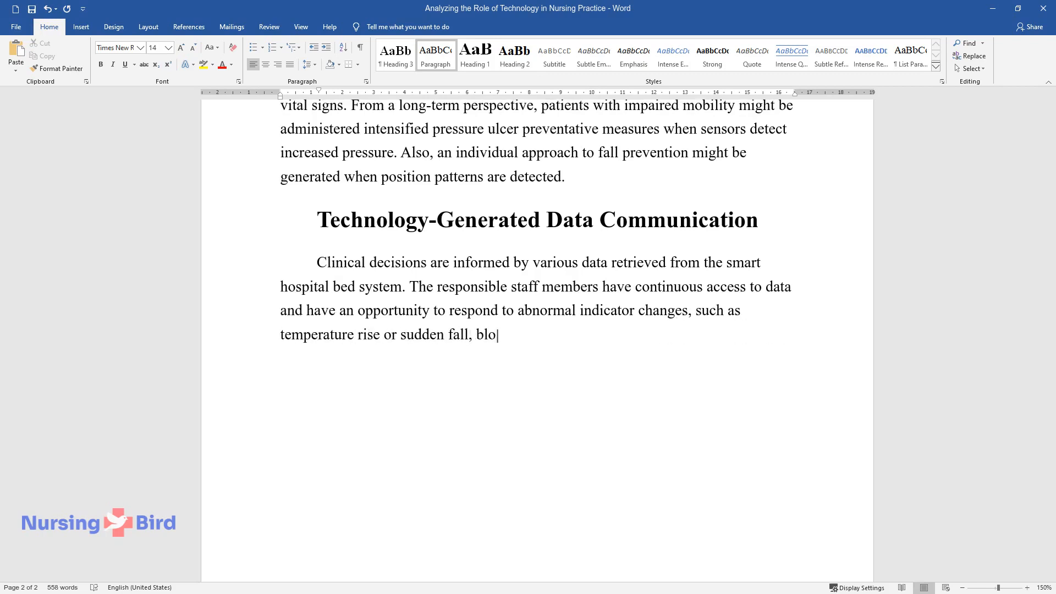
- Finish the paragraph on the automated system distributing signals to remotely placed desktops
type("od pressure or heart rate unexpected or critical")
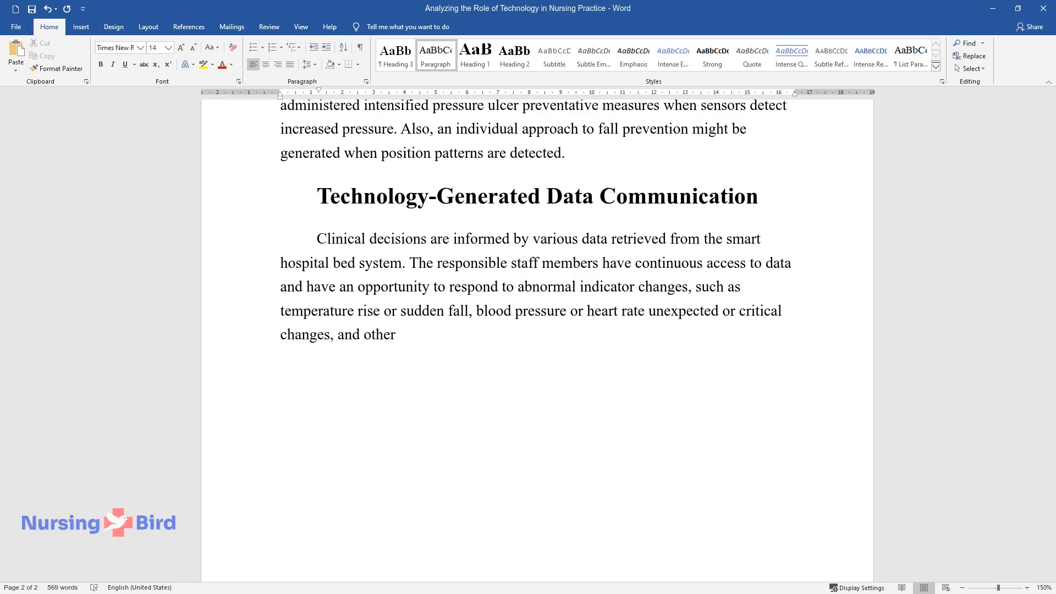
type("determinants that necessitate imme")
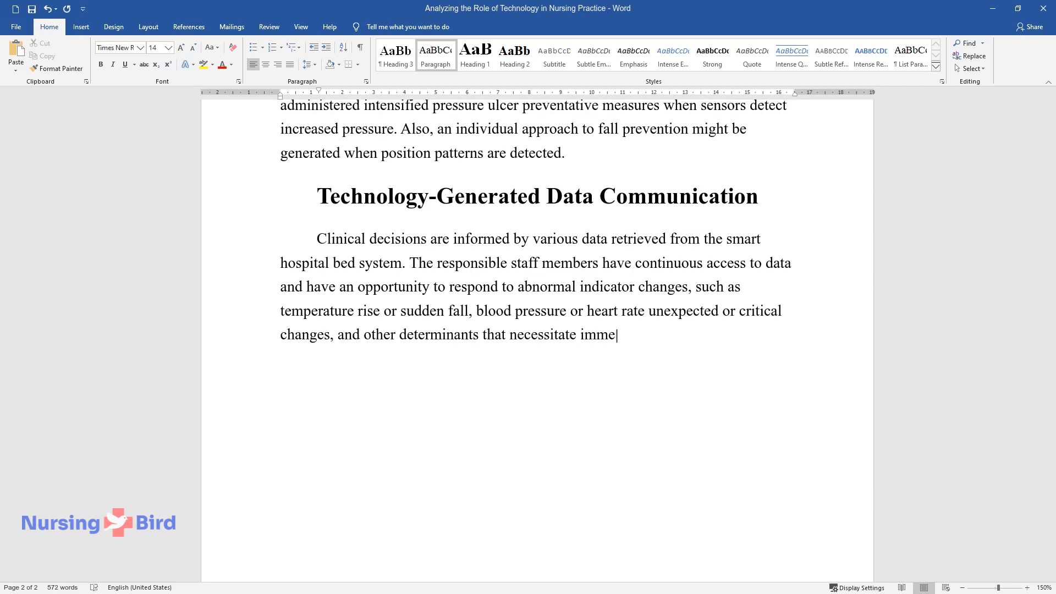
type("diate intrusion. The automated in")
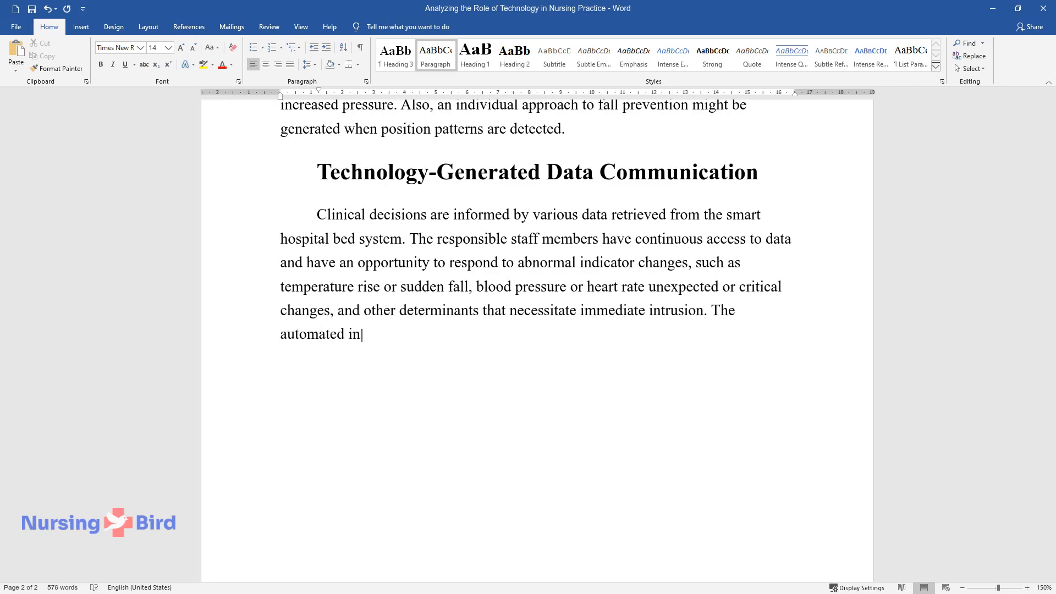
type("formation system integrated into t")
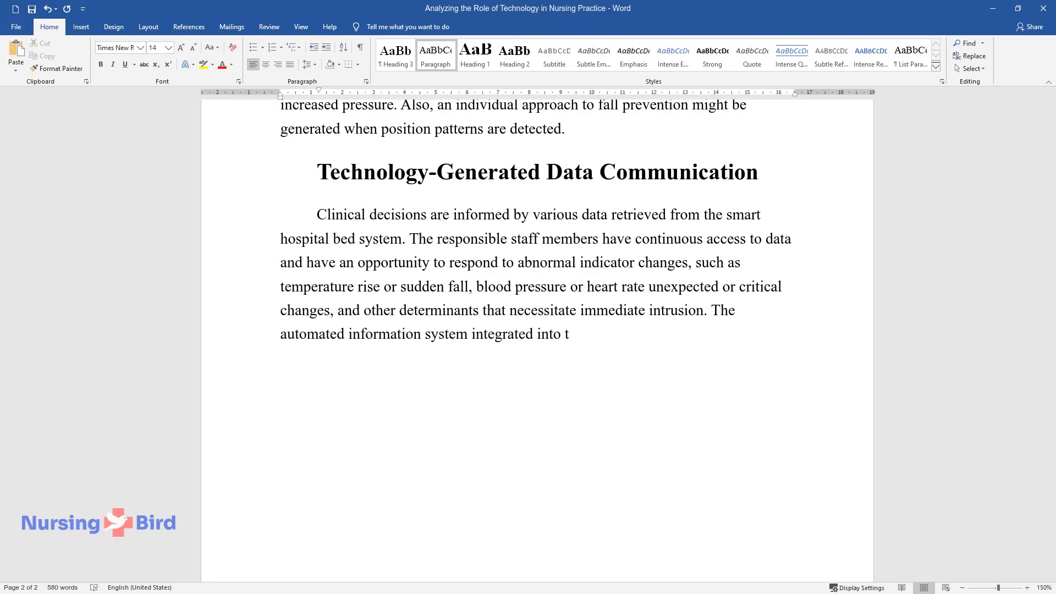
type("he electronics of smart beds distr")
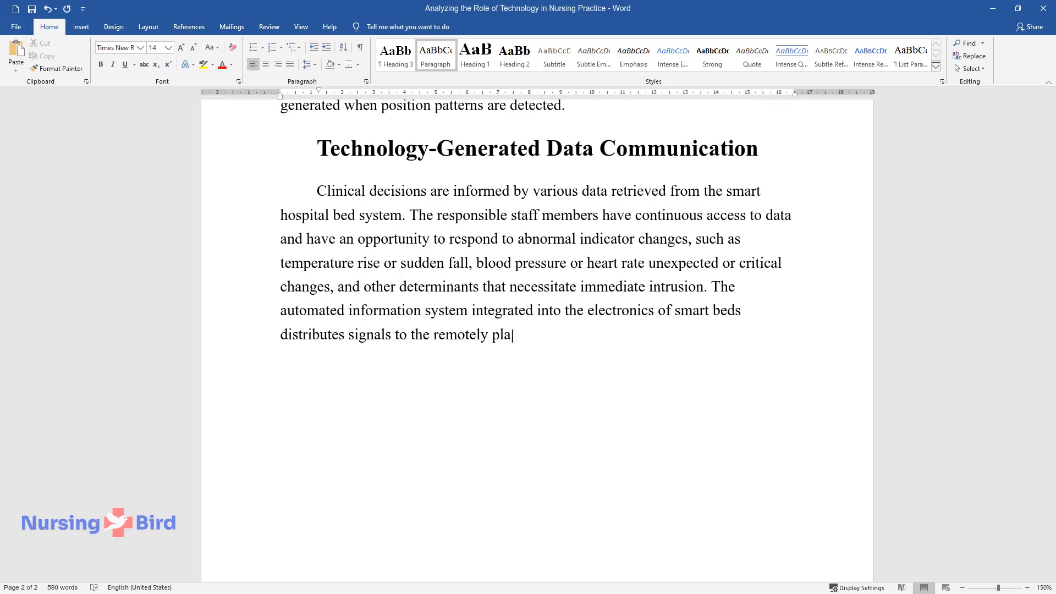
type("ced desktops.")
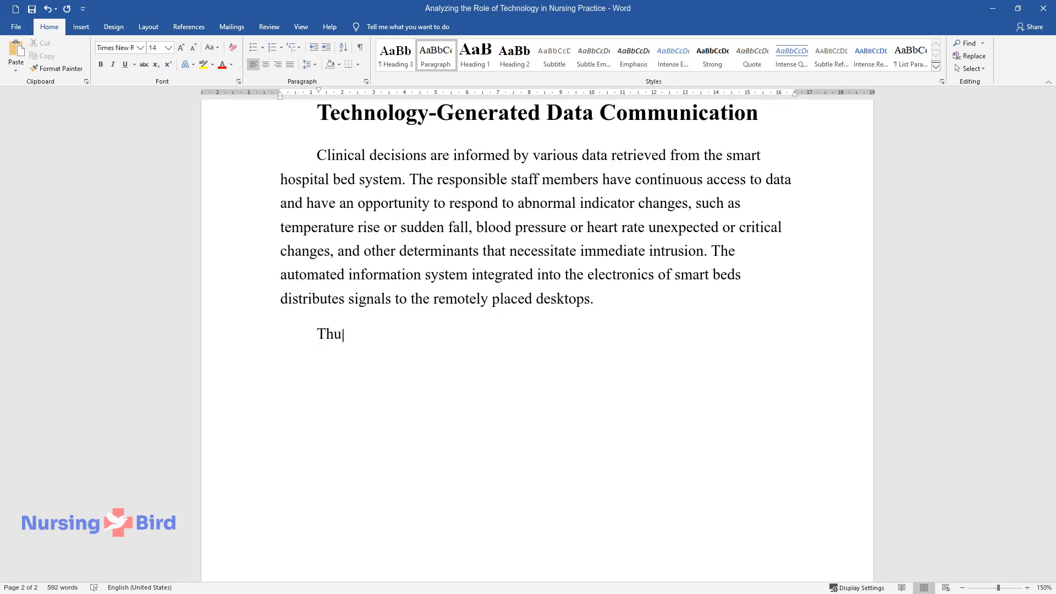
- Write how the bed system sends sensor data to supervisors, nurses, doctors and the hospital's central system
type("s, the system in the smart bed col")
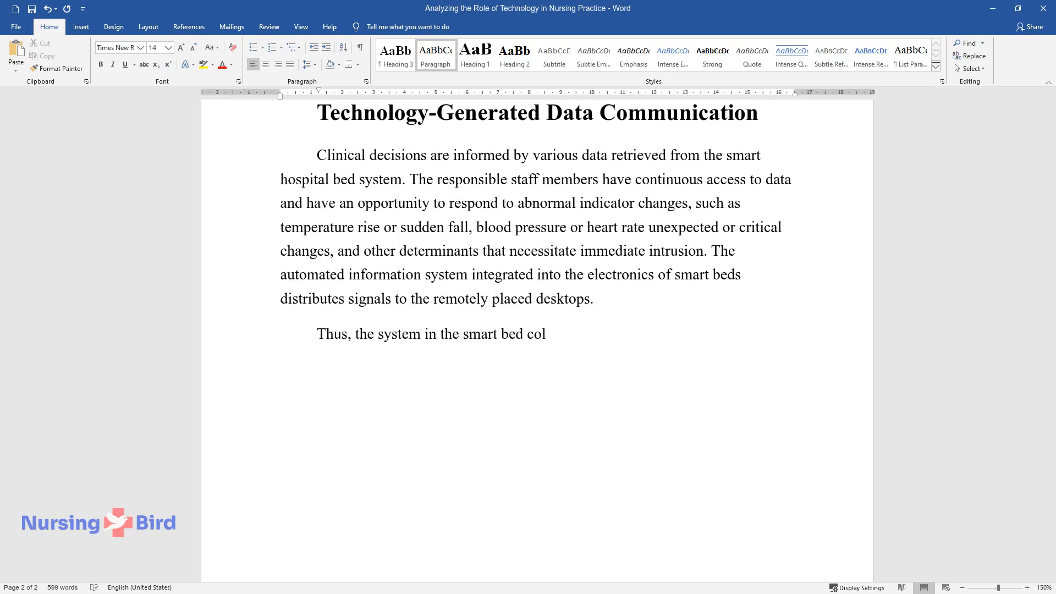
type("lects all information from the sen")
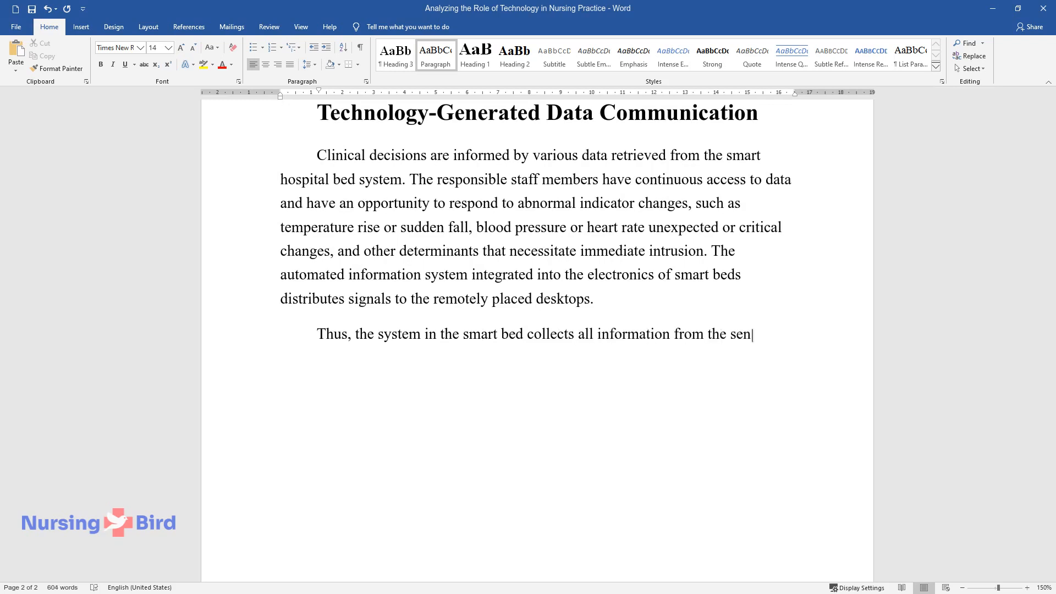
type("sors and transfers the data to sup")
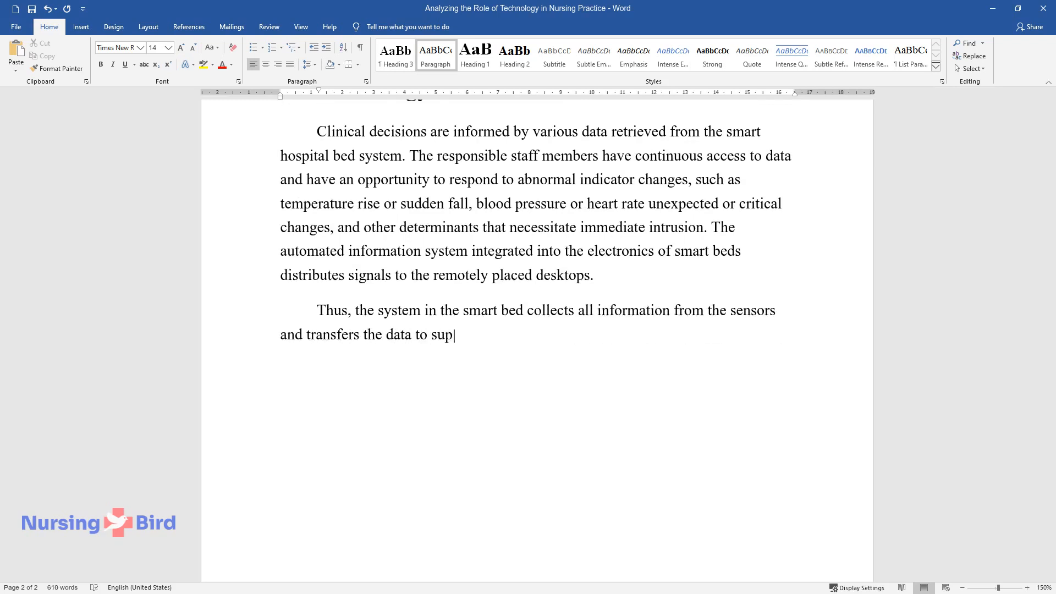
type("ervisors, nurses, and doctors. The critical information")
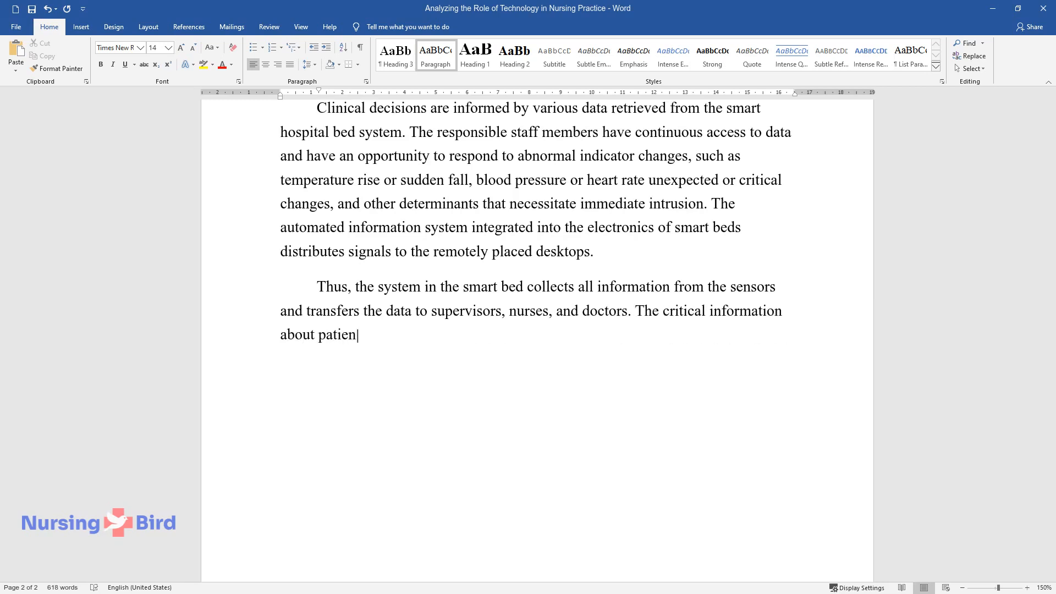
type("ts in intensive care \"is sent to t")
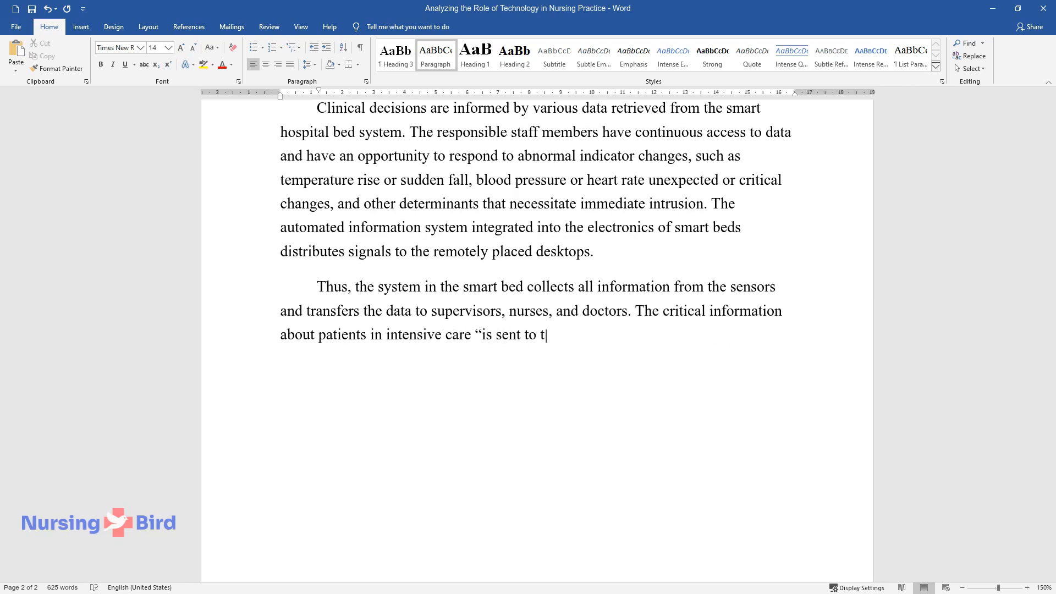
type("he central system of the hospital")
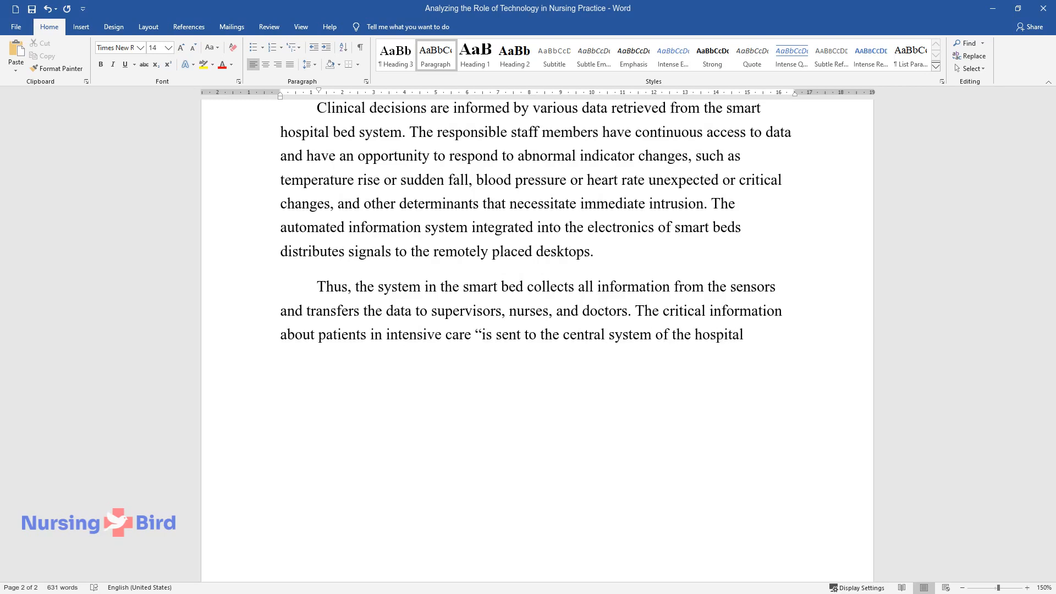
type("and enables health supervisors to")
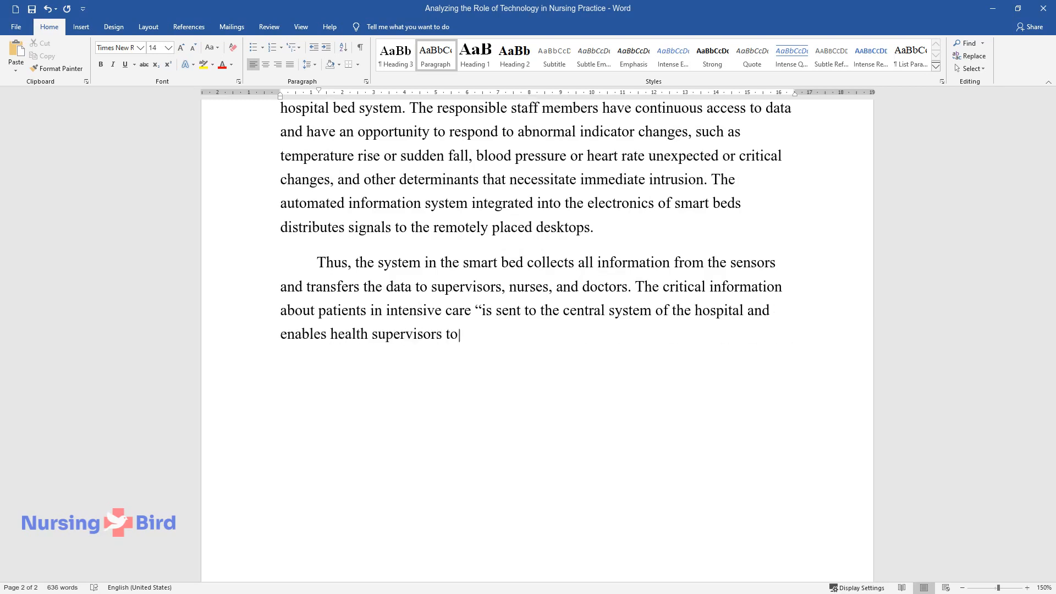
type("instantaneously review and monitor patient’s vitals.”")
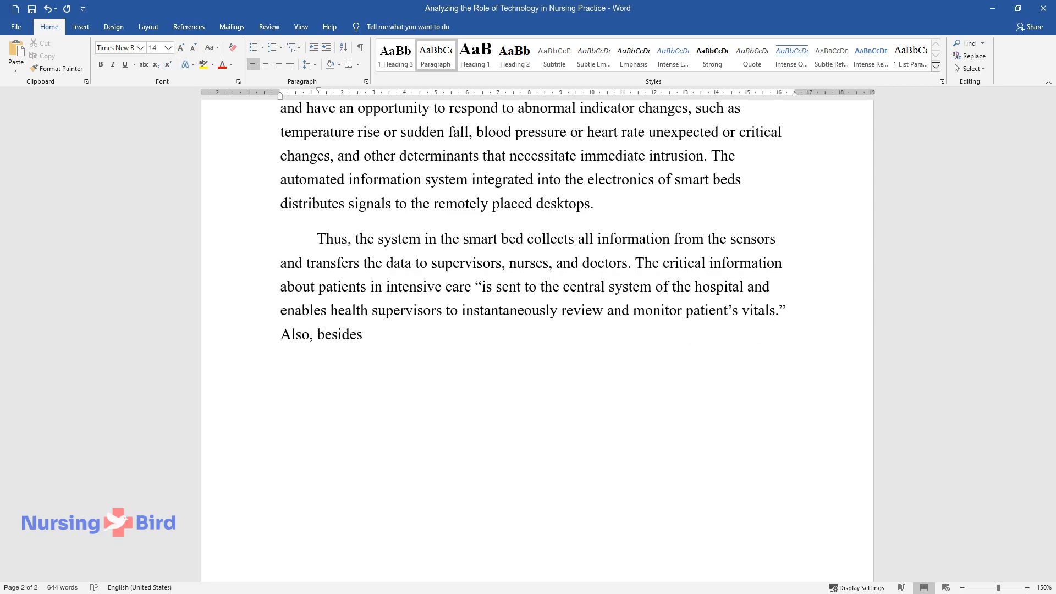
type("the regular transition of a set o")
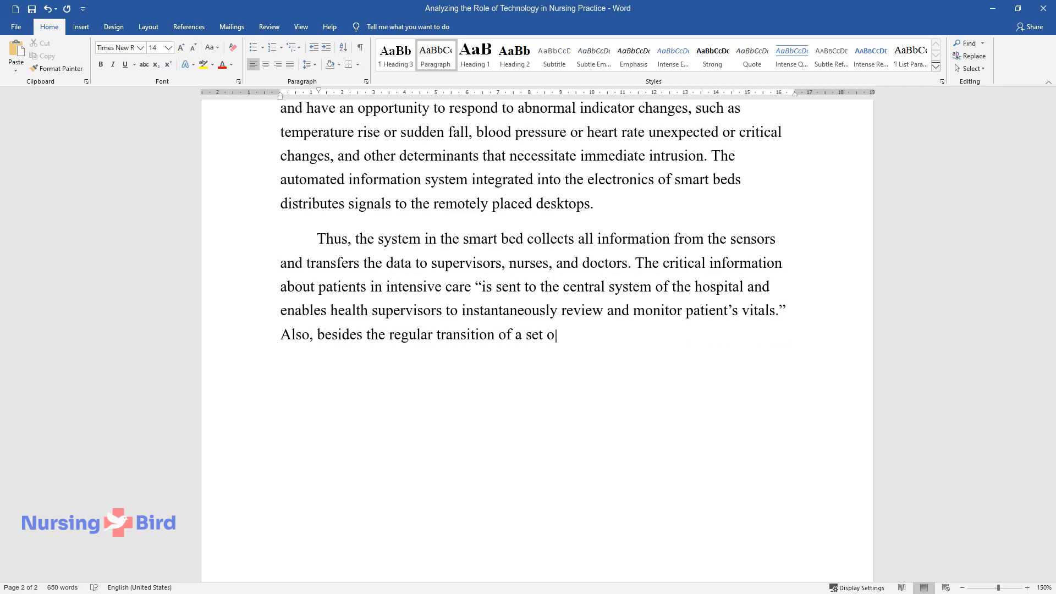
type("f standard data as reported by sensors,")
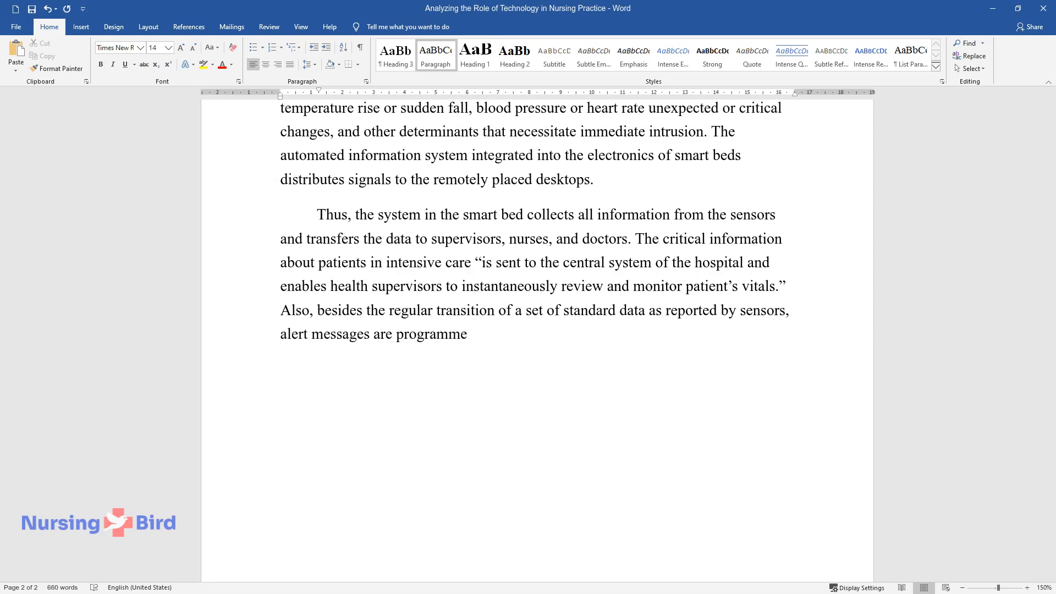
- Finish with alerts on sudden condition changes helping staff respond more efficiently and timely
type("d to be sent to inform supervisors")
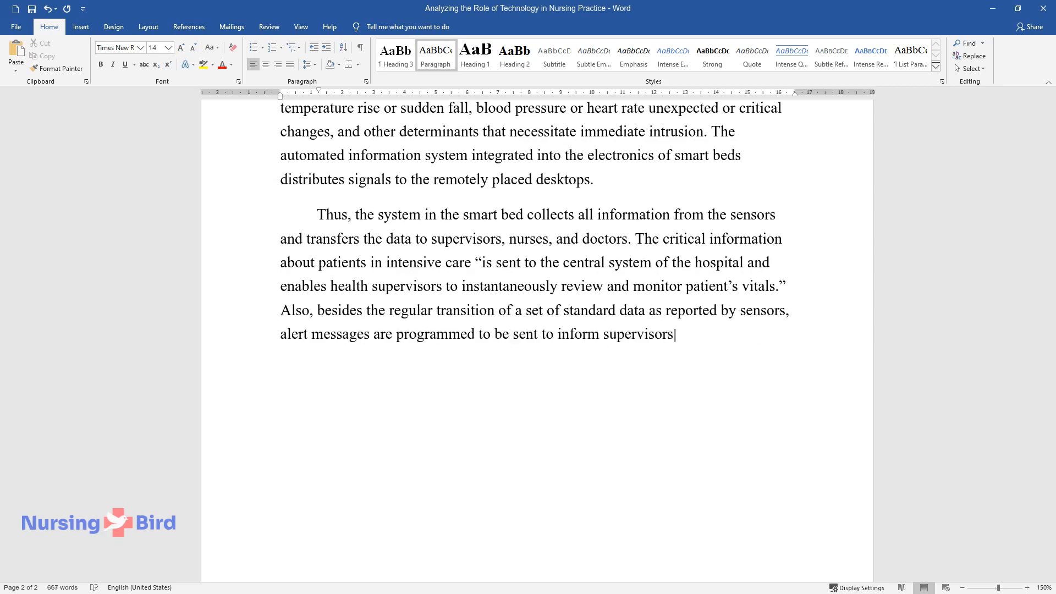
type("about sudden alterations in patie")
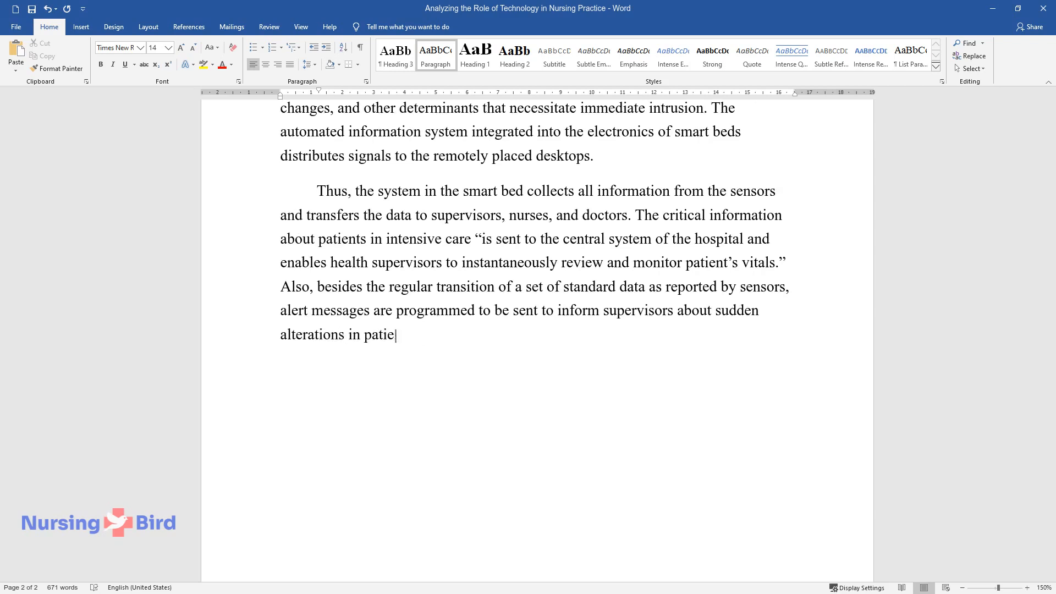
type("nts' conditions. In such a manner, the information is")
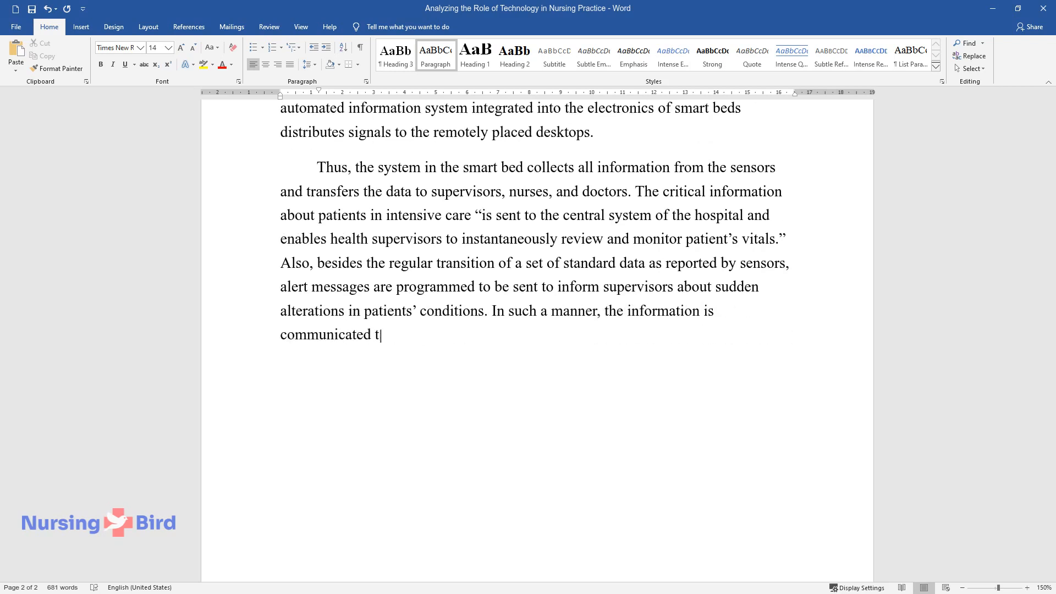
type("o all involved parties using the")
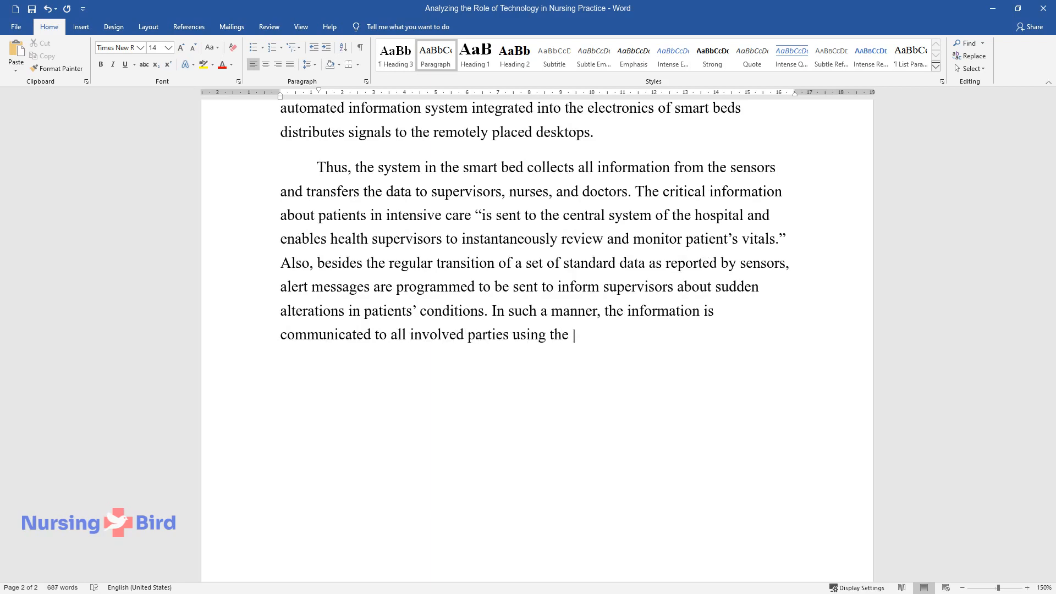
type("electronic system. It enables the")
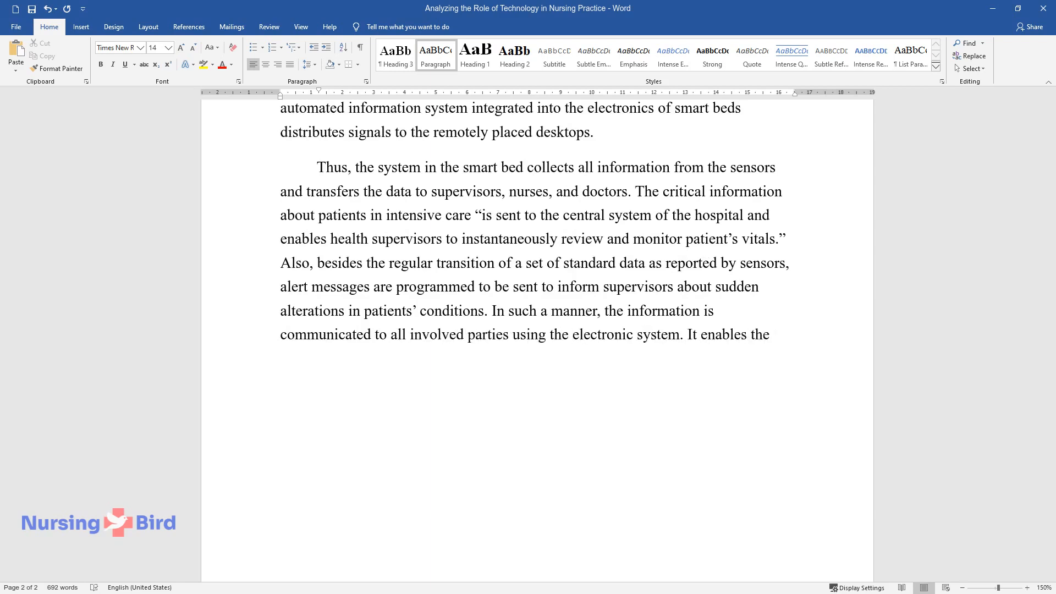
type("healthcare staff to work more effi")
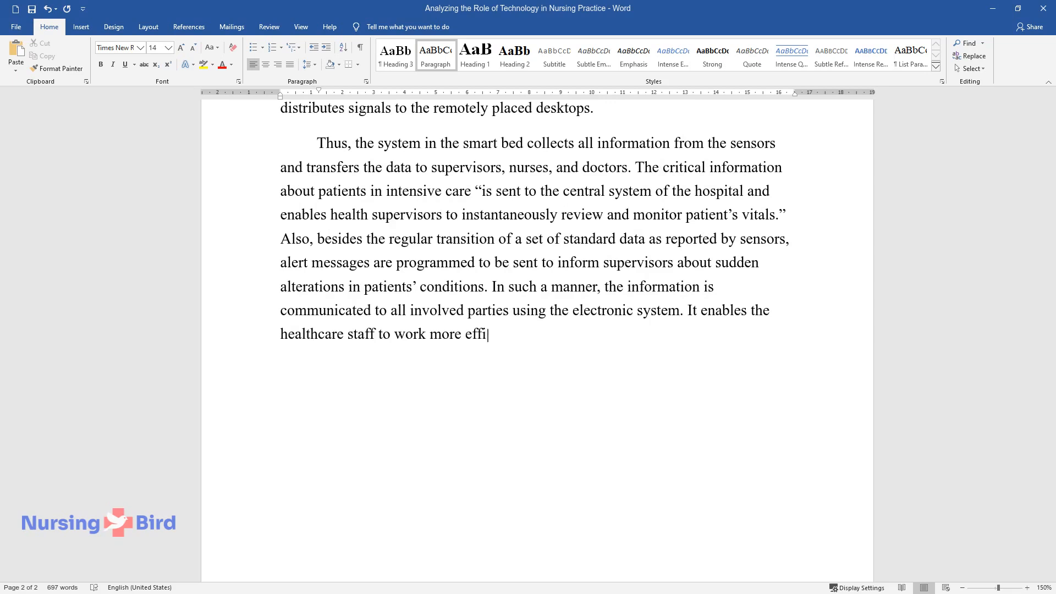
type("ciently and respond to patient con")
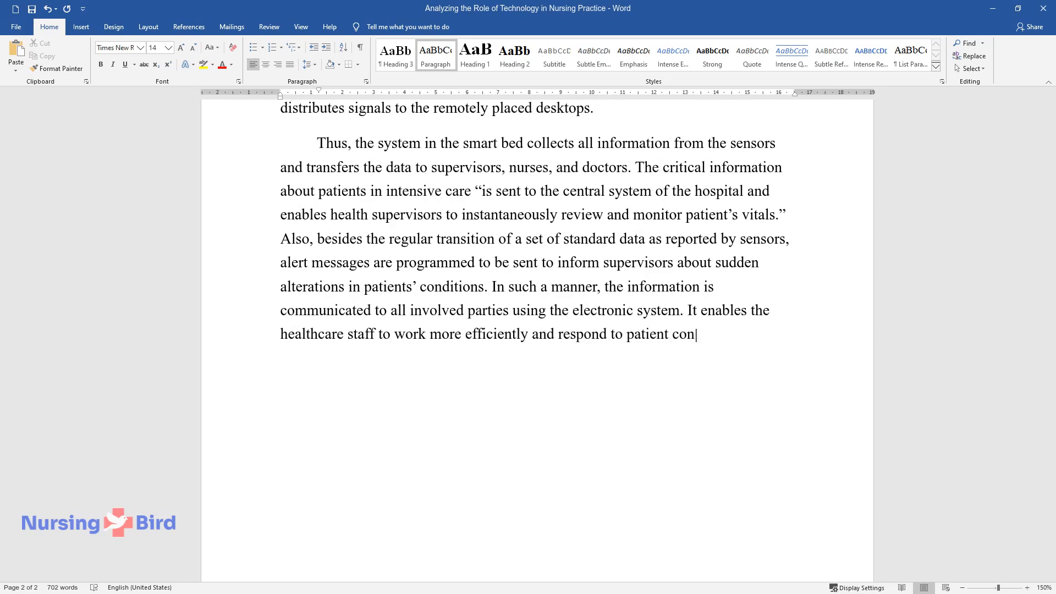
type("dition changes in a more timely manner.")
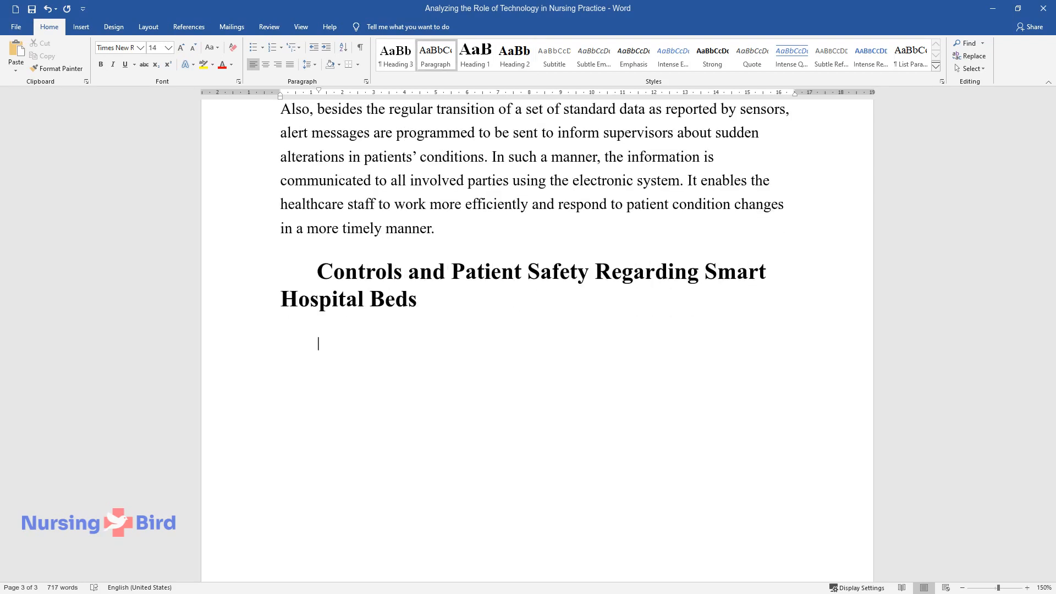
- Write about obligatory staff training and the beds' patient safety, fall prevention and vital-sign response benefits
type("The implementation of sm")
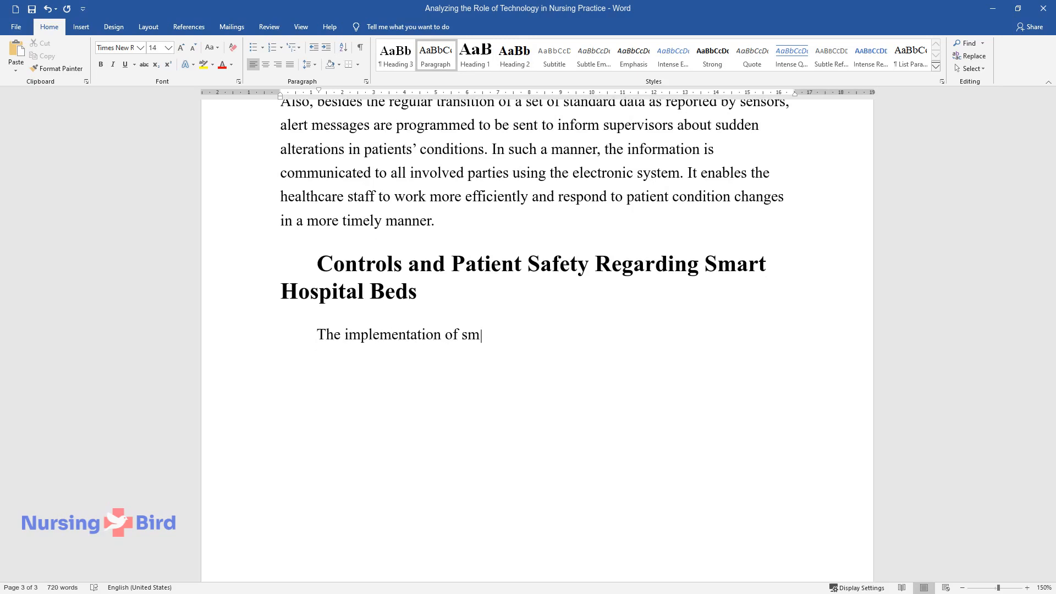
type("art bed technology in a hospital setting require")
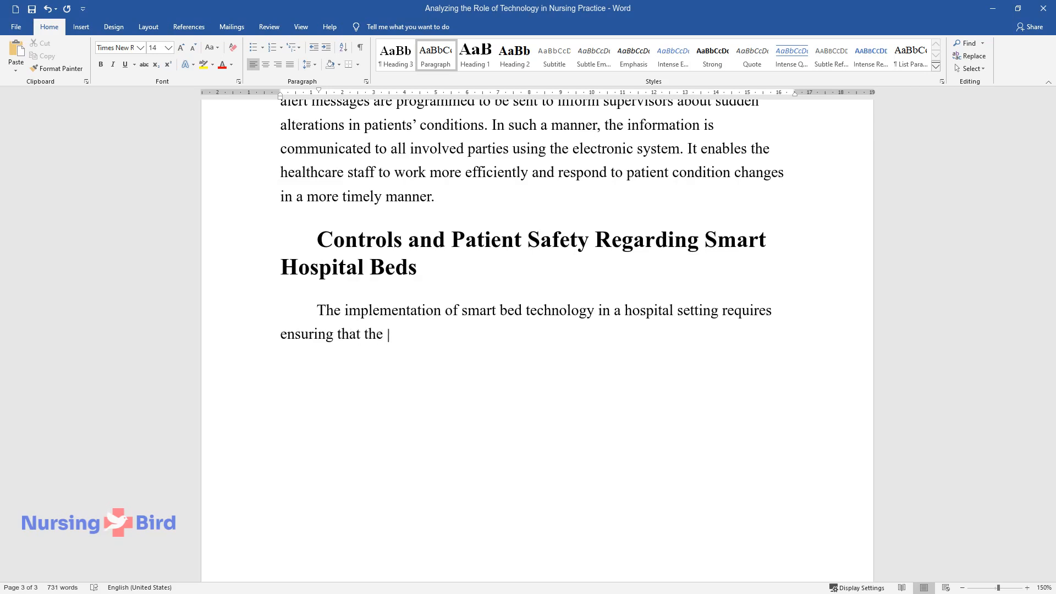
type("staff is competent in using the t")
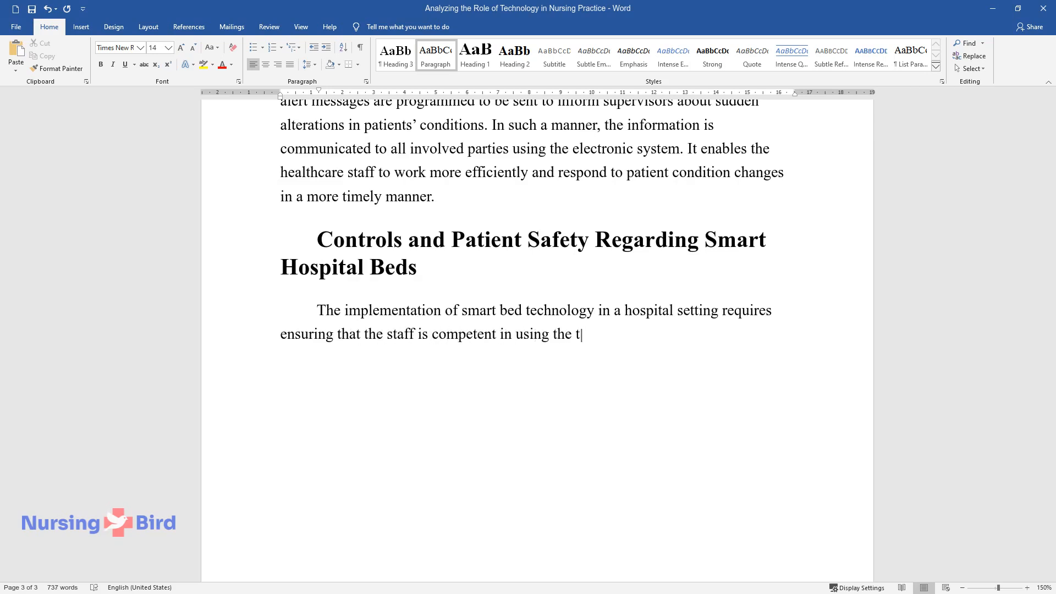
type("echnology concerning prioritized p")
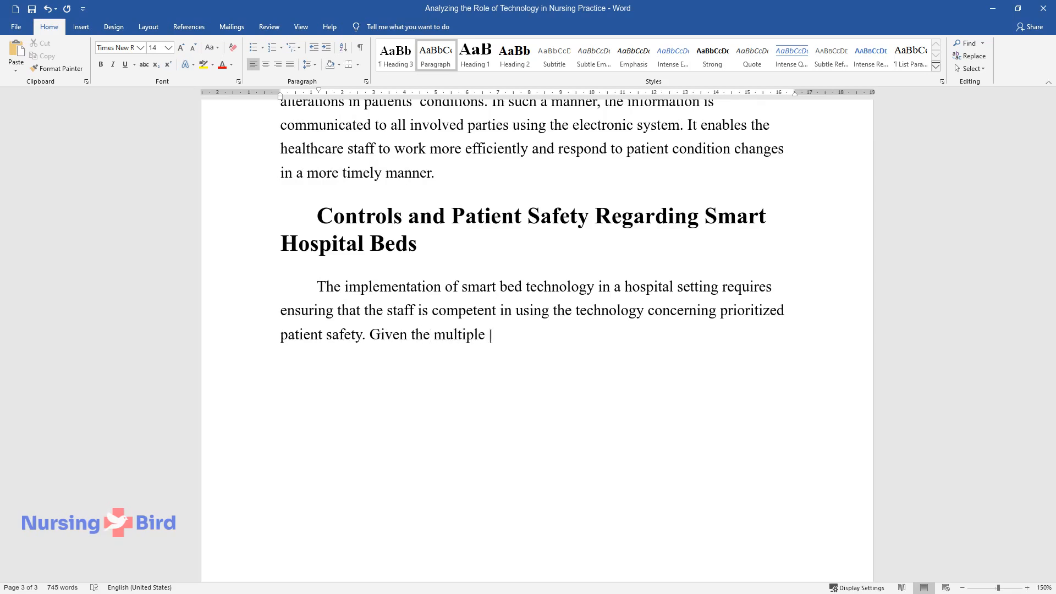
type("features of the electronic system")
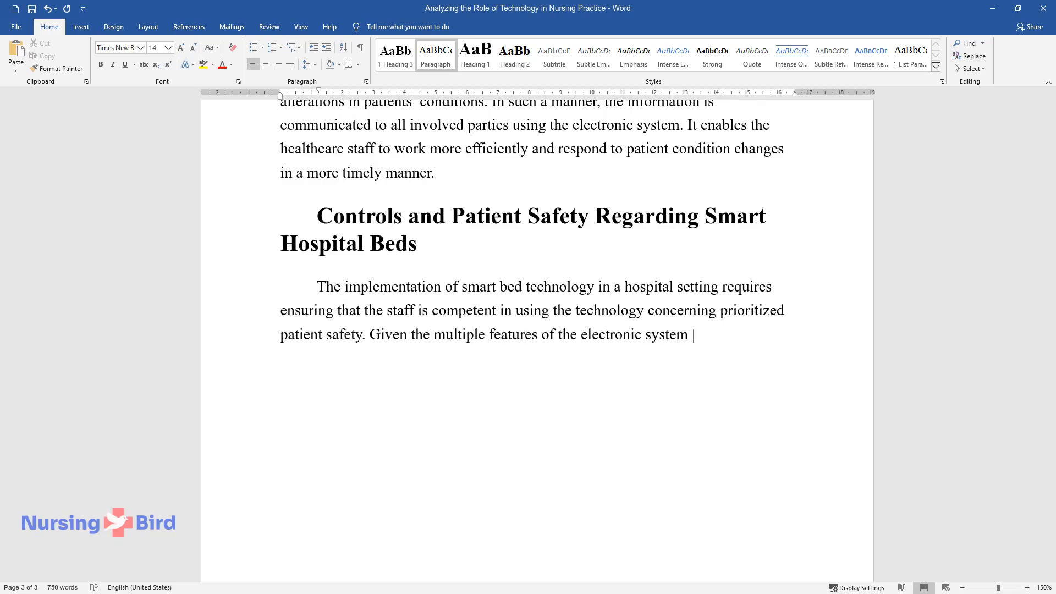
type("of smart hospital beds, training")
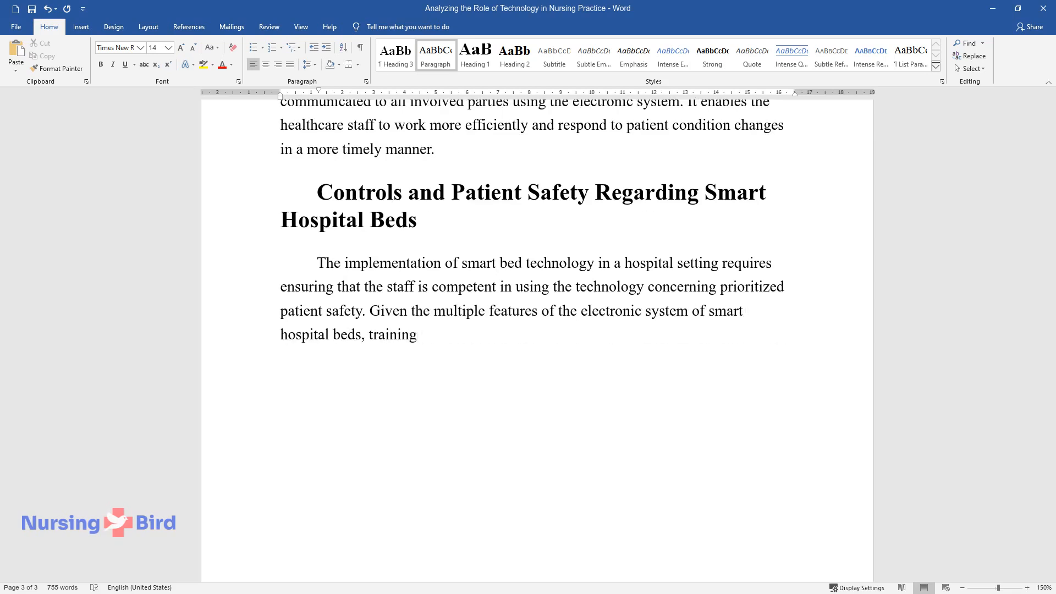
type("for technology exploitation is obligatory for the involved")
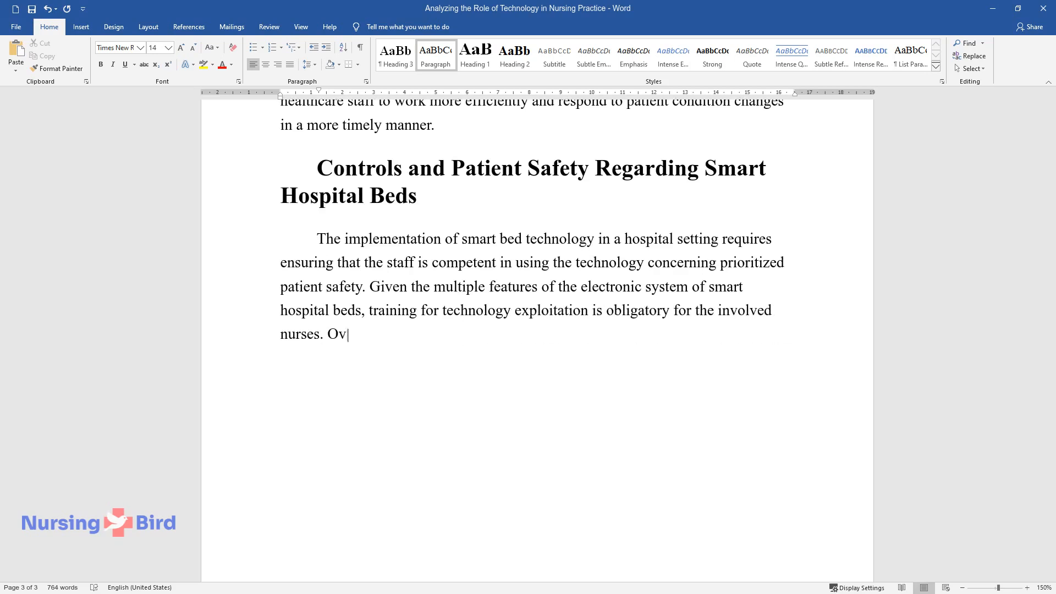
type("erall, the technology is designed")
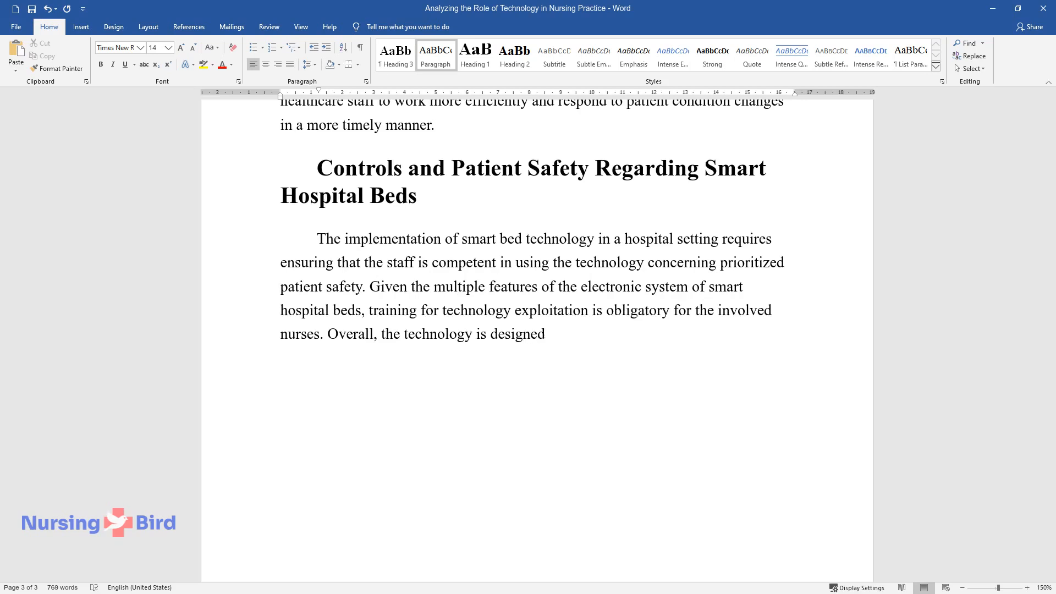
type("to ensure an increased level of pati")
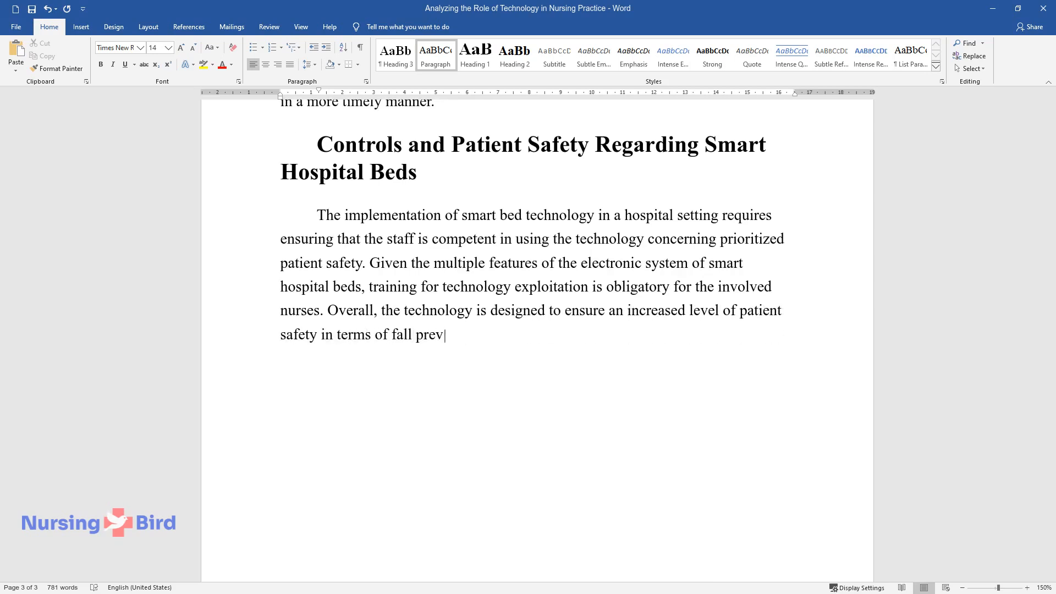
type("ention and immediate response to")
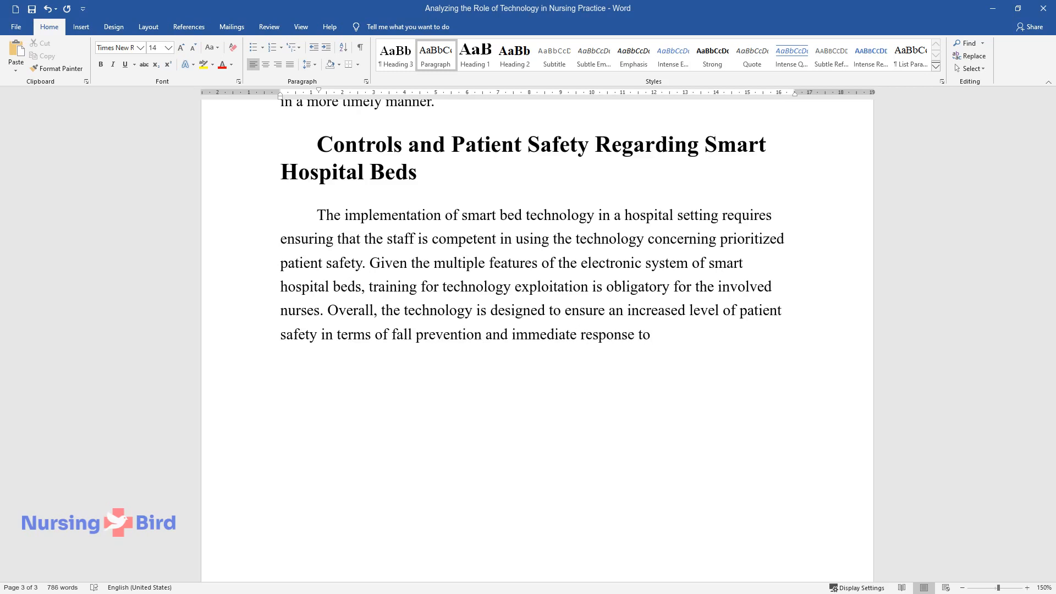
type("changes in vital signs. However, t")
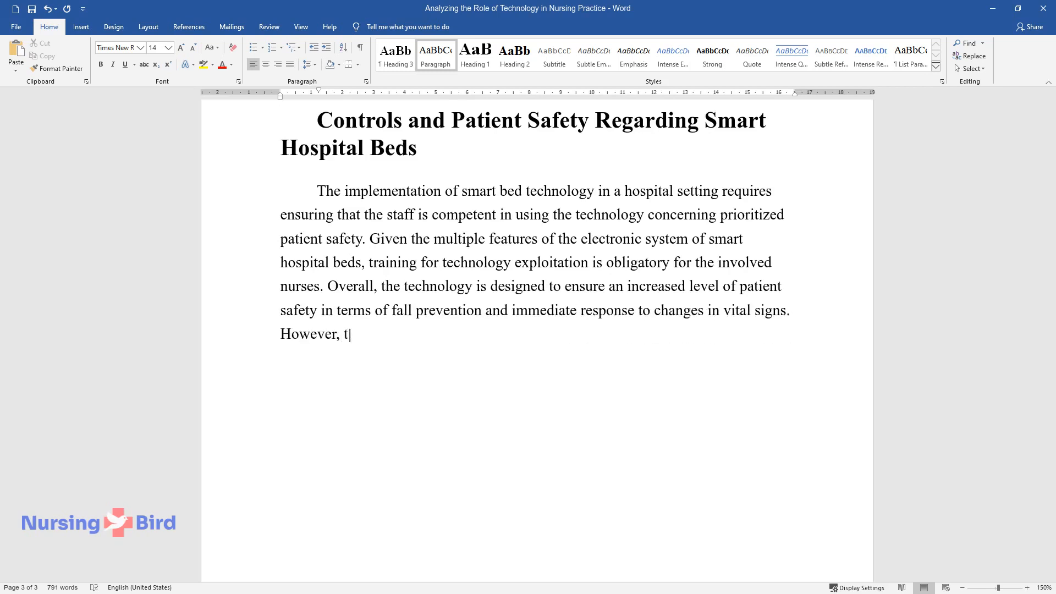
type("he competent utilization of the te")
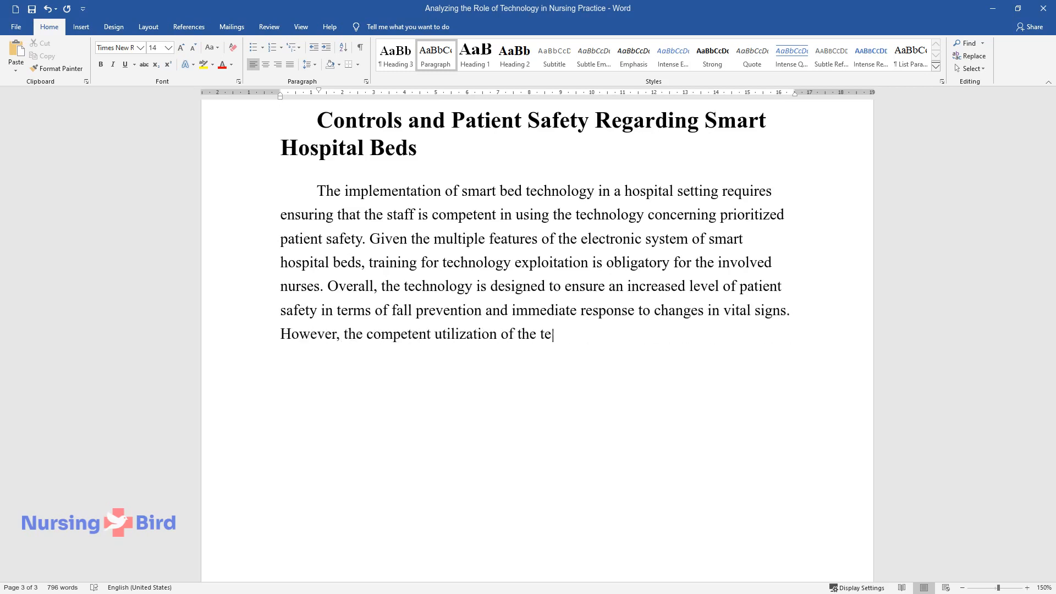
type("chnology will ensure benefits for both")
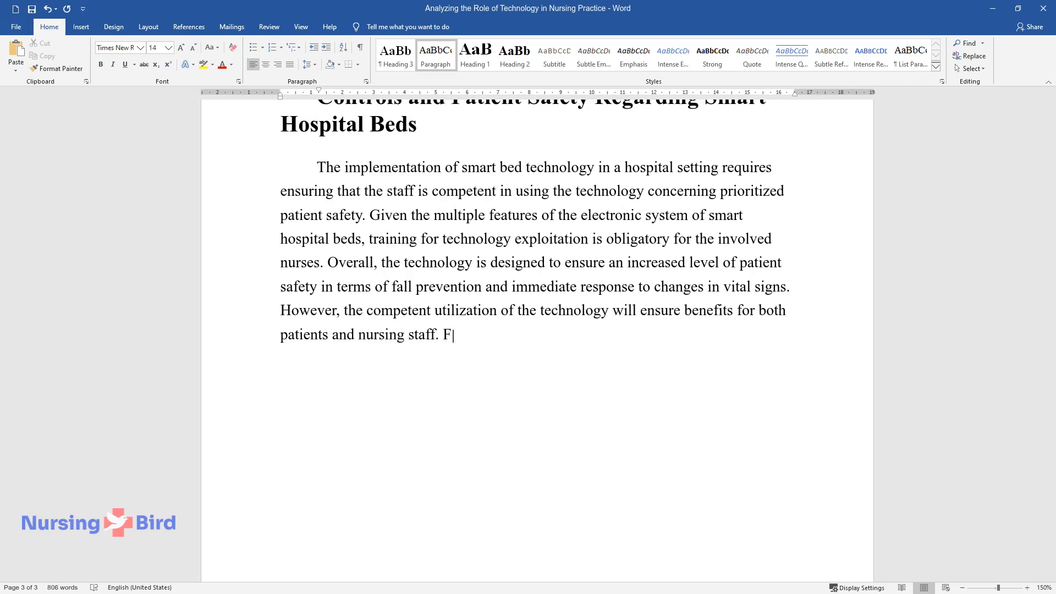
- Add the ethical point that patient data is stored in the hospital database and handled confidentially
type("rom an ethical point of view, all")
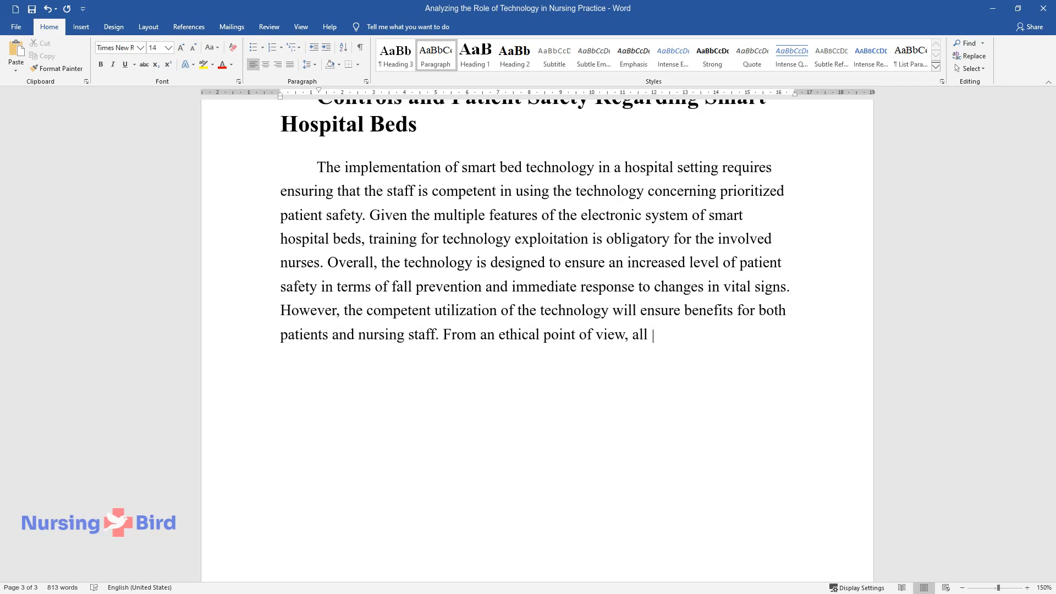
type("the information concerning patient")
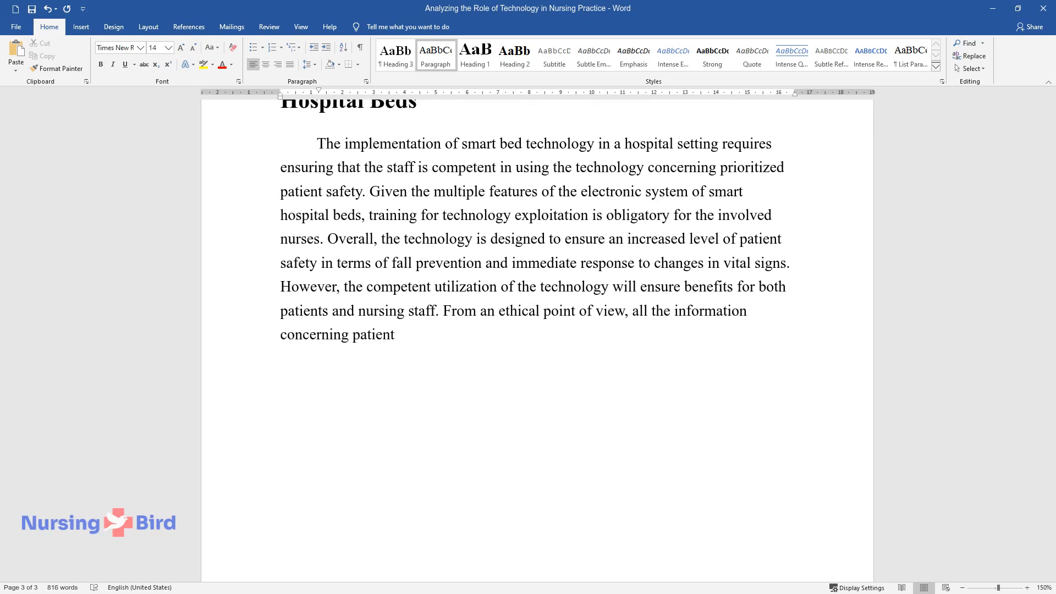
type("s’ health conditions is stored and")
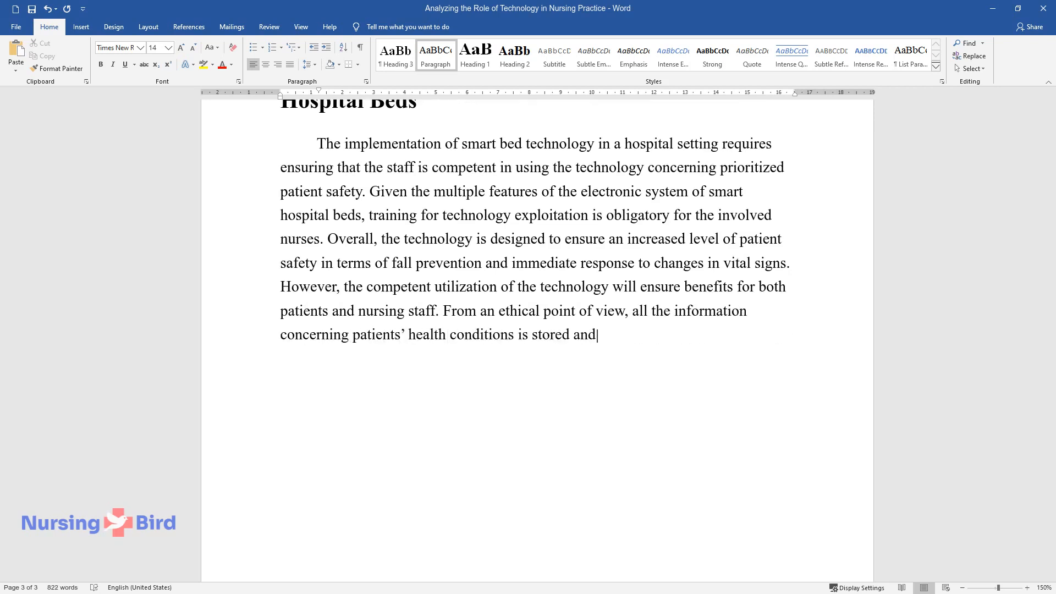
type("analyzed by the system and saved")
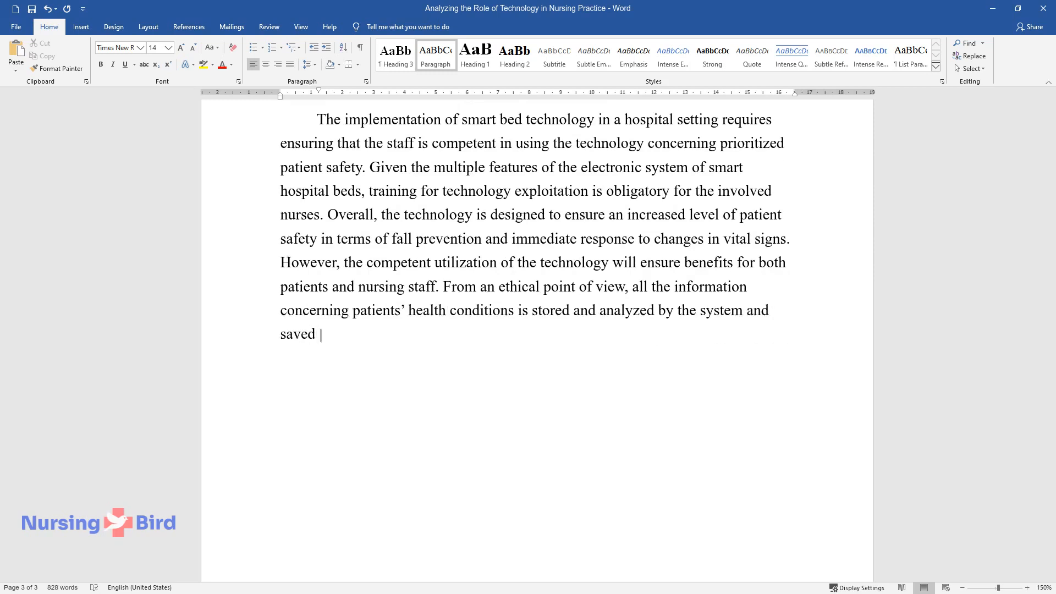
type("to the hospital database for analy")
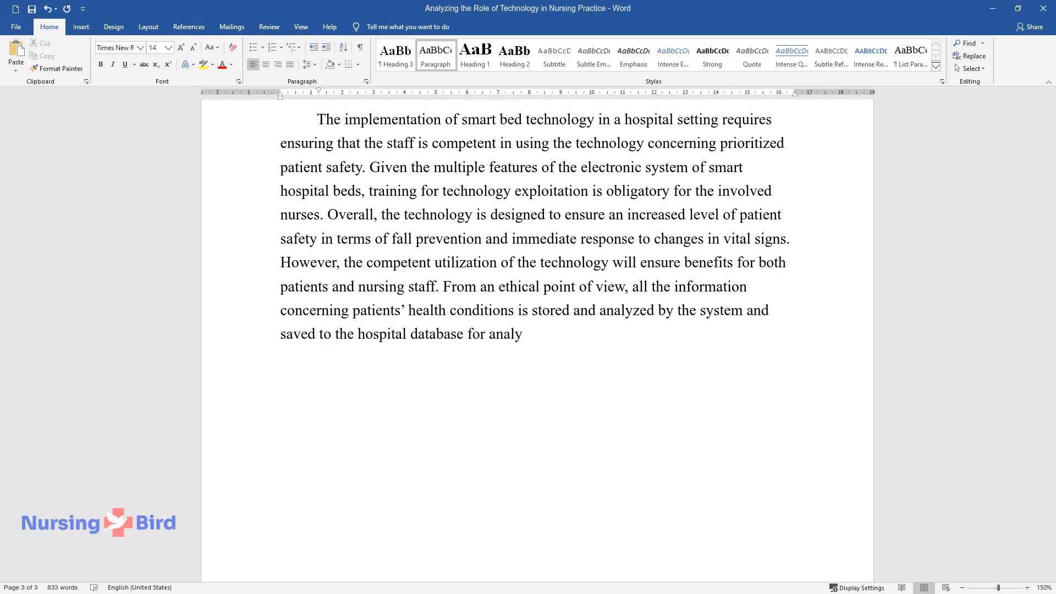
type("sis. Further, the data are used by health c")
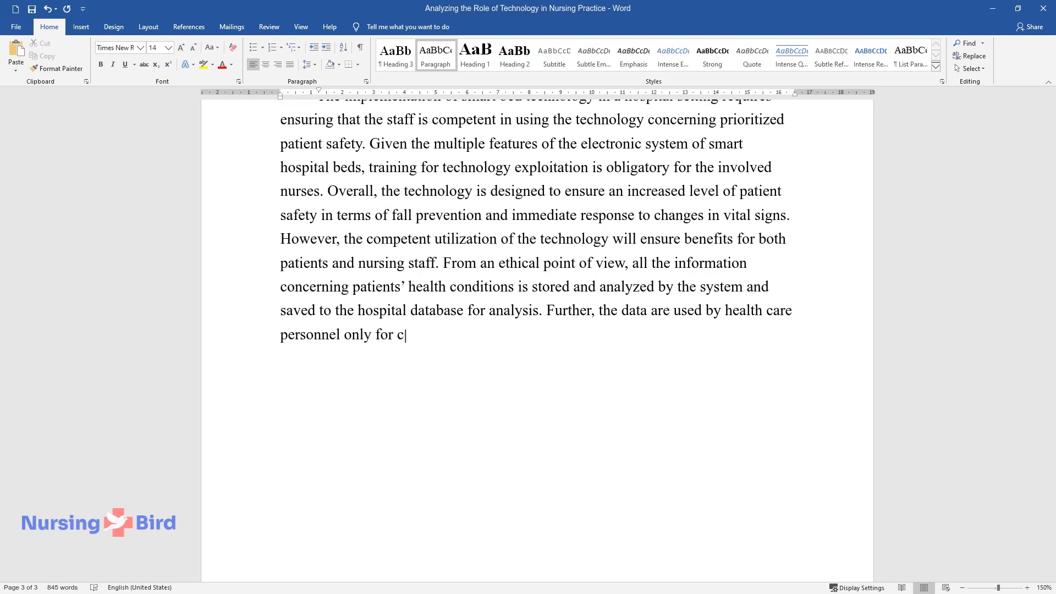
type("are provision and with the abidance of confidentiality")
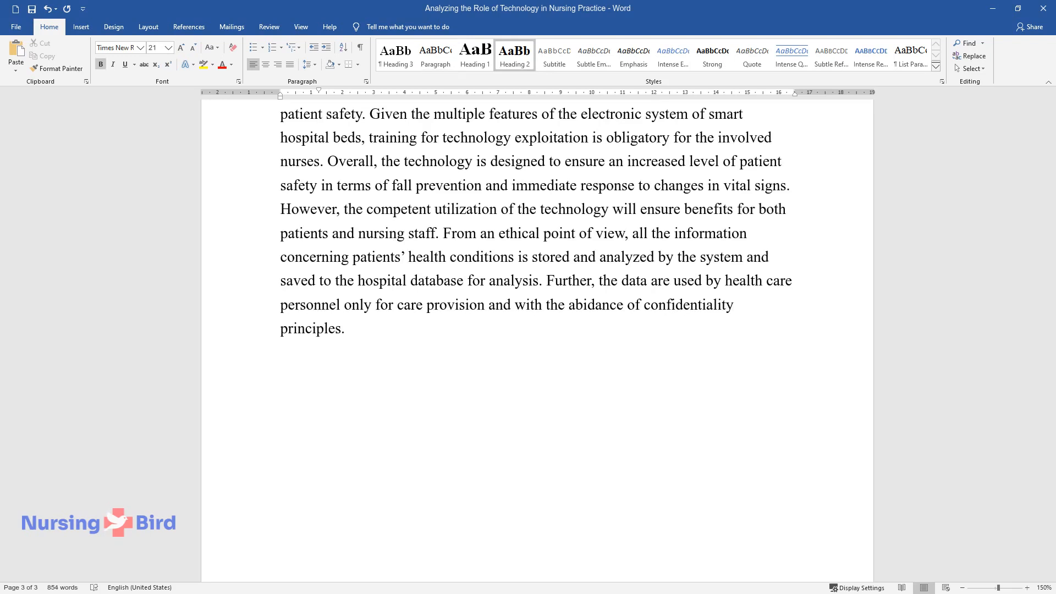
- Add the heading 'Evidence-Based Strategies for Technology Use Improvement' and open the paragraph on applying EBP to smart hospital beds
type("Evidence-Based S")
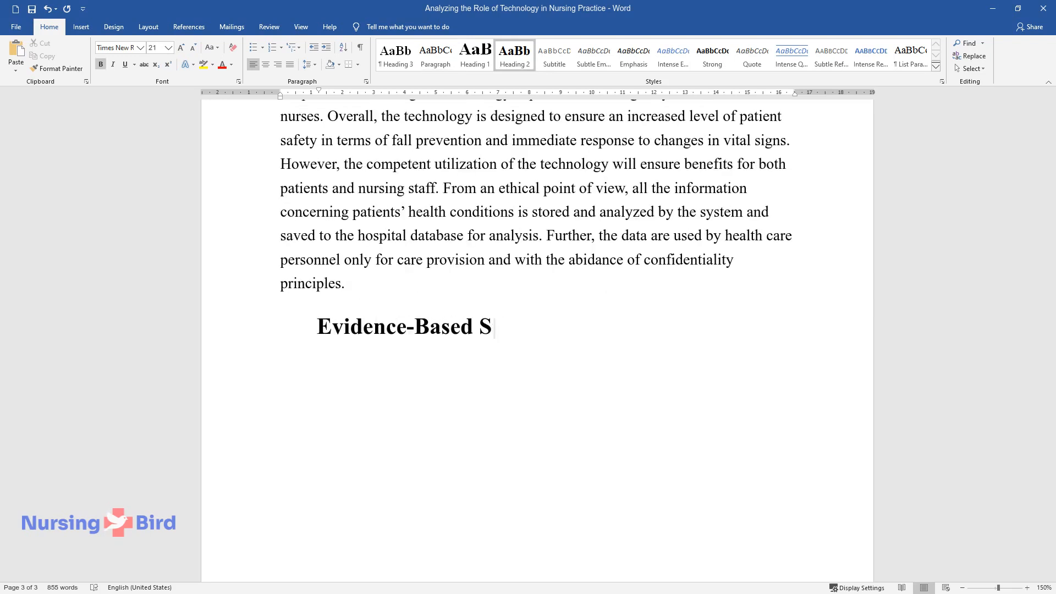
type("trategies for Technology Use")
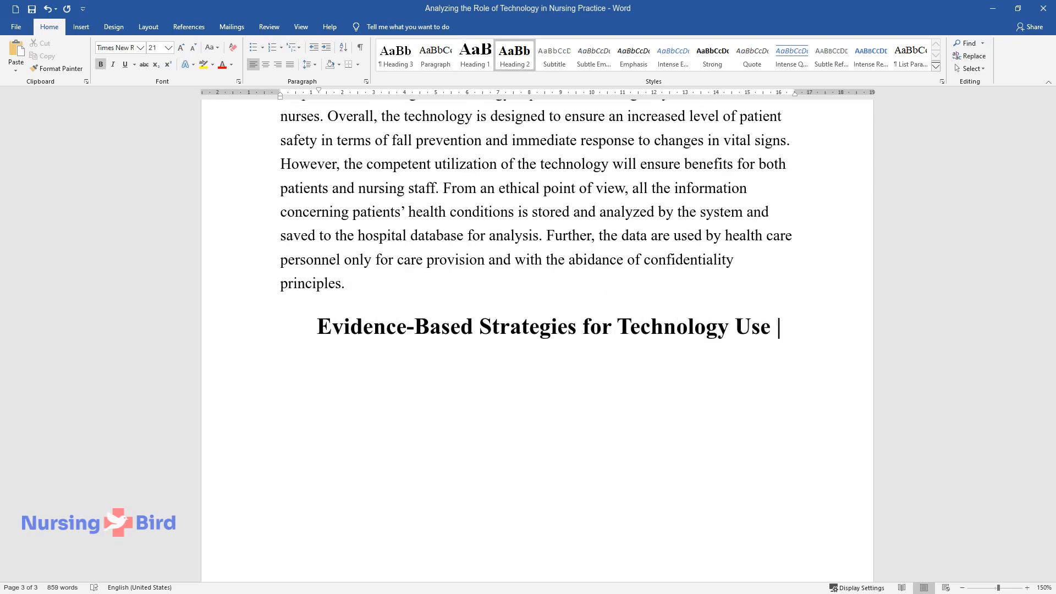
type("Improvement")
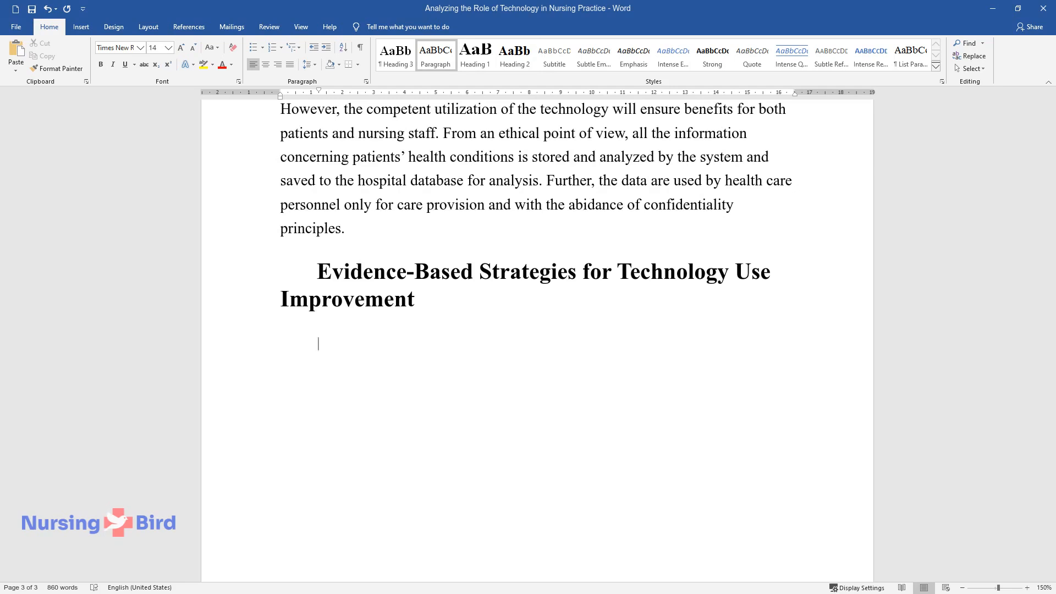
type("Evidence-based practice strate")
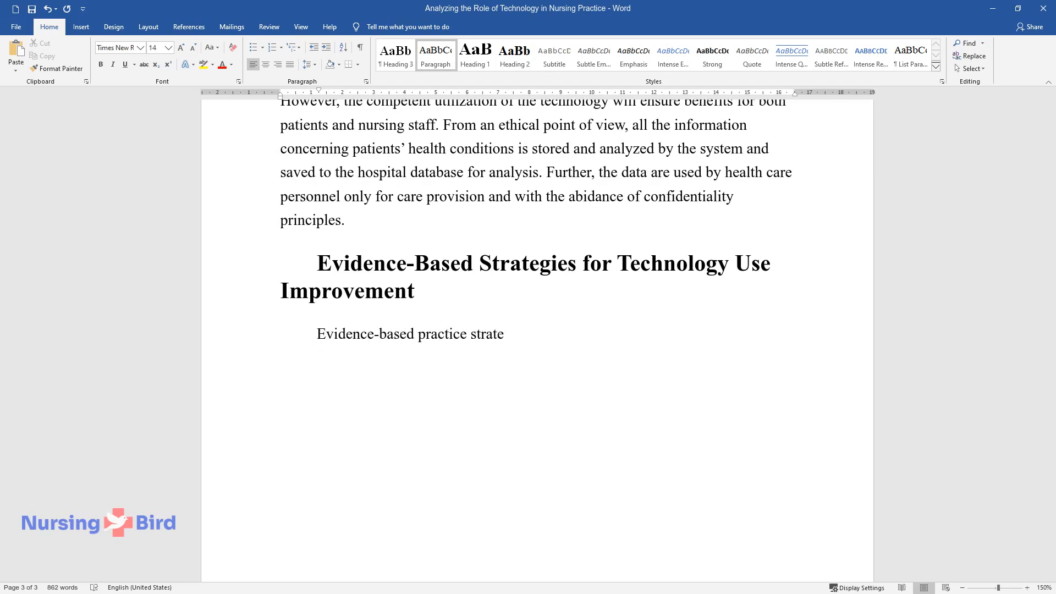
type("gies might be applied to improve the")
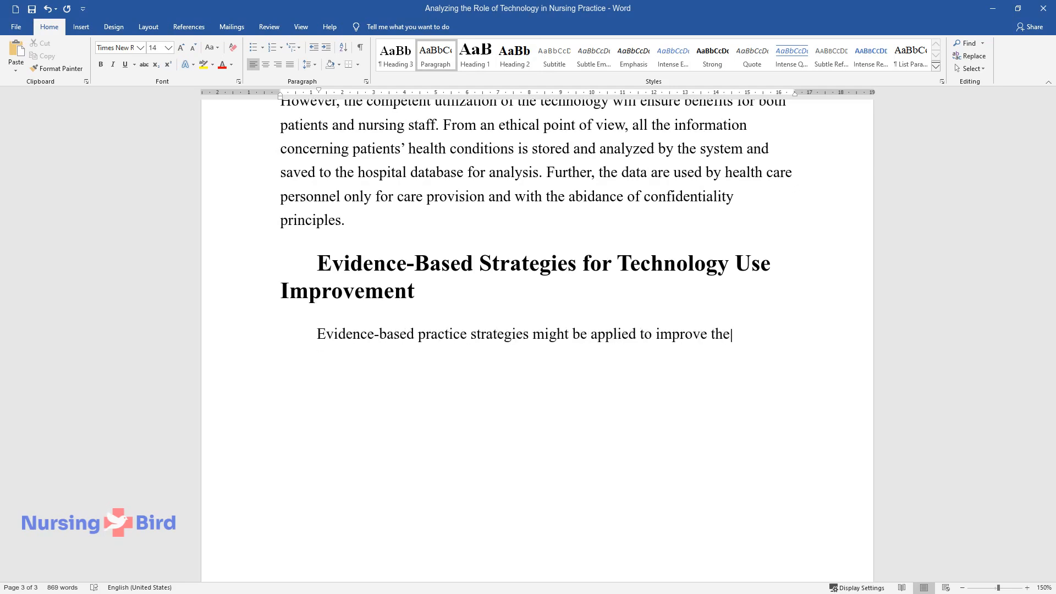
type("application of smart hospital beds")
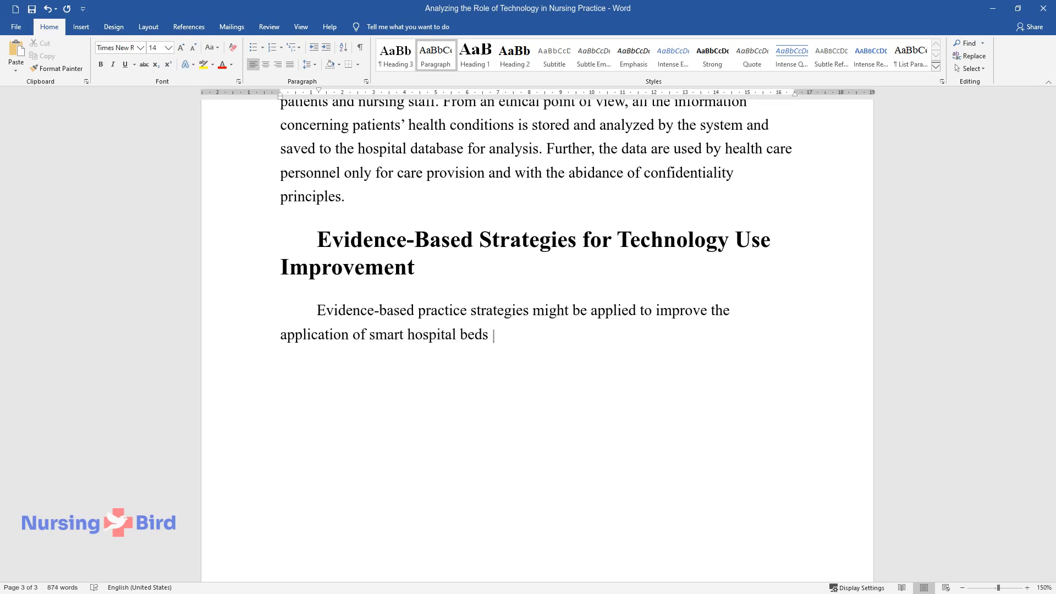
type("in a healthcare setting. With the a")
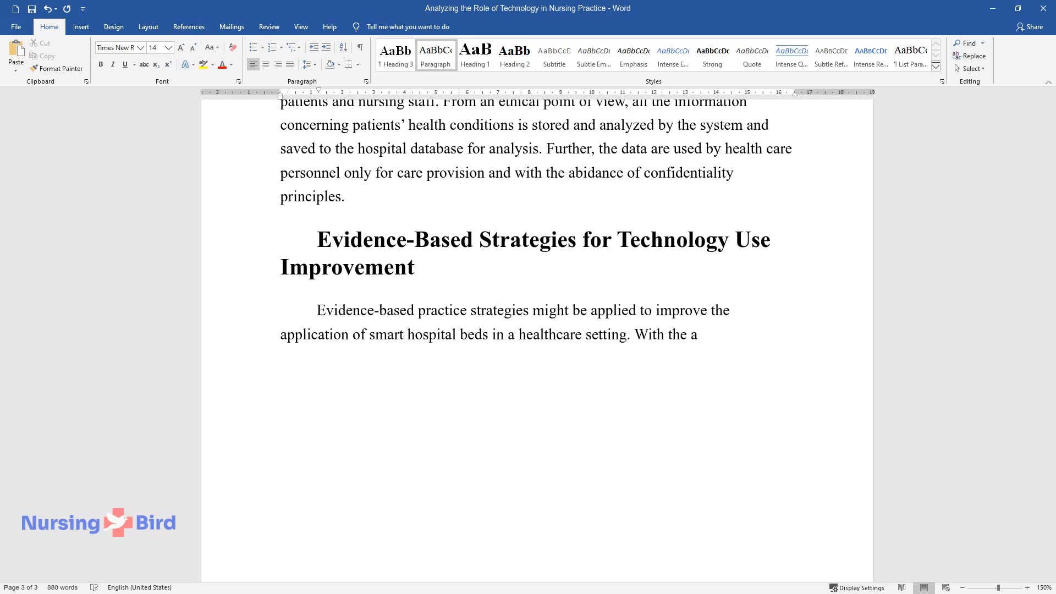
type("dvancement of smart bed technologies")
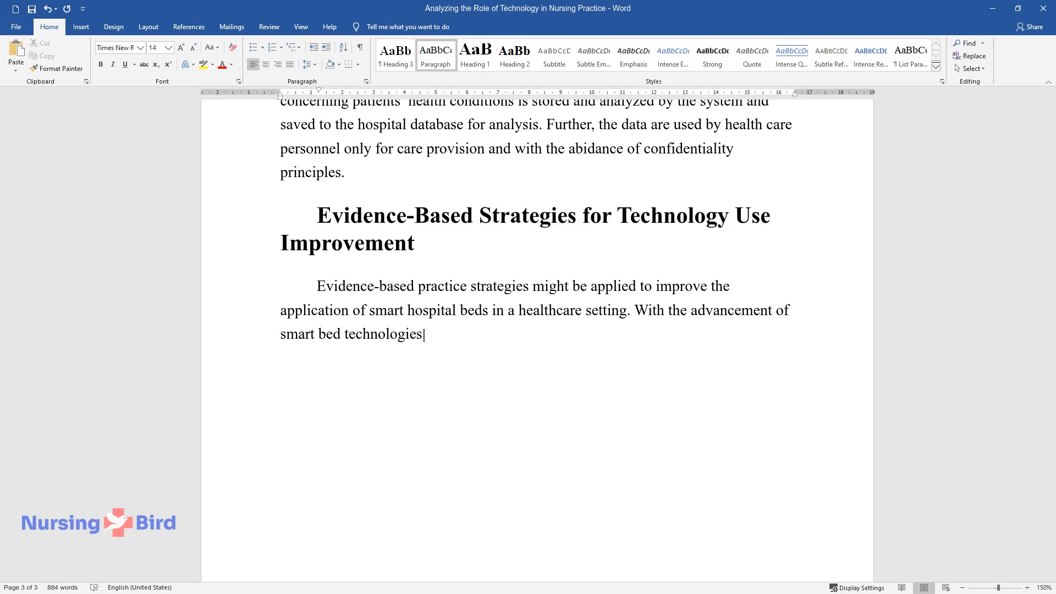
type(", it might be important to investigate the most frequently")
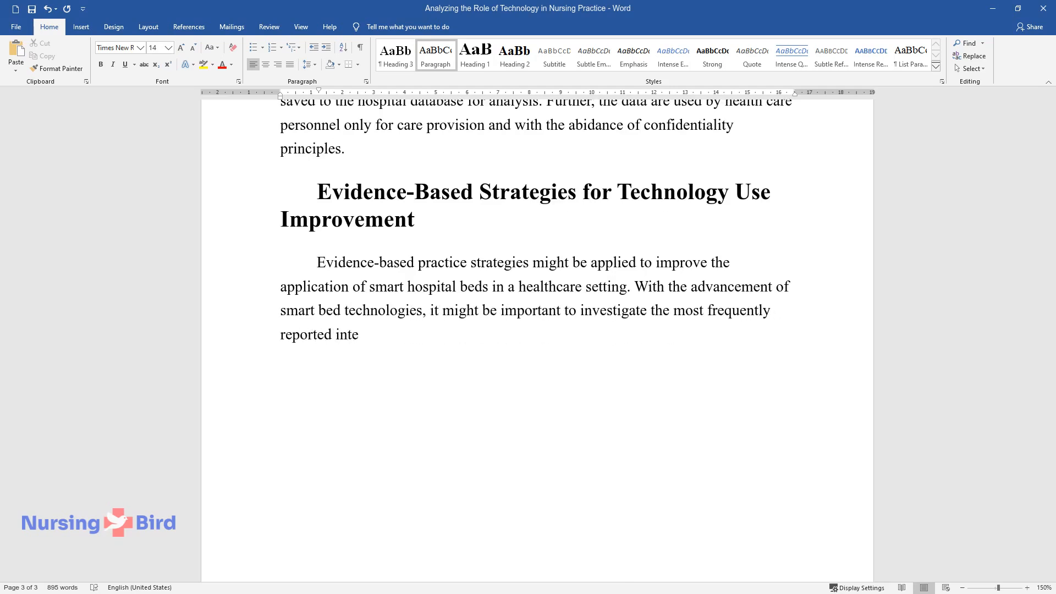
- Write that smart bed sensors give empirical evidence on body positioning to improve pressure ulcer care
type("rdependencies between pressure ulce")
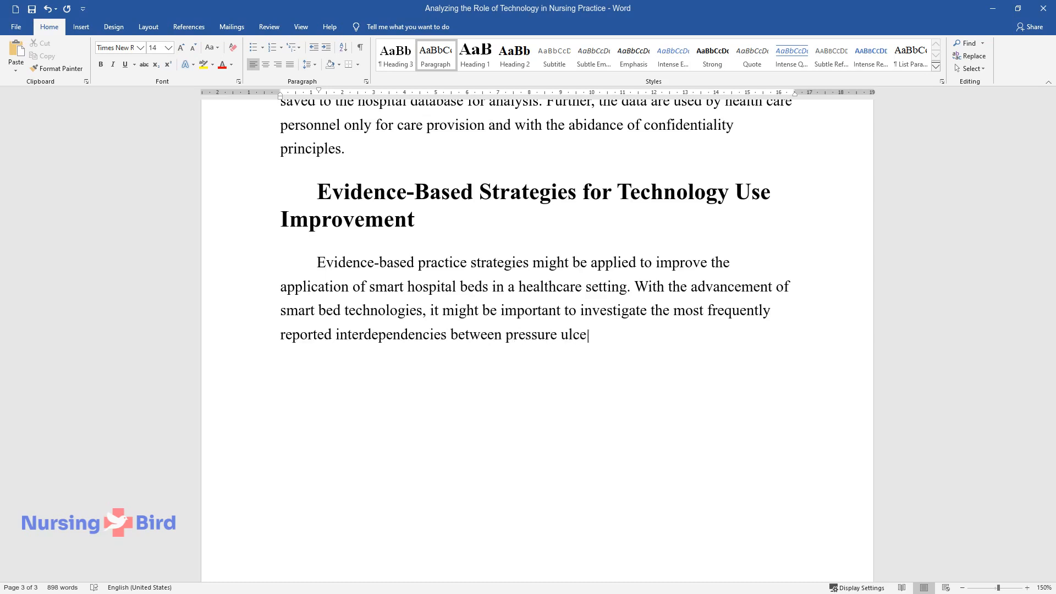
type("development and body position. The")
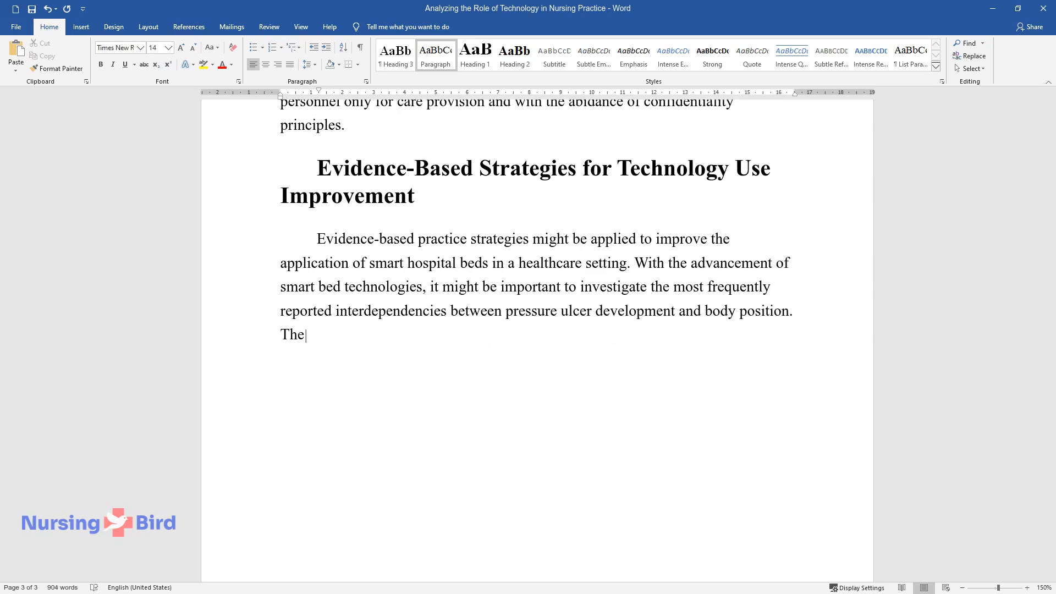
type("sensors in smart beds might provide")
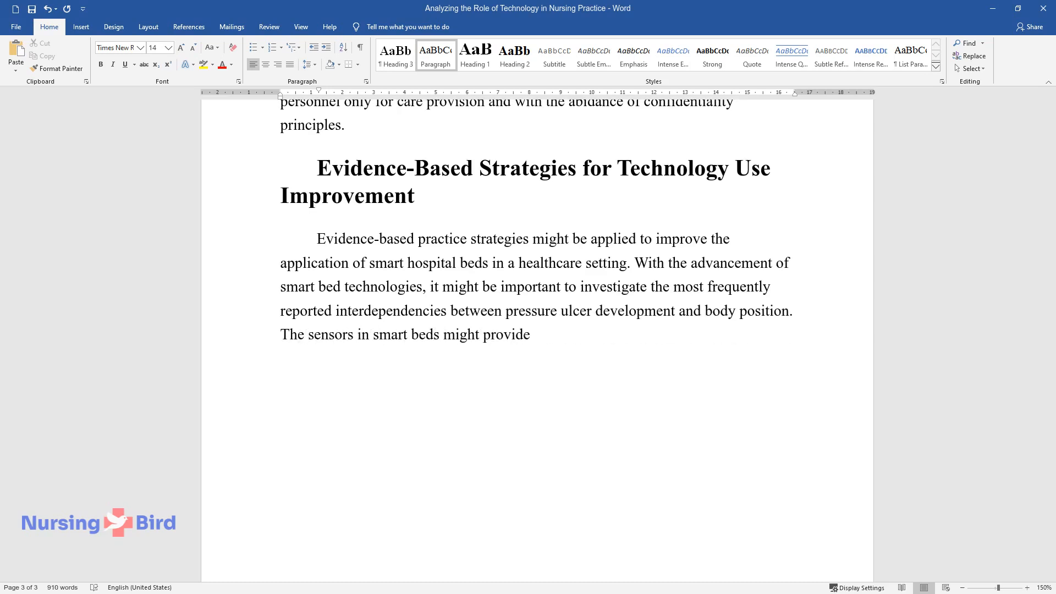
type("empirical evidence as to the bodil")
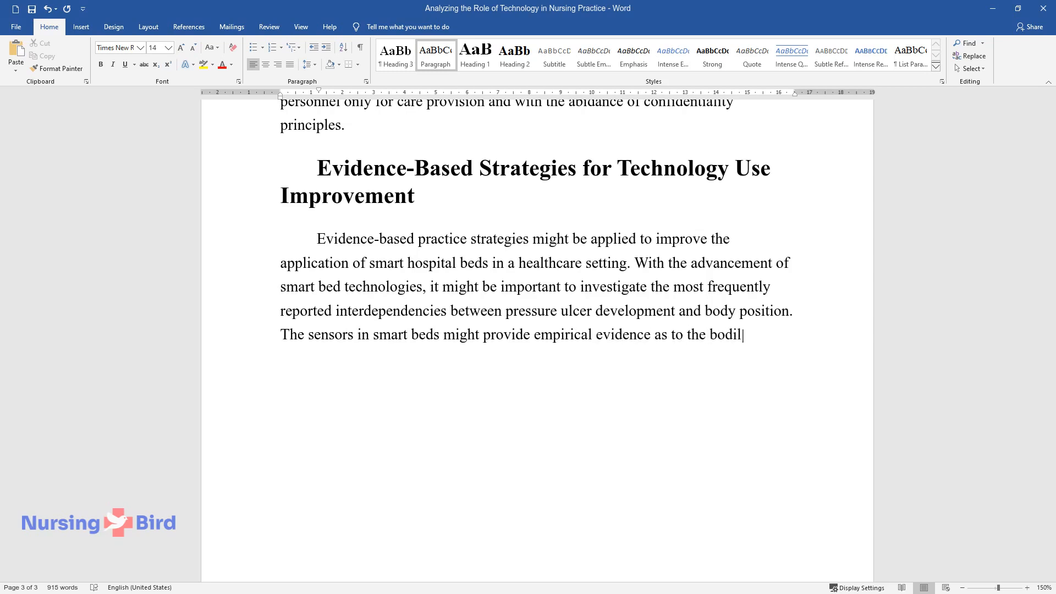
type("y positioning in a particular group of patients. This information might")
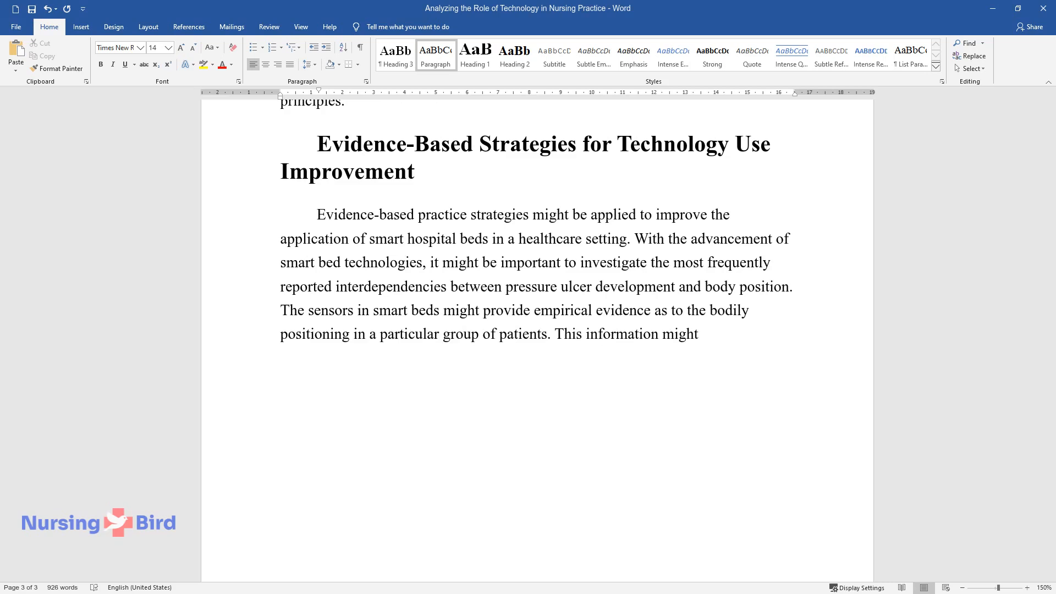
type("be analyzed and used for the improve")
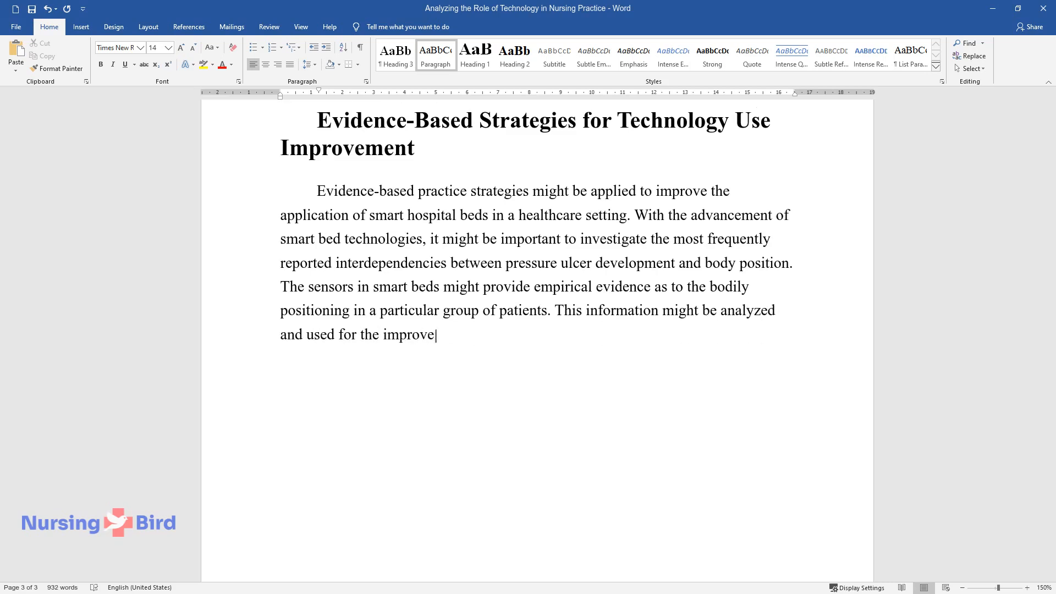
type("ment of pressure ulcer care. Also,")
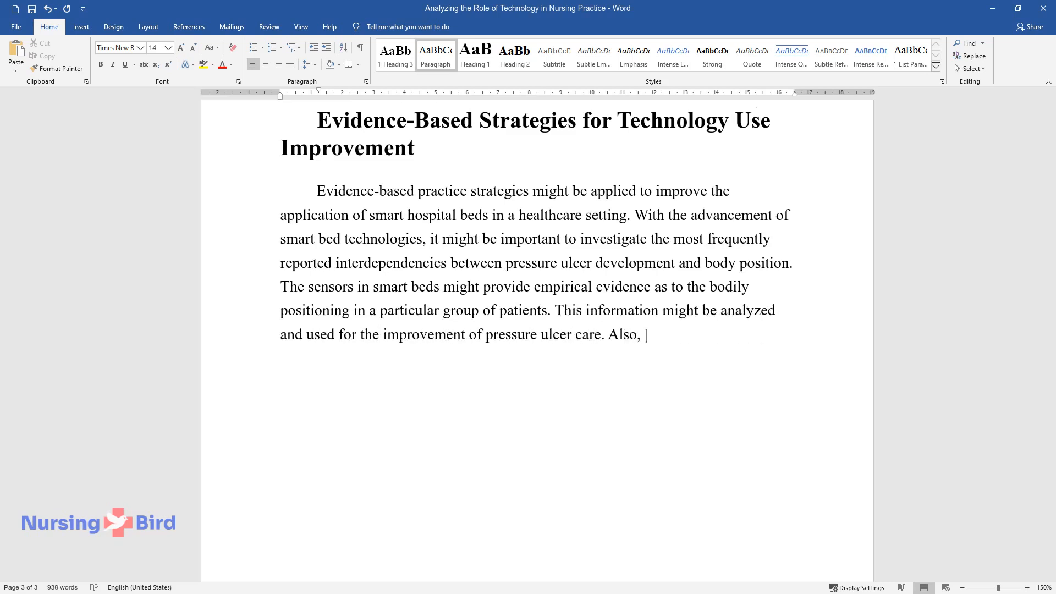
- Write that, since the costly technology is not yet omnipresent, evidence-based research should collect evidence for patient care and nursing practice
type("since the utilization of this costly")
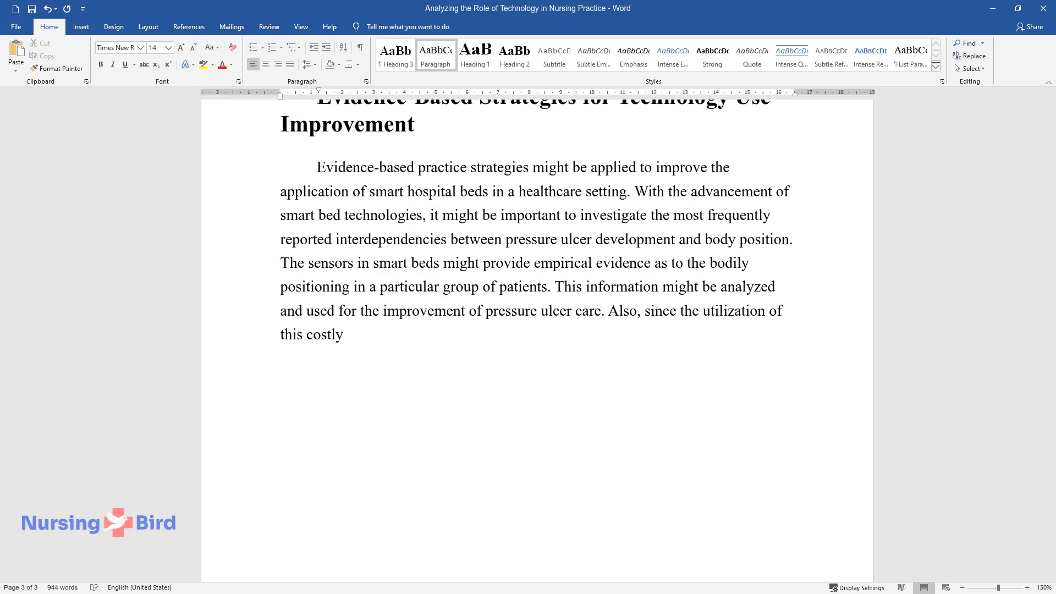
type("technology has not yet achieved an")
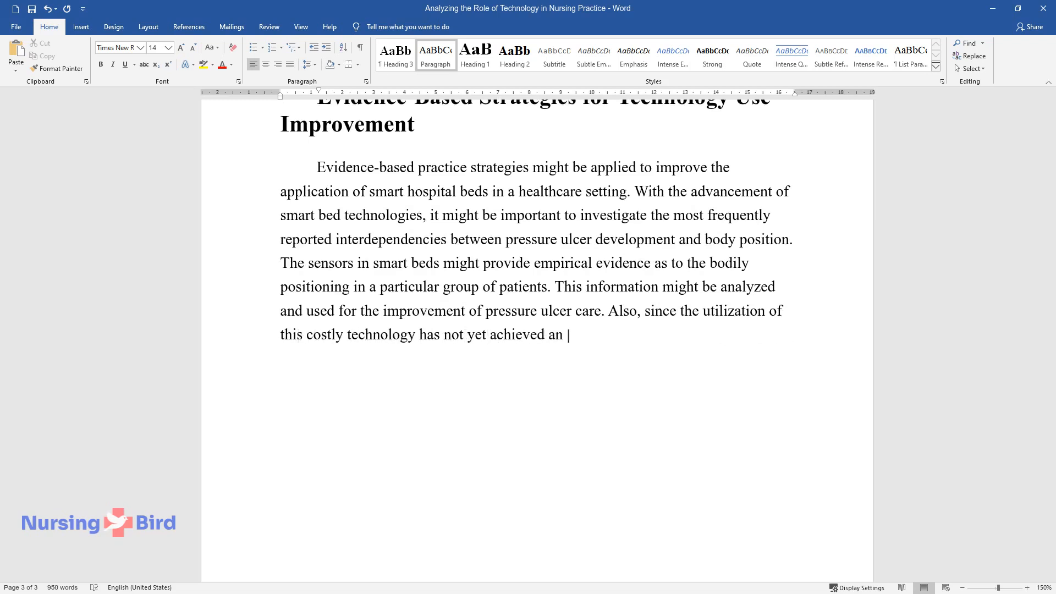
type("omnipresent character, evidence-base")
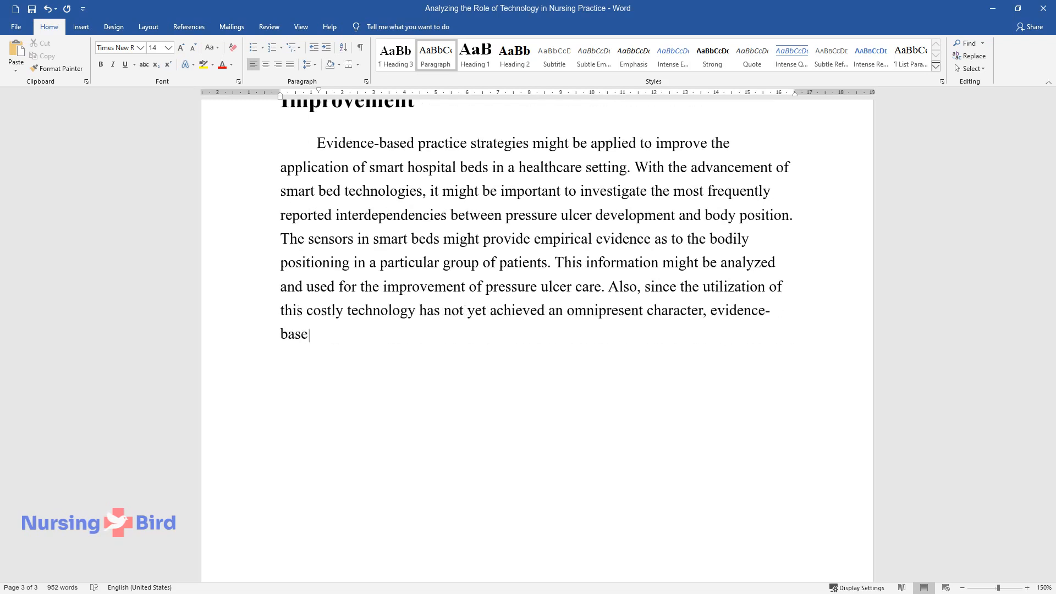
type("d practice research should be initi")
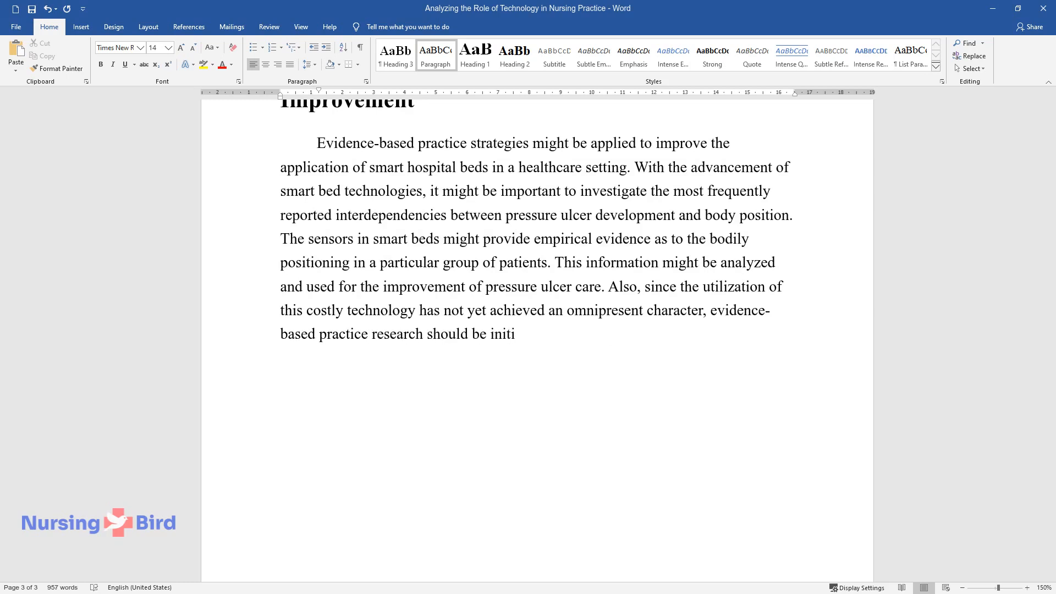
type("ated to collect evidence demonstrating the")
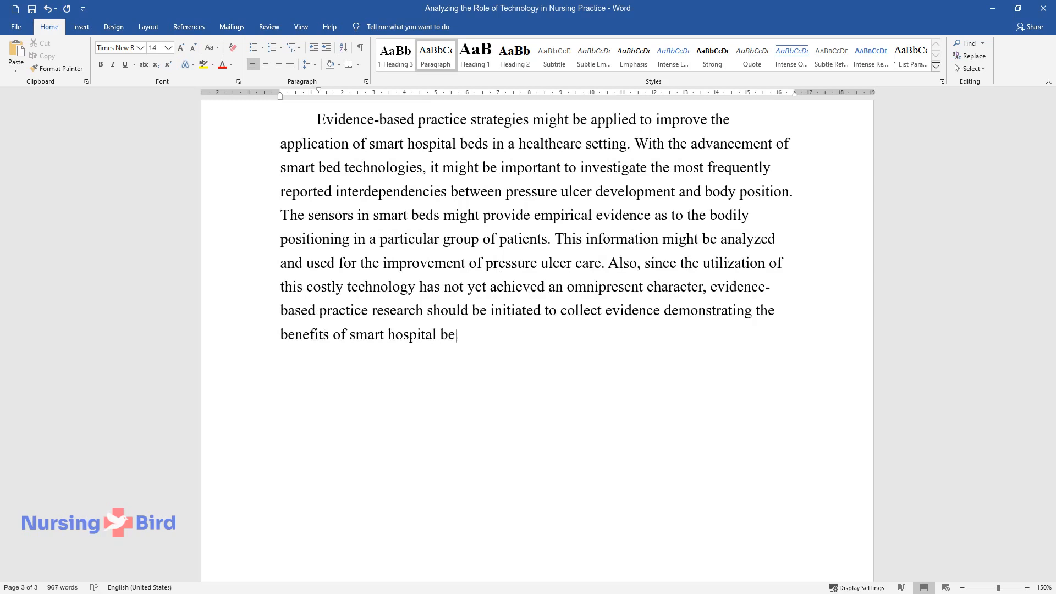
type("ds for patient care and nursing practice.")
type("One of")
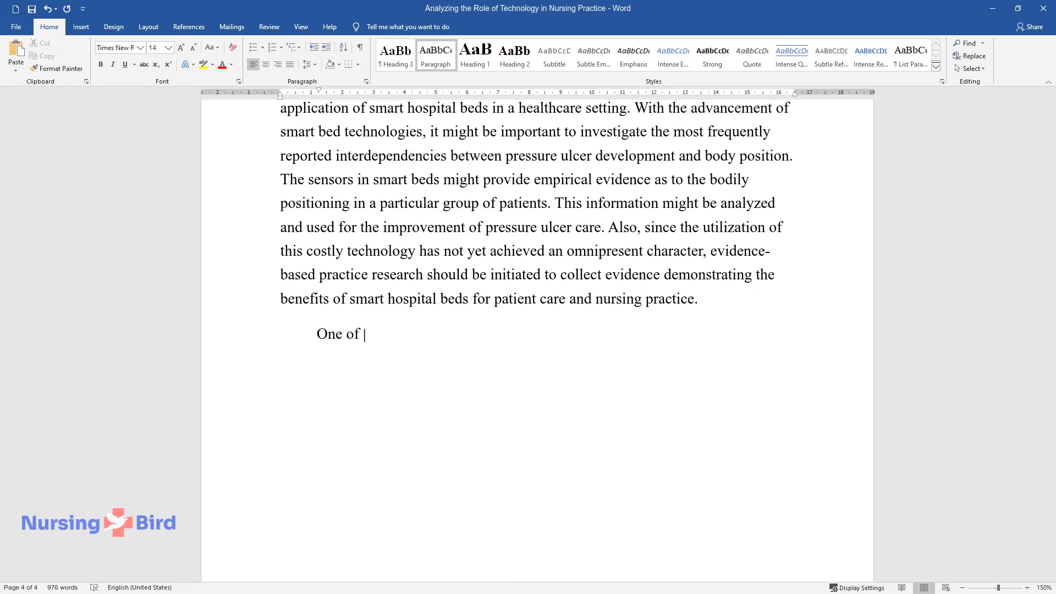
- Write the paragraph on preventing harm to hospitalized immobile elderly patients, reducing falls and pressure ulcers with best evidence and clinical expertise, and gathering outcome data
type("the areas where evidence-based practice strategies might be most")
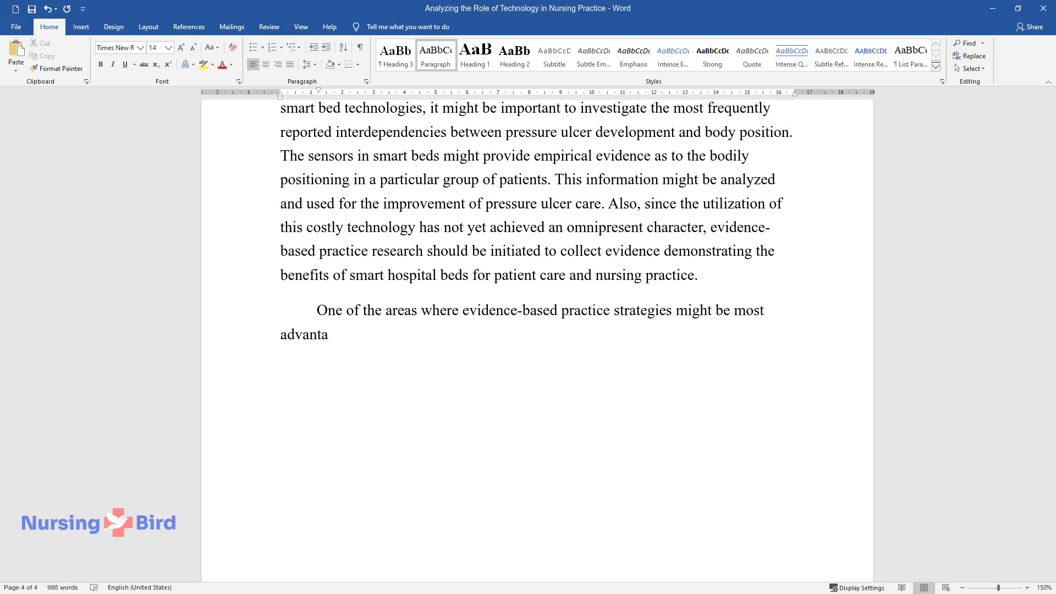
type("geous is preventing immobile elderly")
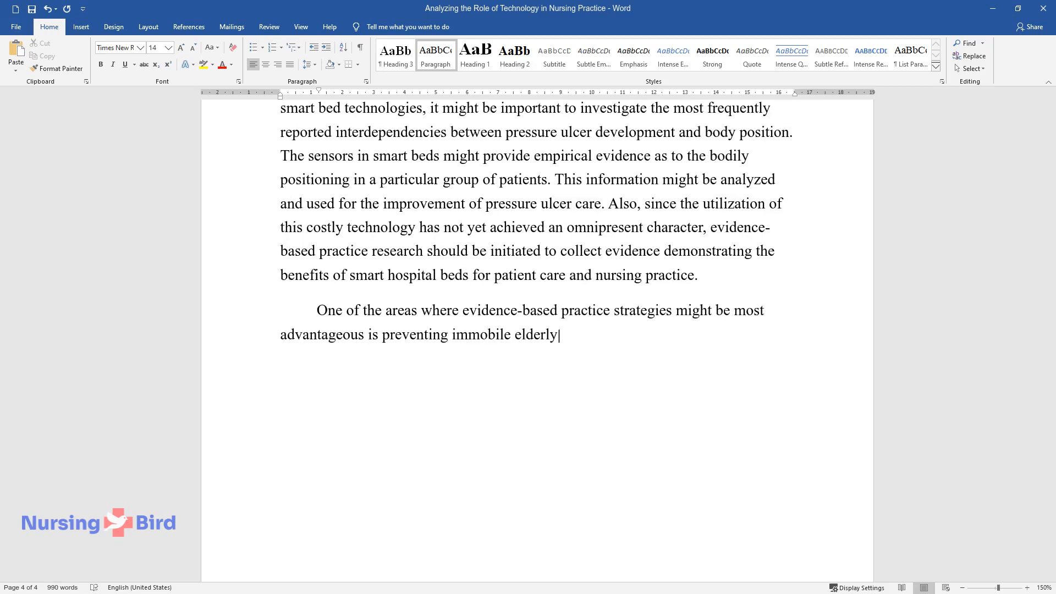
type("patient harm when hospitalized. The")
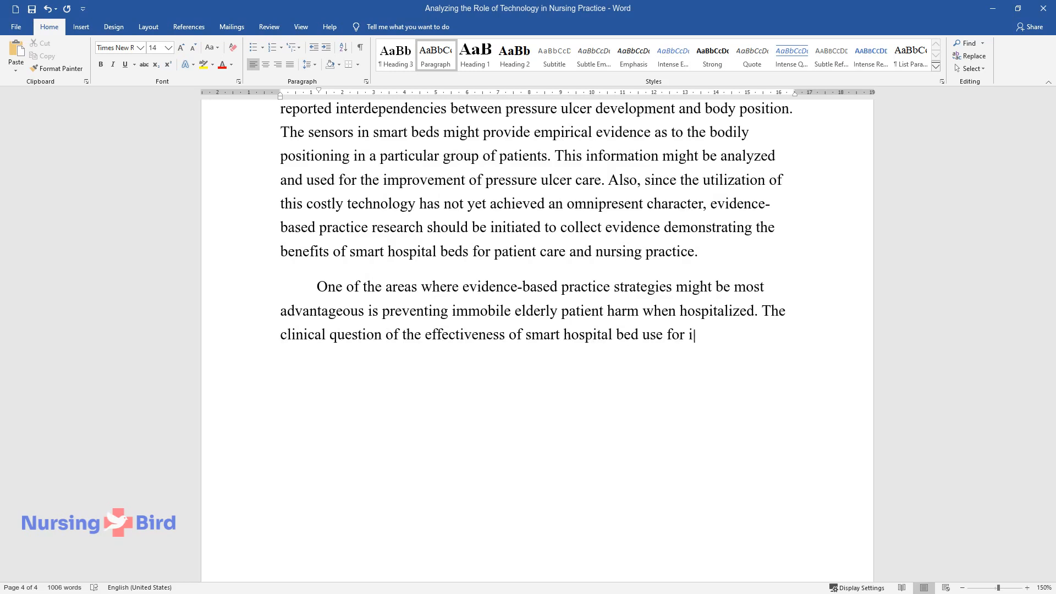
type("mmobile elderly patients to reduce")
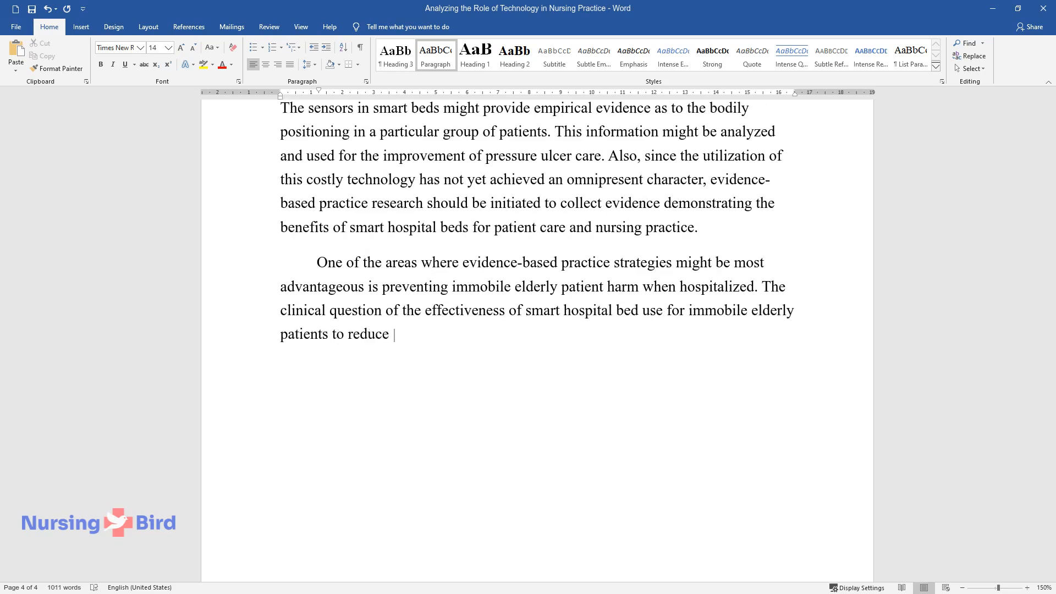
type("falls and pressure ulcers might be addressed from the perspective")
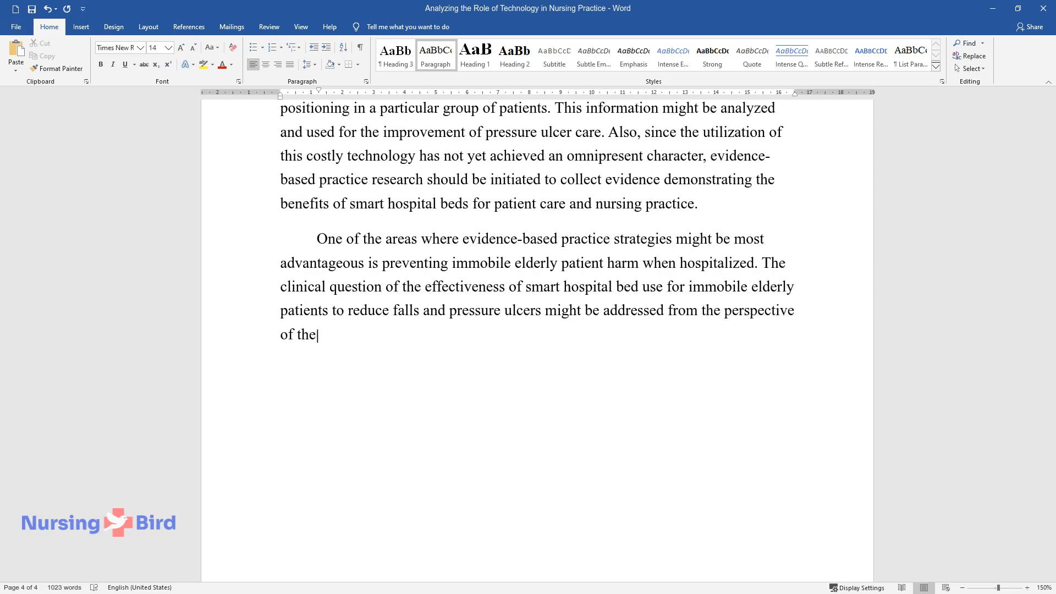
type("best evidence and clinical expertis")
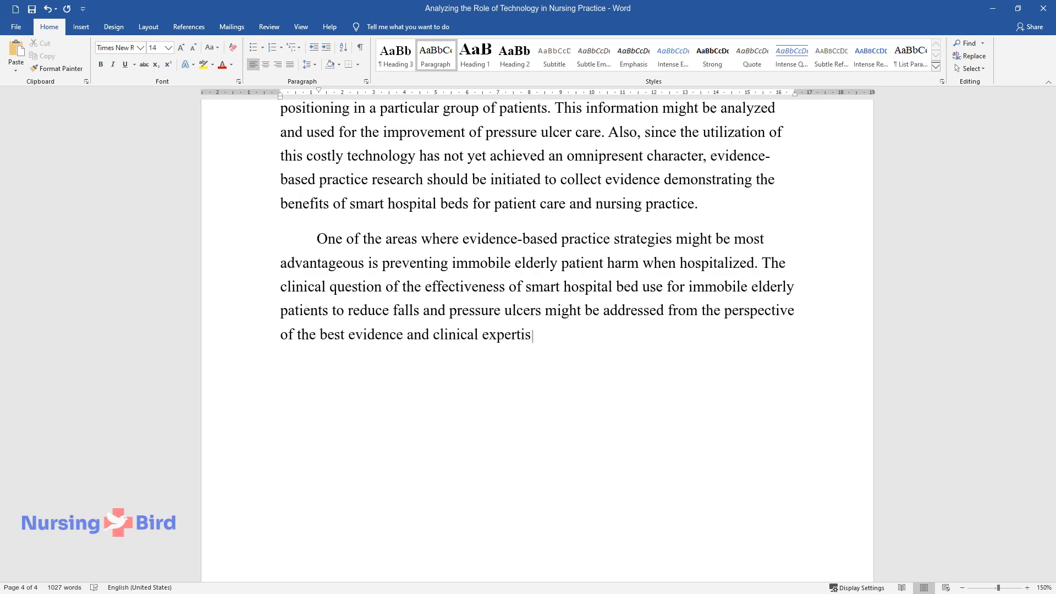
type("e. The implementation of the practice")
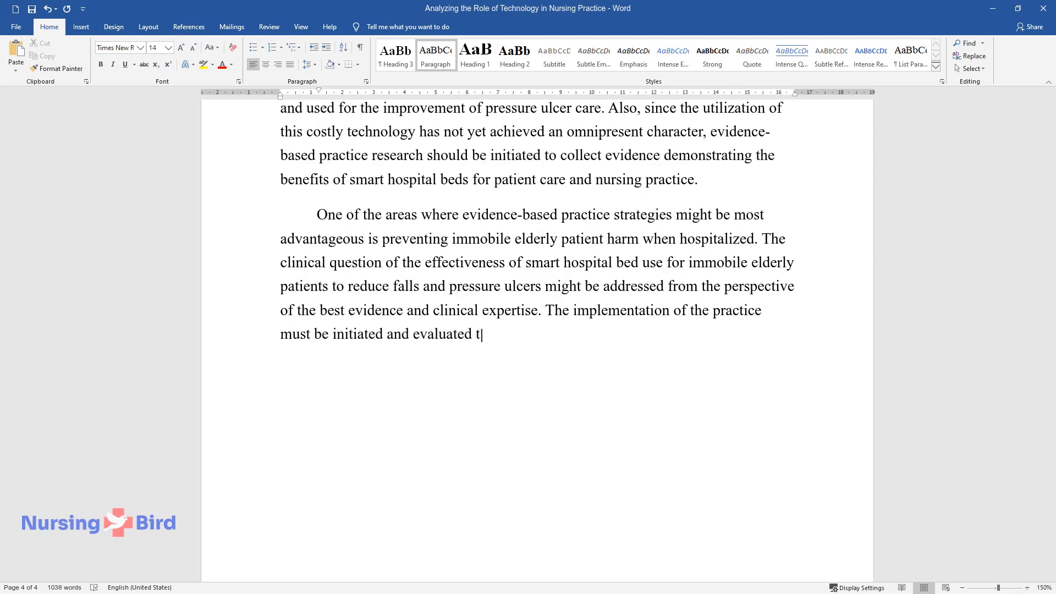
type("o gather data concerning evidence-based practice")
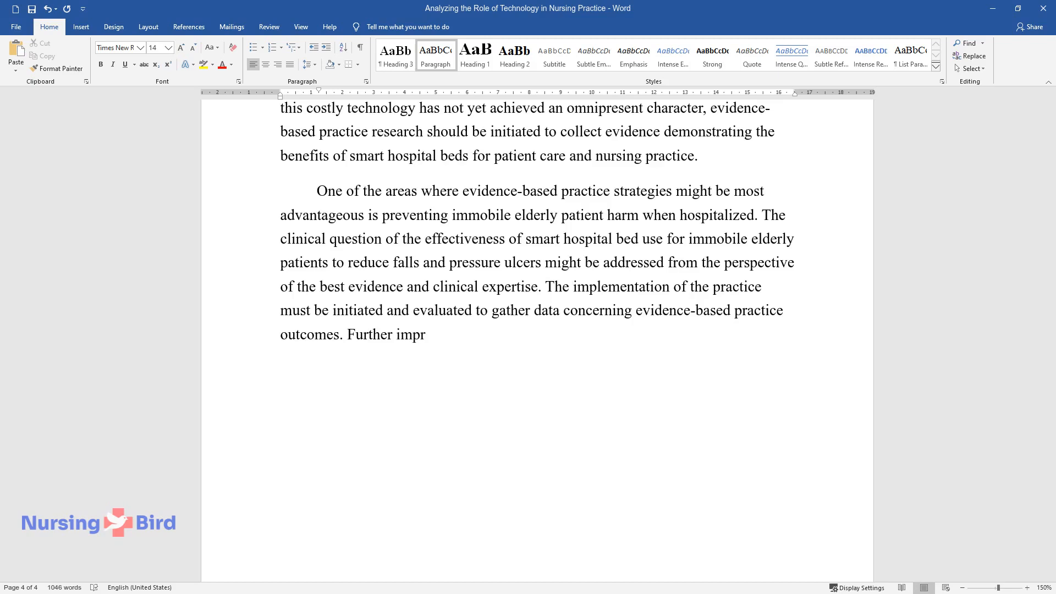
type("ovement of the utilization of all the features of smart beds")
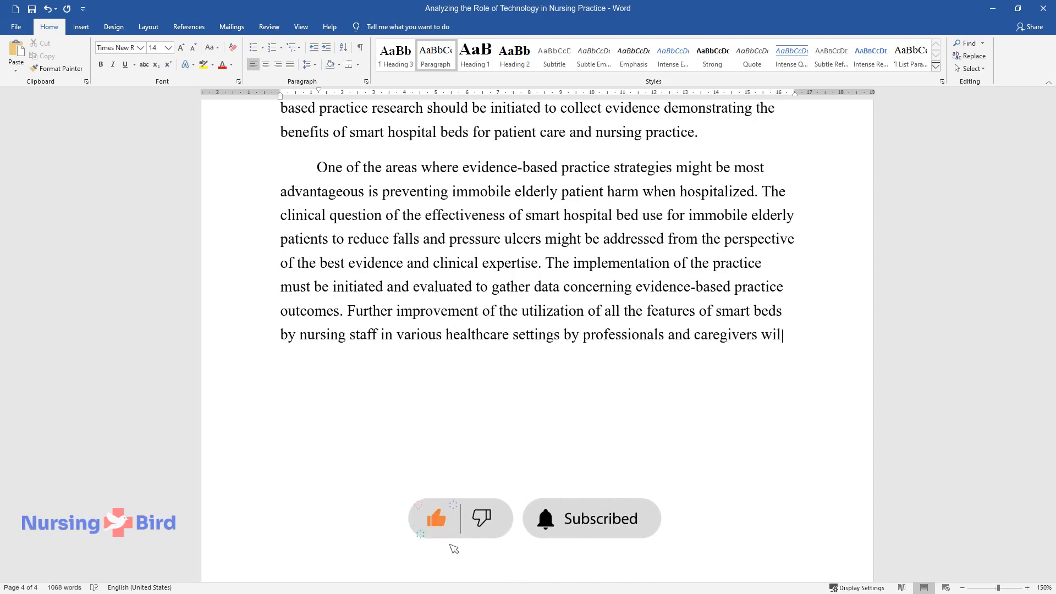
type("ensure the delivery of competent")
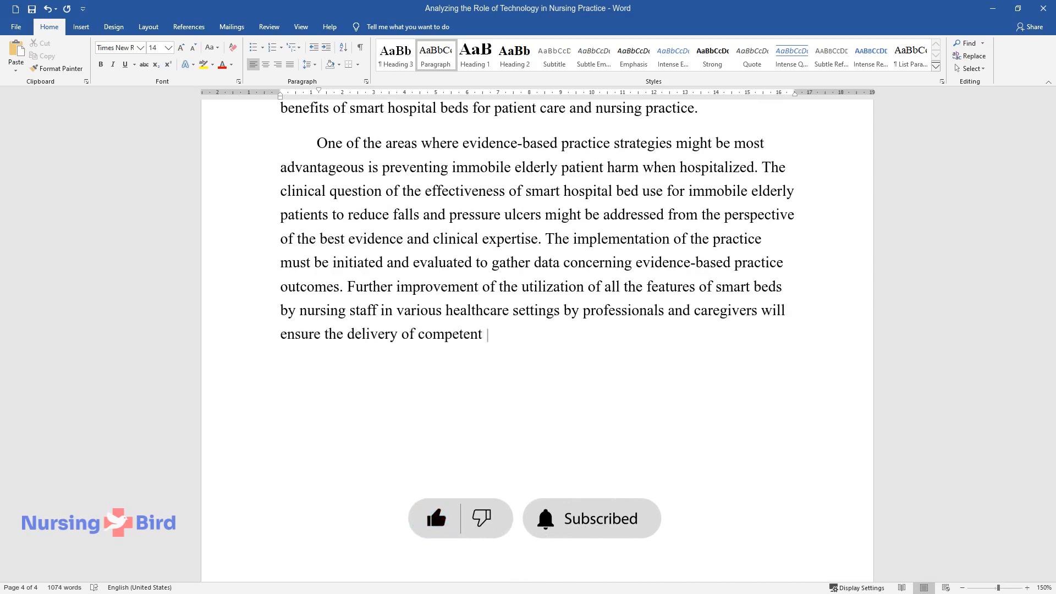